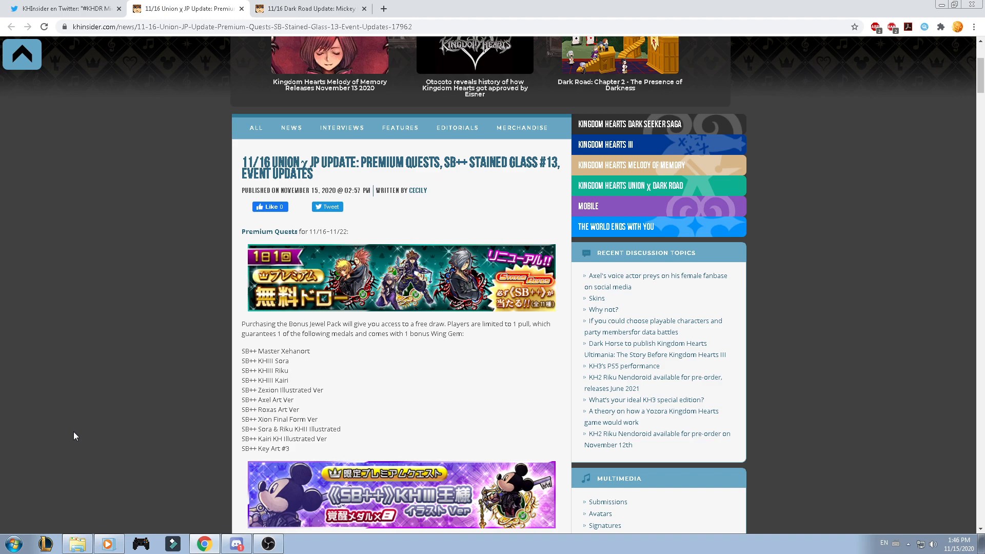
mouse_move(80, 418)
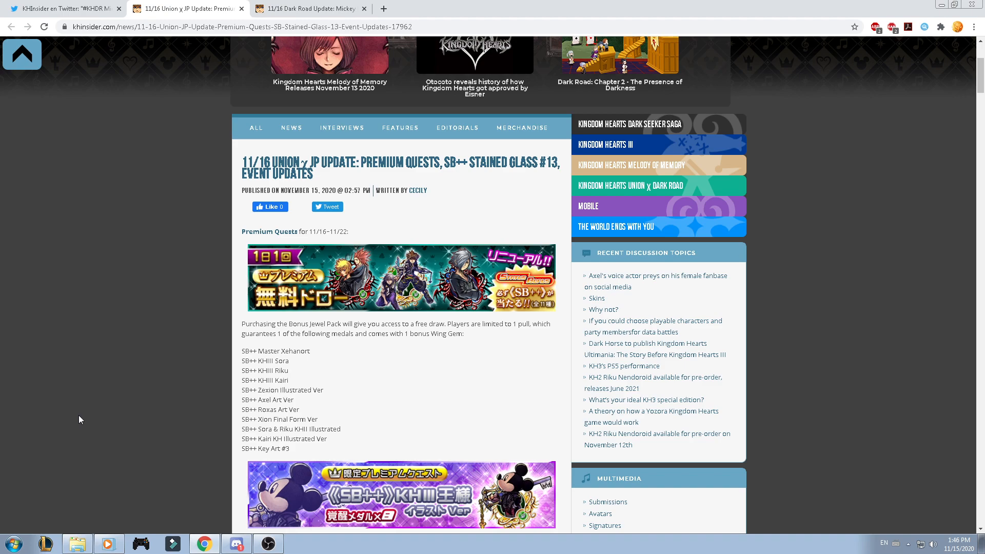
mouse_move(243, 352)
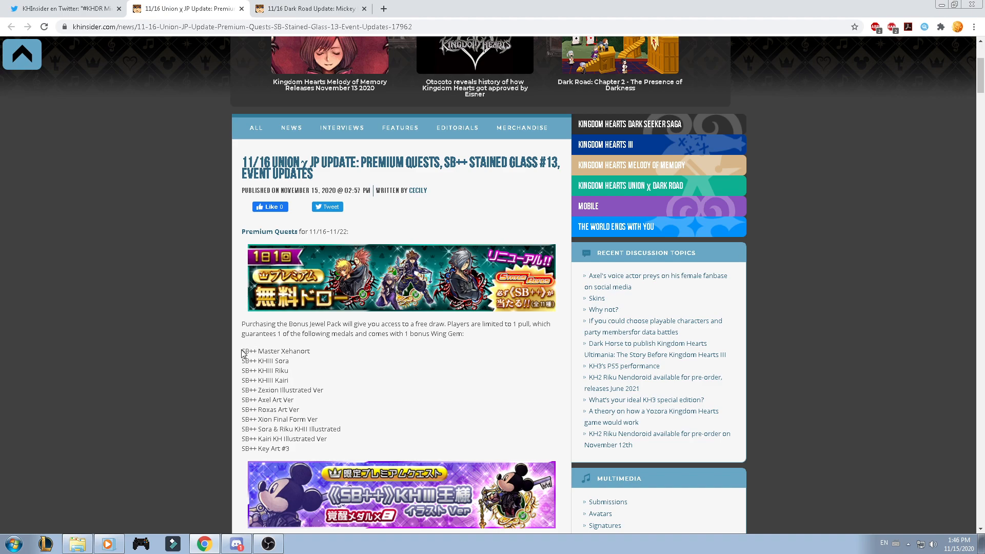
mouse_move(201, 436)
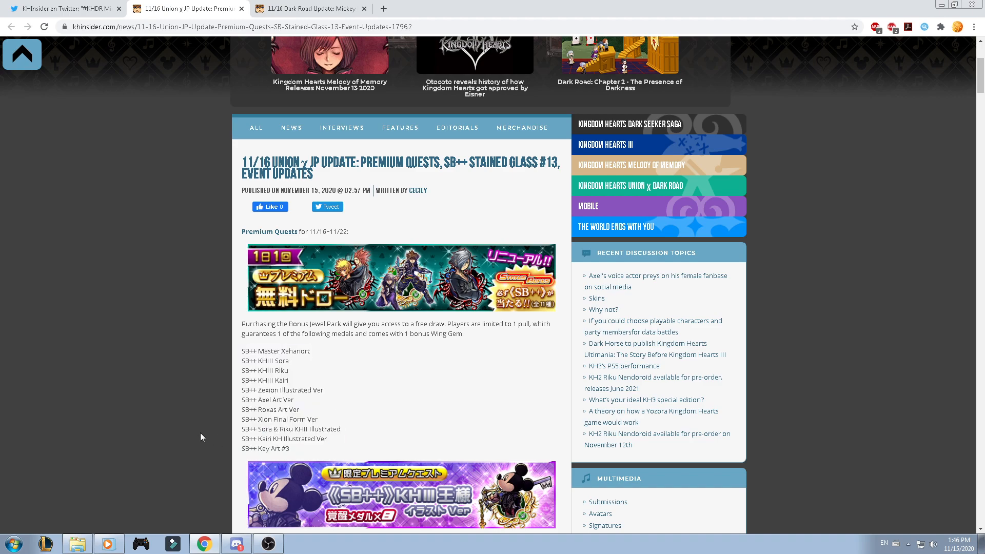
Scroll the Union χ article to the SB++ KHIII Mickey medal stats and Knit Cap (Red) banner.
scroll("down", 3)
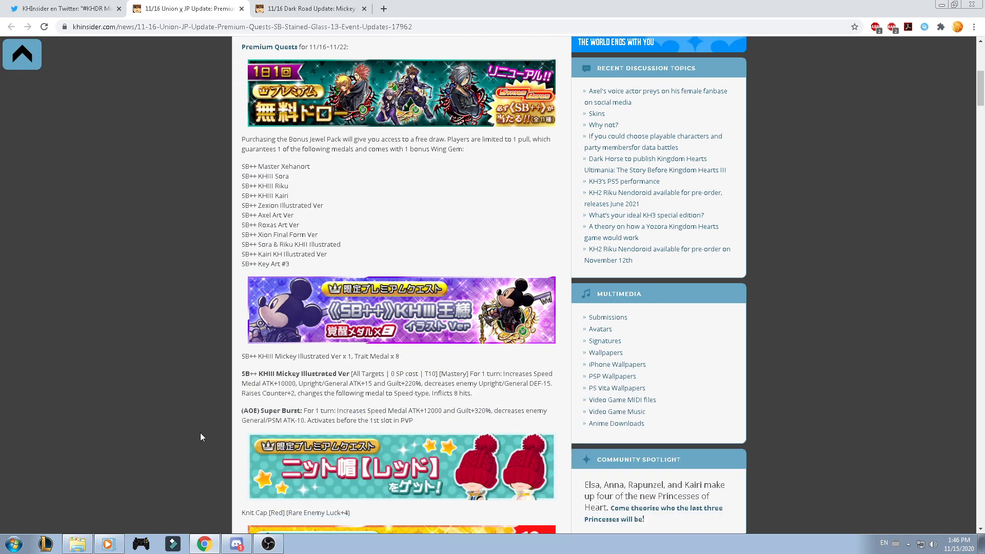
scroll("down", 3)
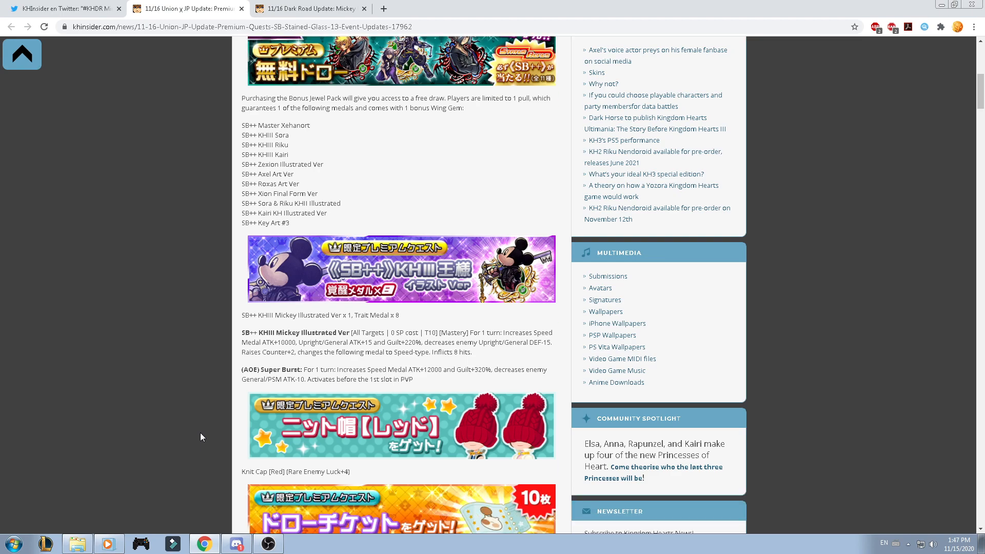
scroll("down", 3)
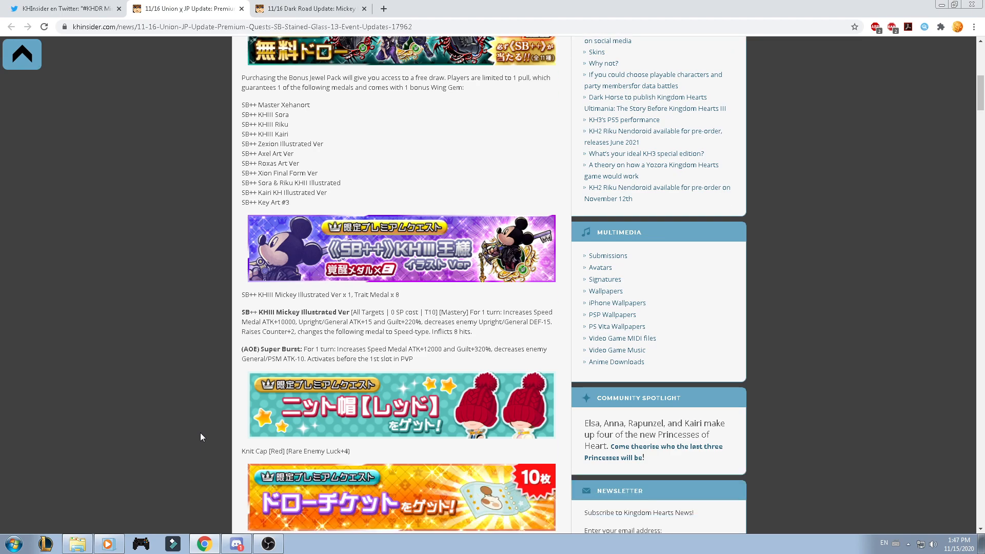
scroll("down", 3)
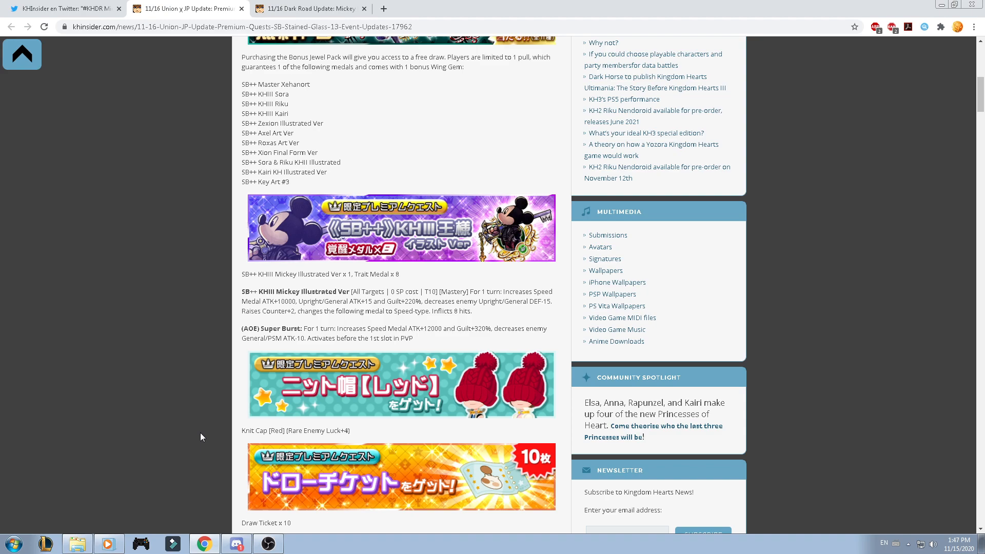
scroll("down", 3)
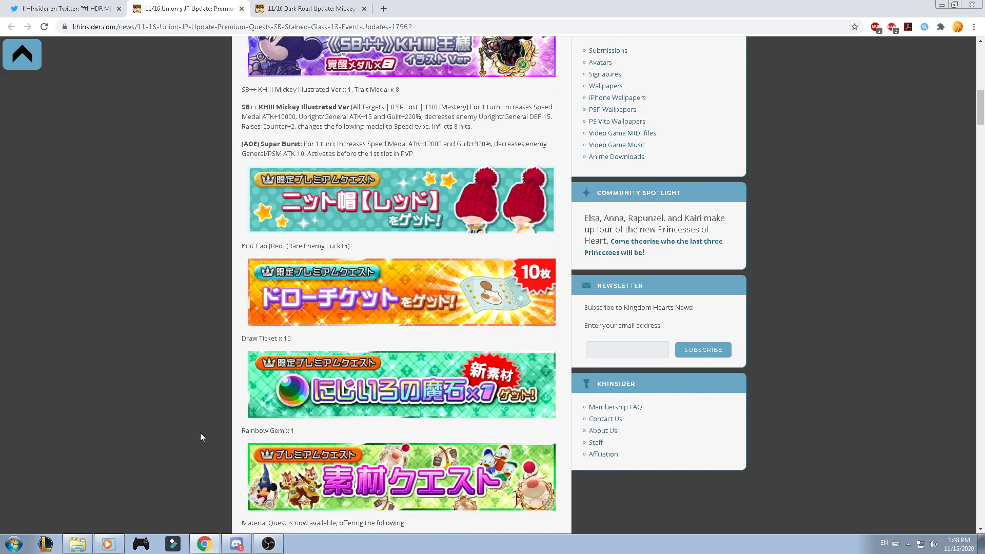
Scroll to the Material Quest reward list and SB++ Stained Glass #13 Special Draw banner, clearing the text selection.
scroll("down", 3)
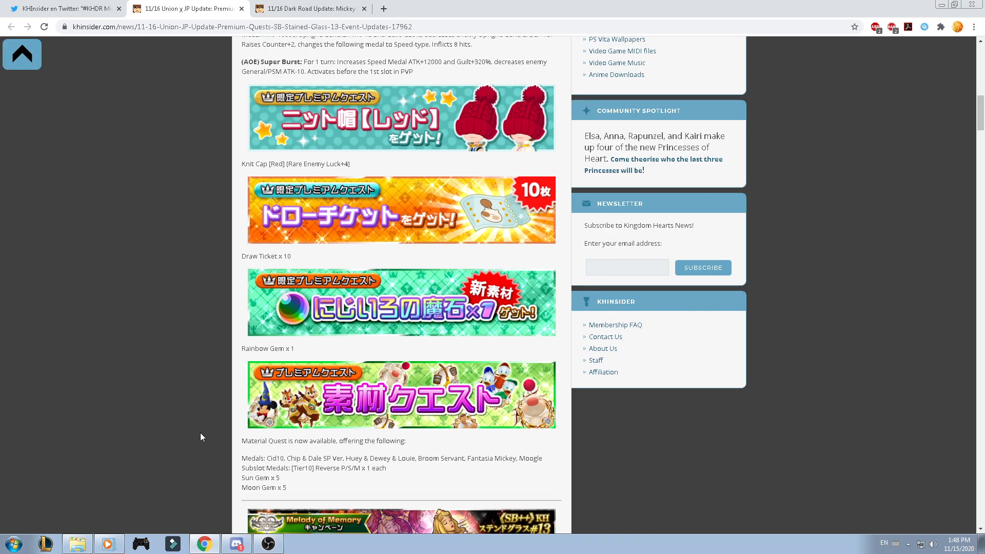
scroll("down", 3)
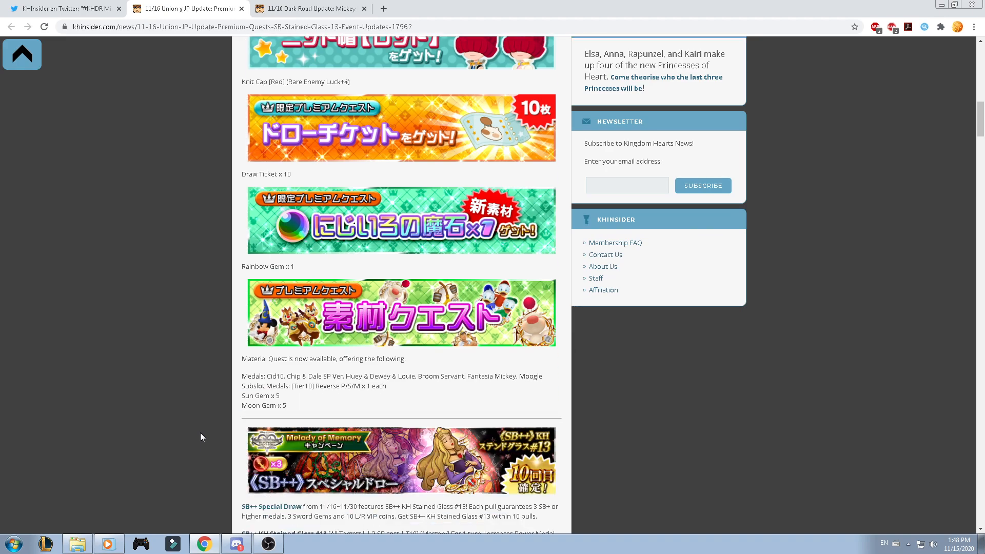
scroll("down", 3)
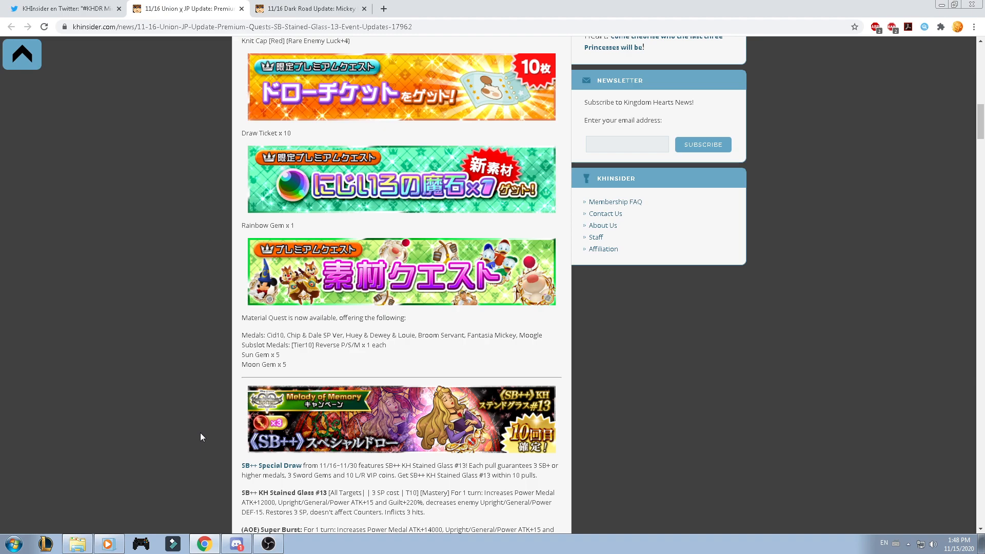
scroll("down", 3)
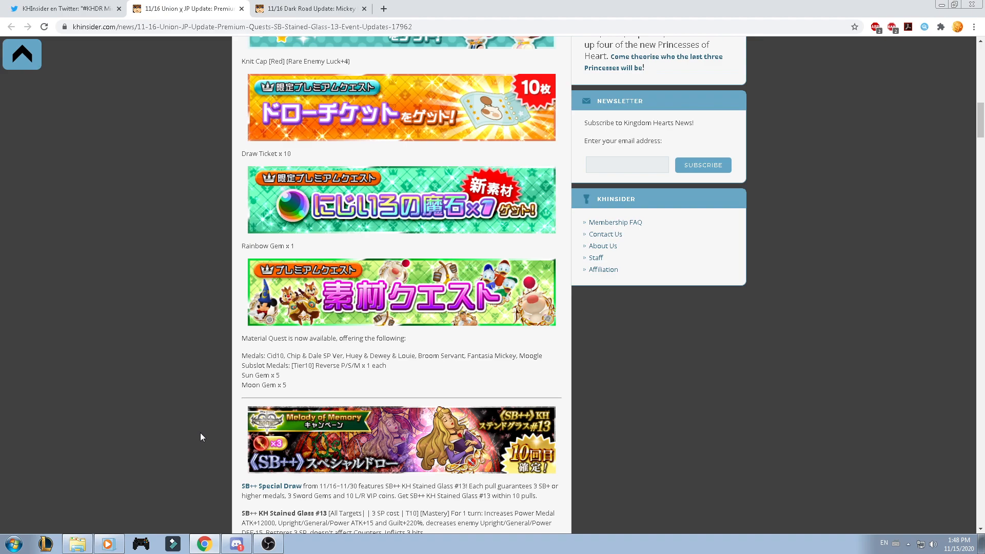
mouse_move(548, 319)
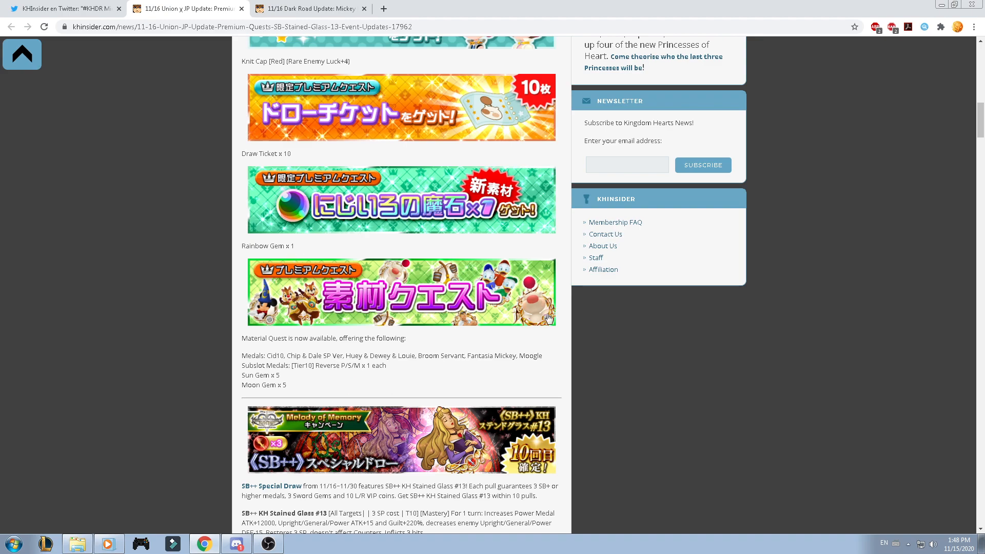
mouse_move(371, 333)
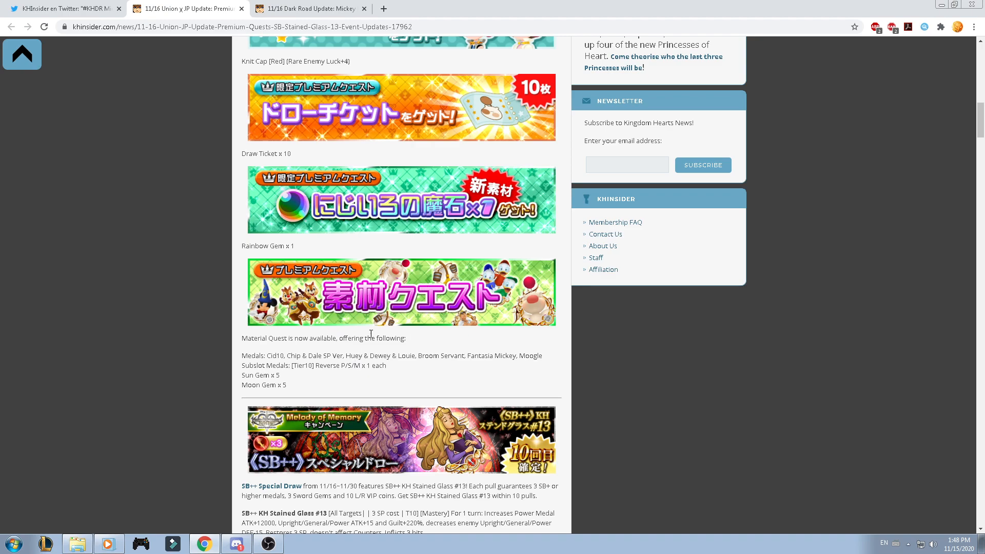
mouse_move(325, 312)
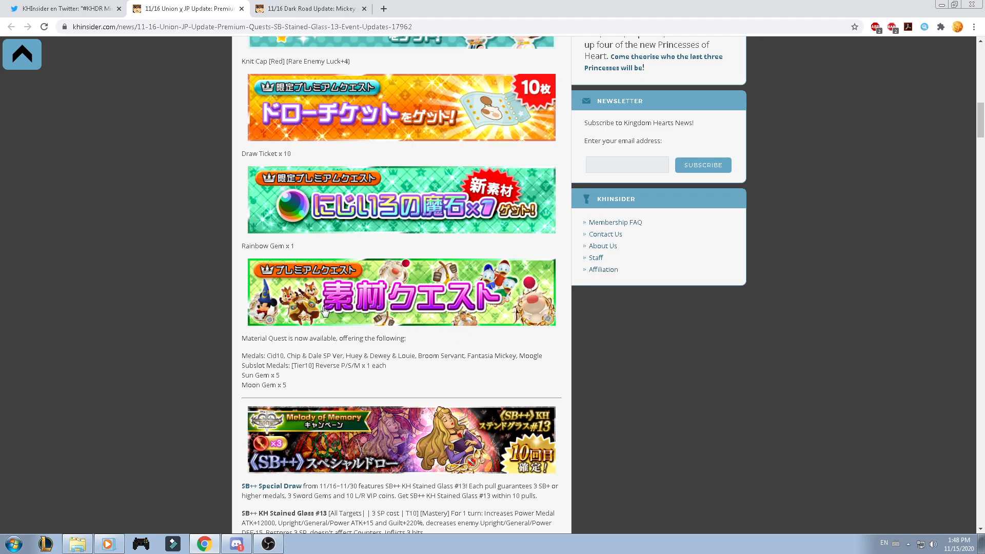
mouse_move(385, 379)
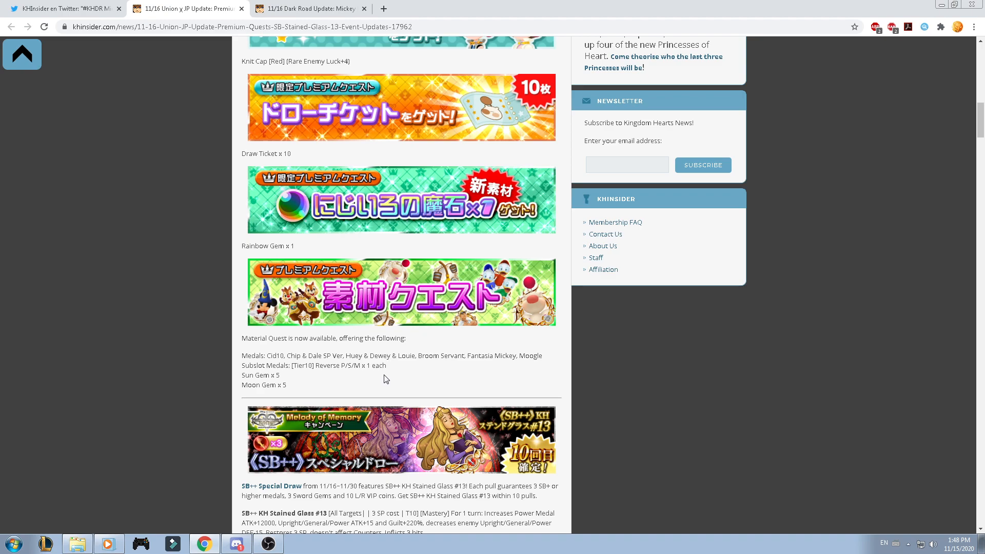
mouse_move(408, 301)
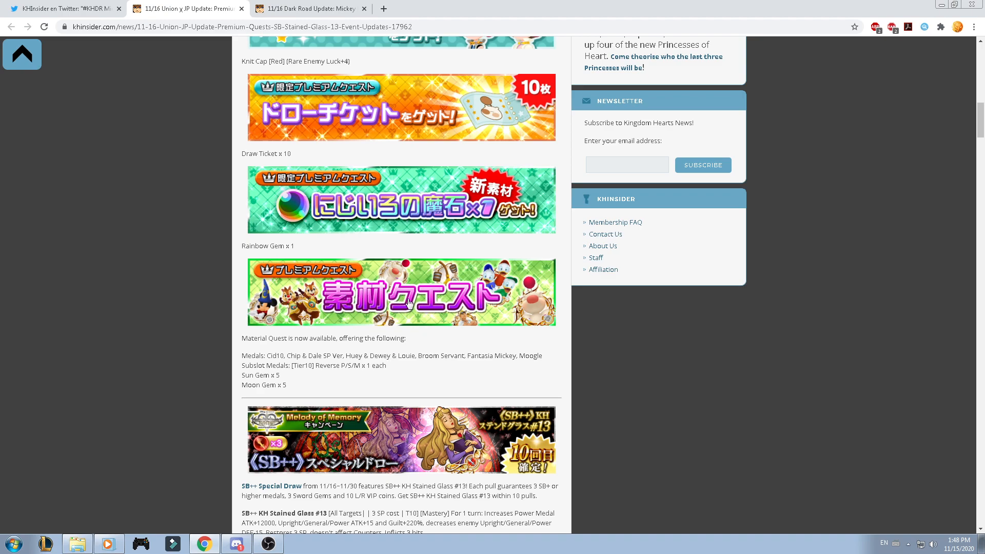
mouse_move(401, 374)
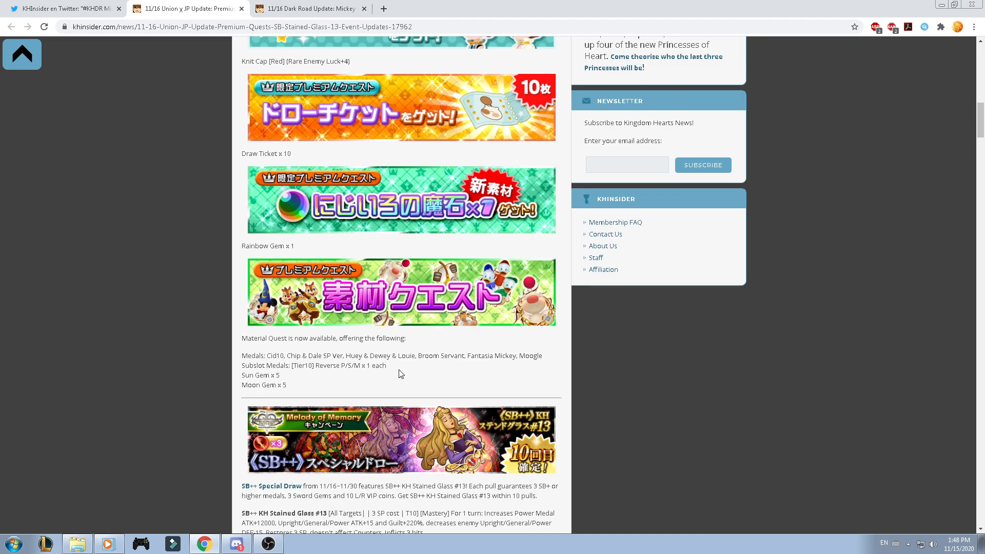
mouse_move(210, 373)
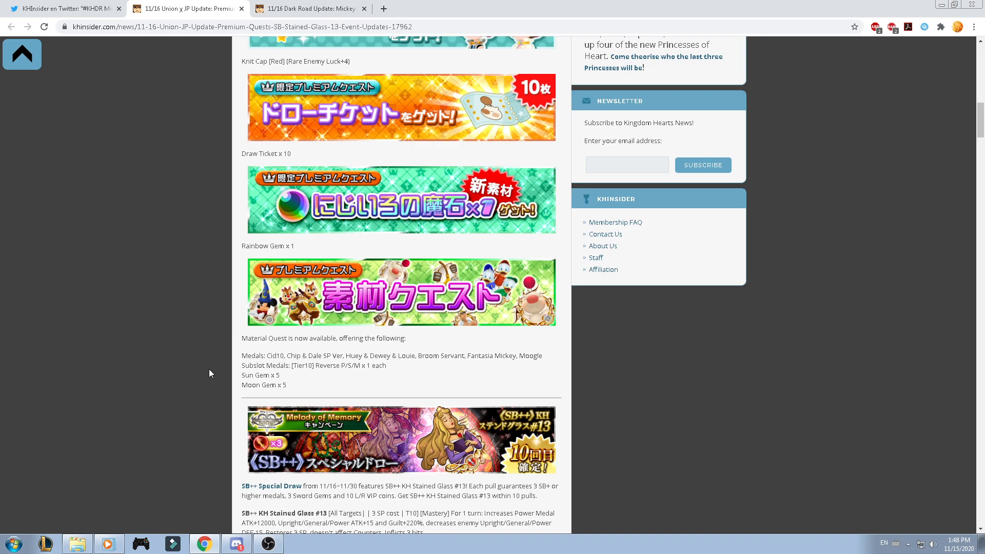
mouse_move(358, 282)
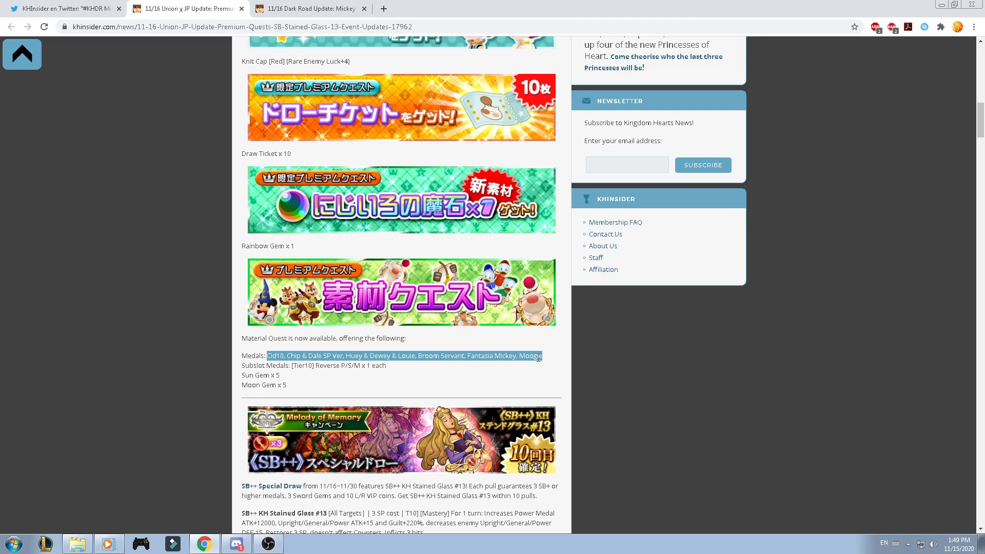
mouse_move(407, 317)
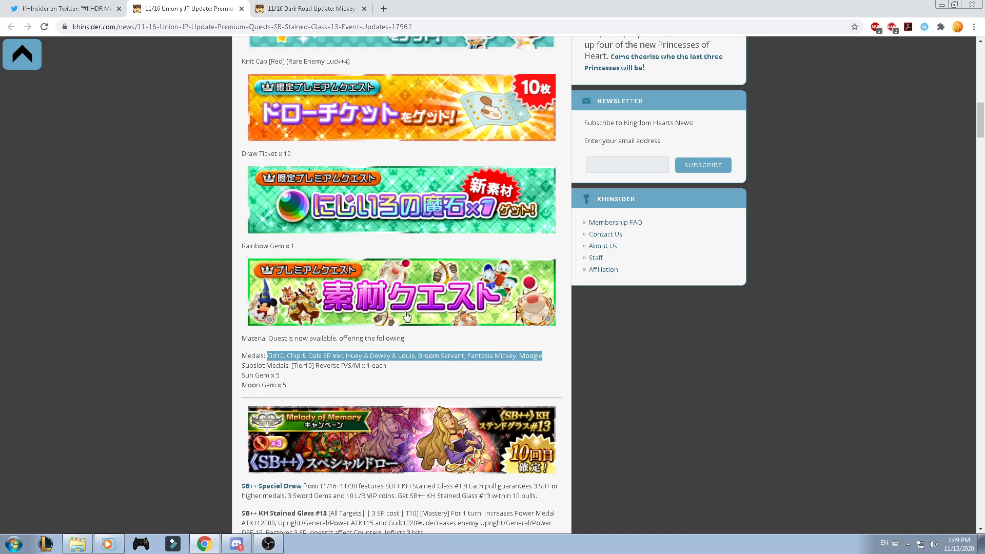
mouse_move(250, 370)
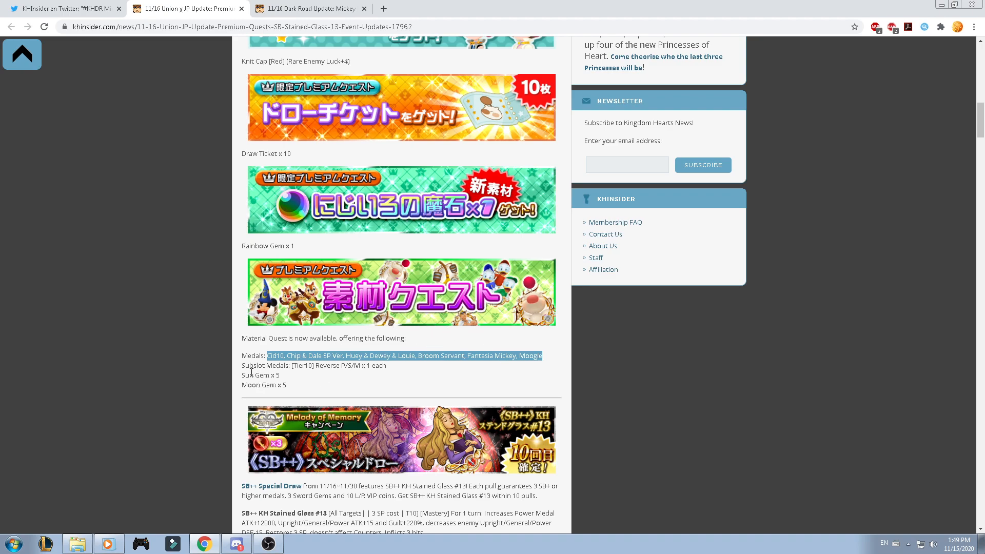
left_click(154, 325)
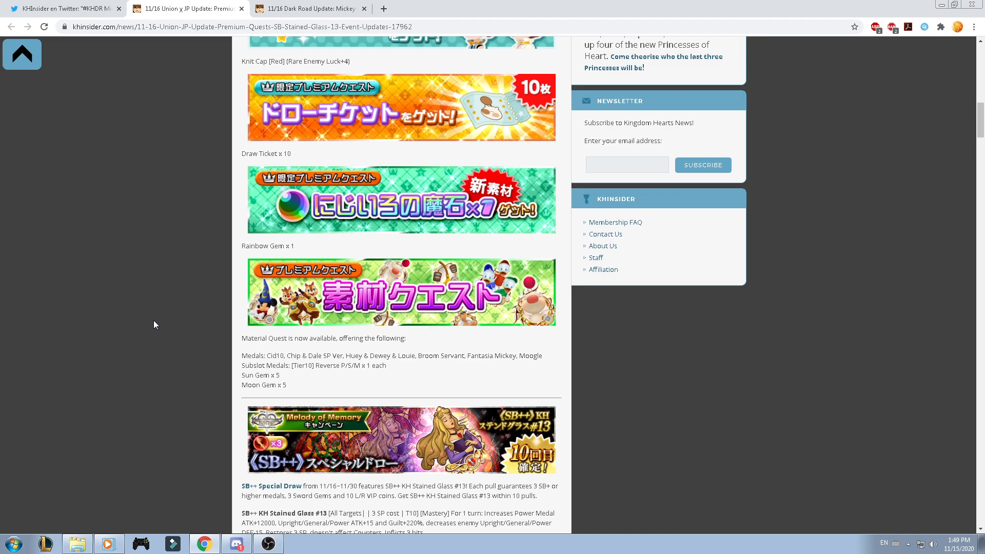
Scroll to the Stained Glass #13 ability text, AOE Super Burst details and avatar boards note.
scroll("down", 3)
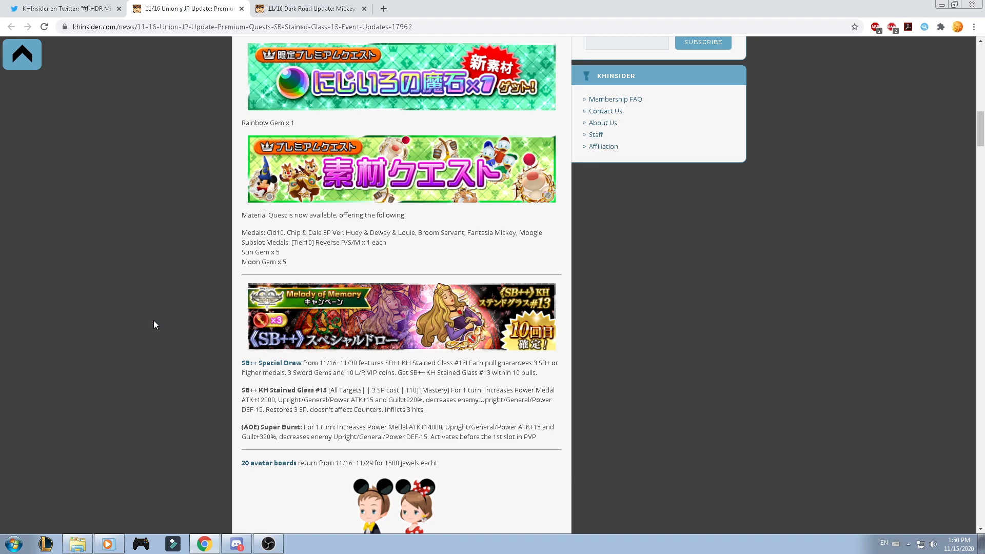
mouse_move(175, 298)
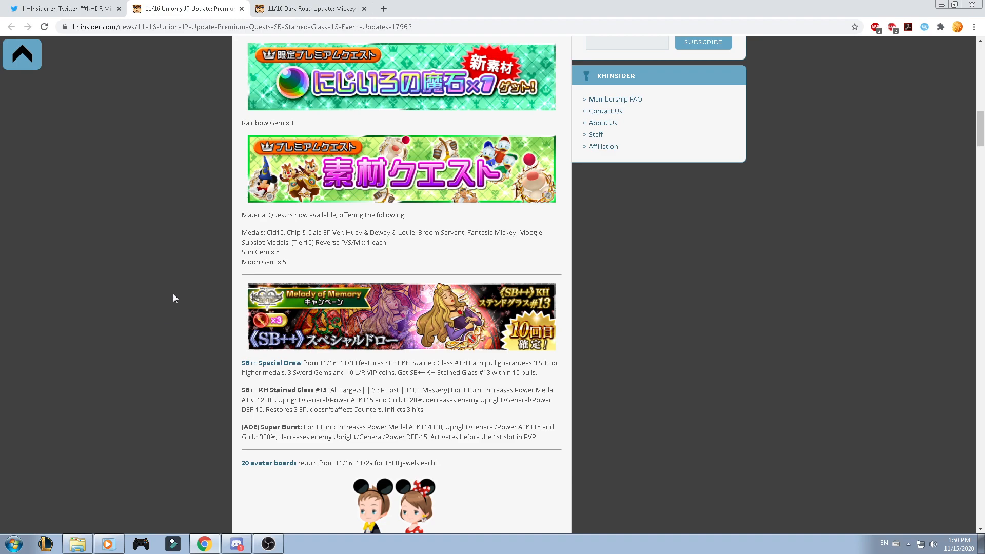
mouse_move(388, 343)
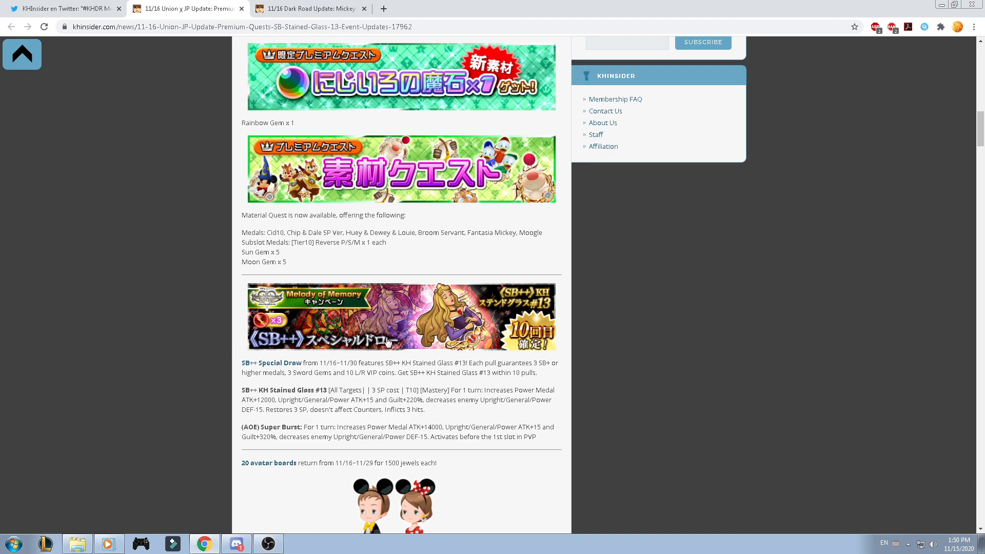
mouse_move(486, 331)
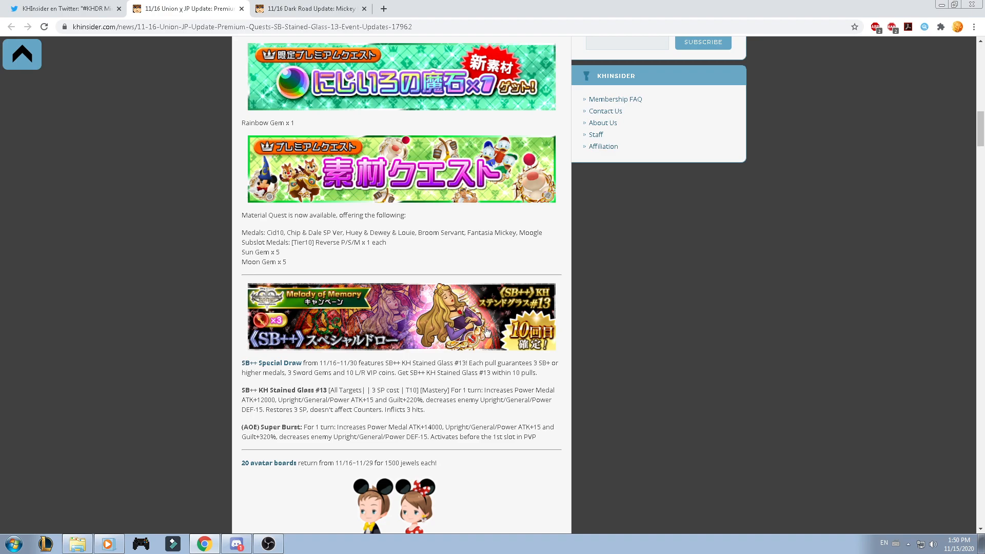
mouse_move(201, 360)
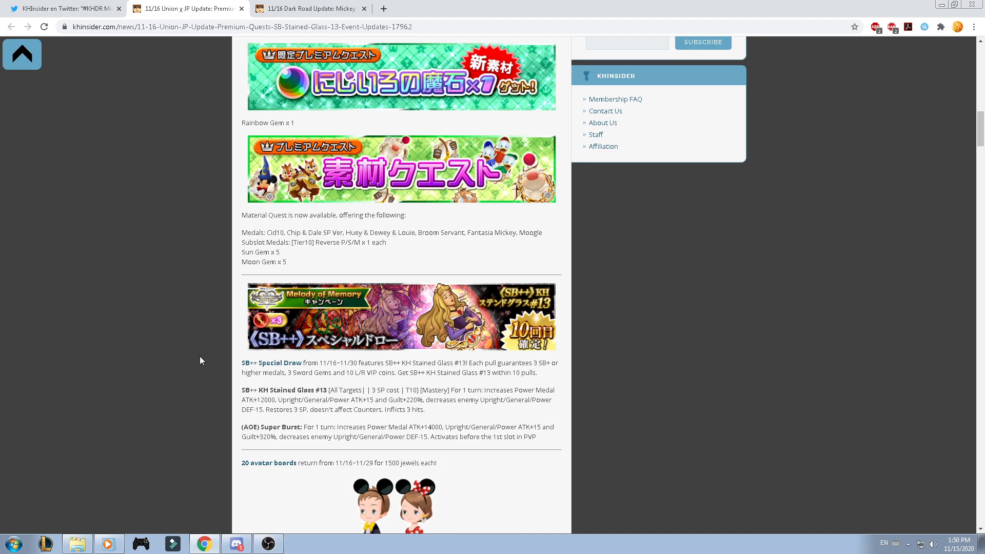
mouse_move(208, 362)
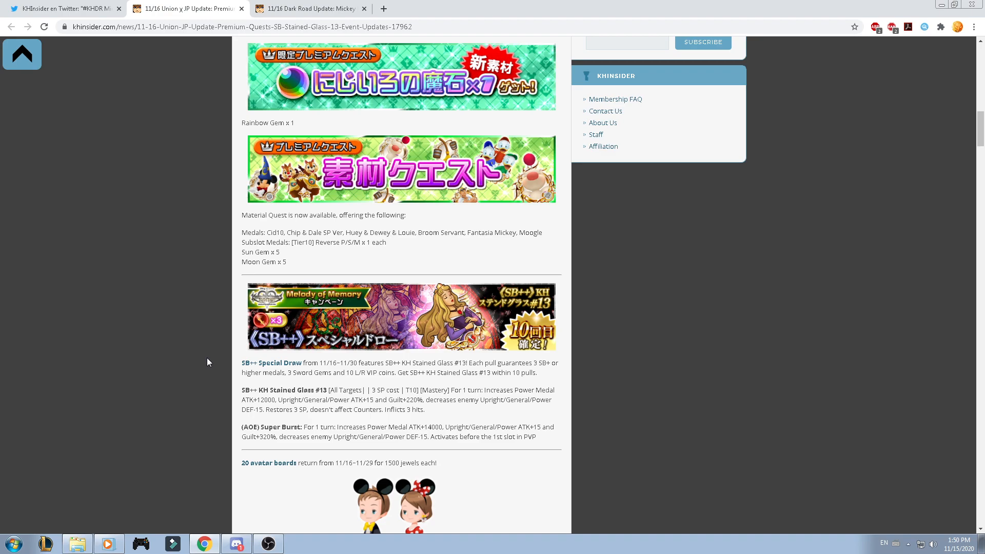
Scroll down through the Toy Story costume reward lists in the Union X article.
scroll("down", 3)
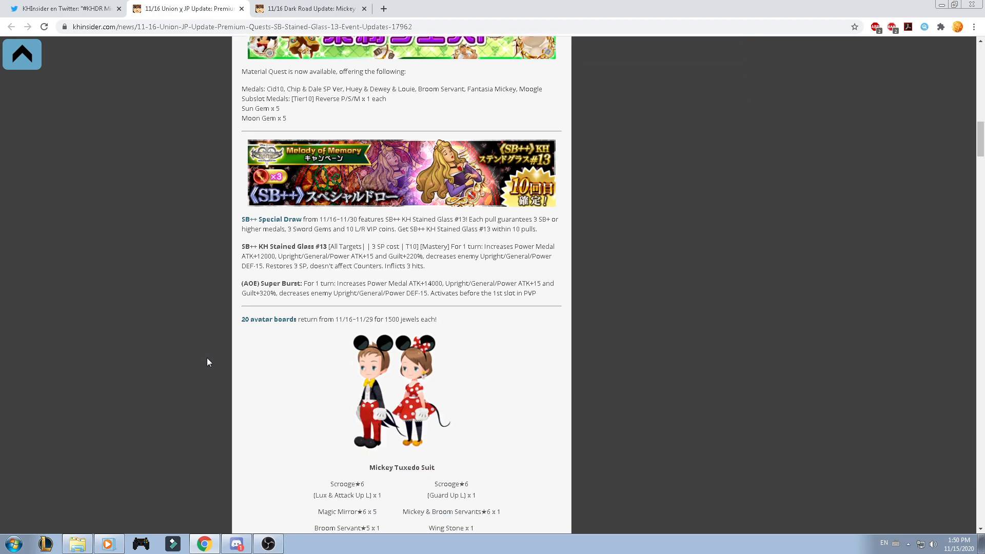
scroll("down", 3)
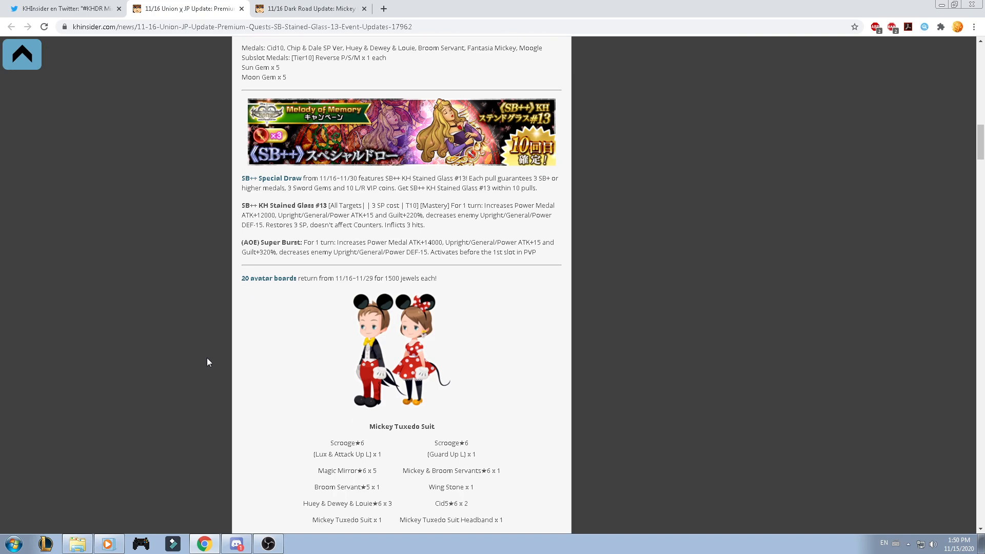
scroll("down", 3)
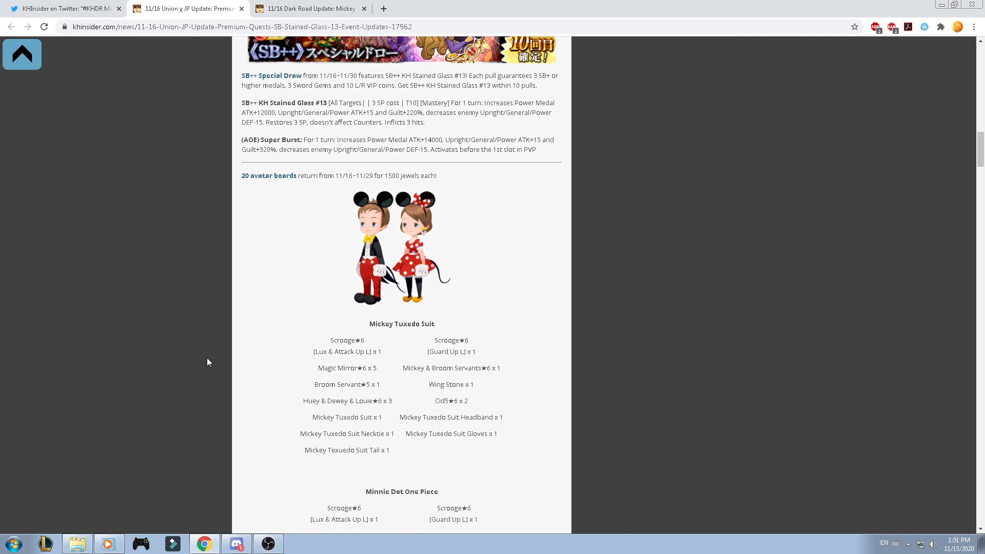
scroll("down", 3)
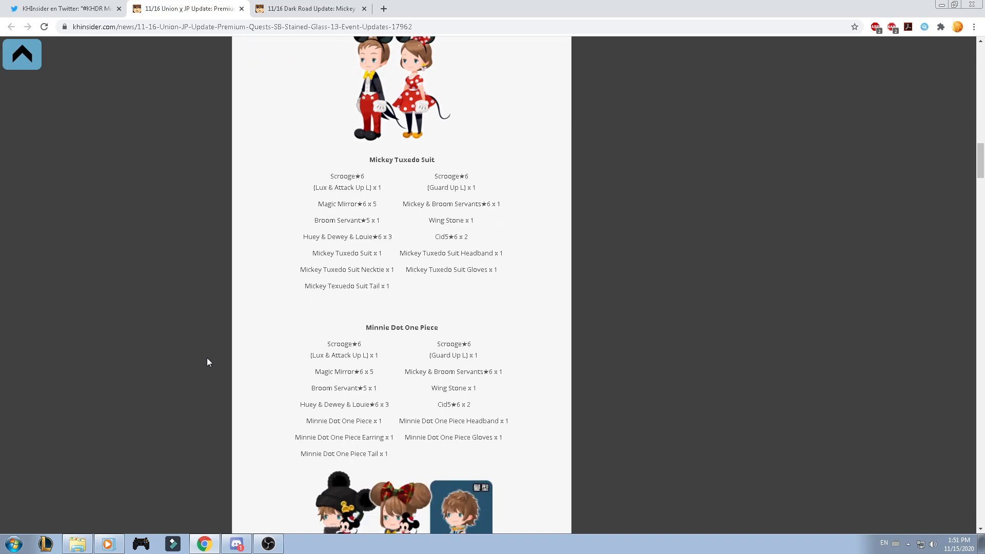
scroll("down", 3)
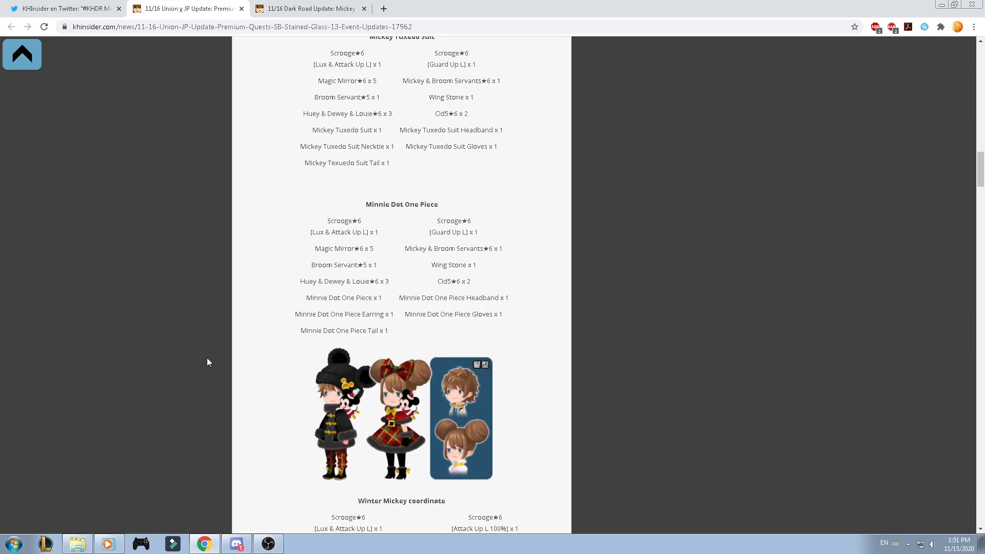
scroll("down", 3)
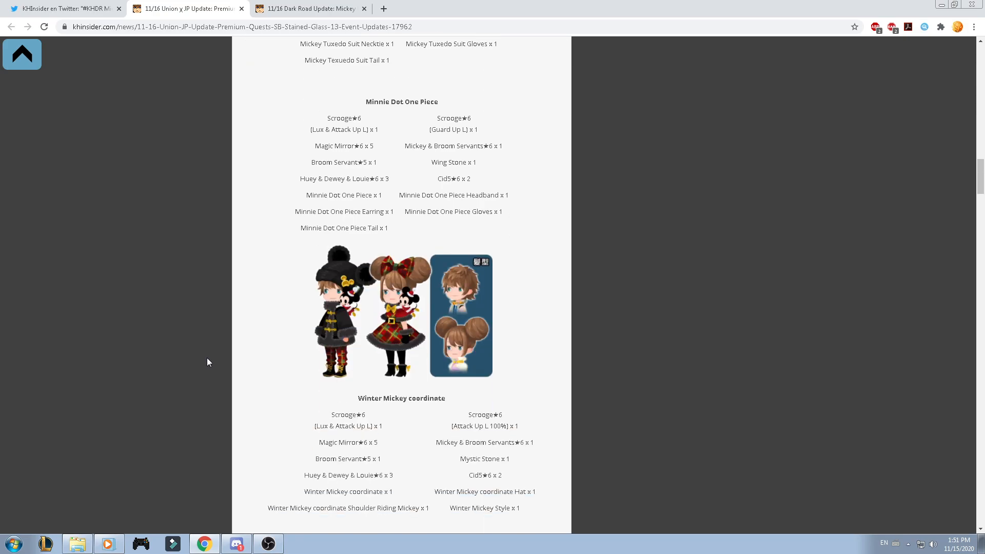
scroll("down", 3)
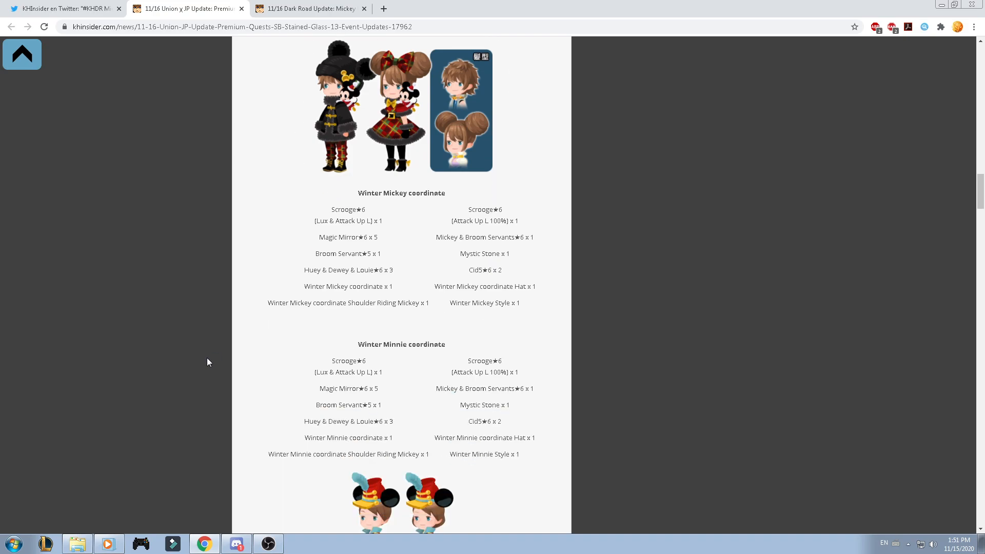
scroll("down", 3)
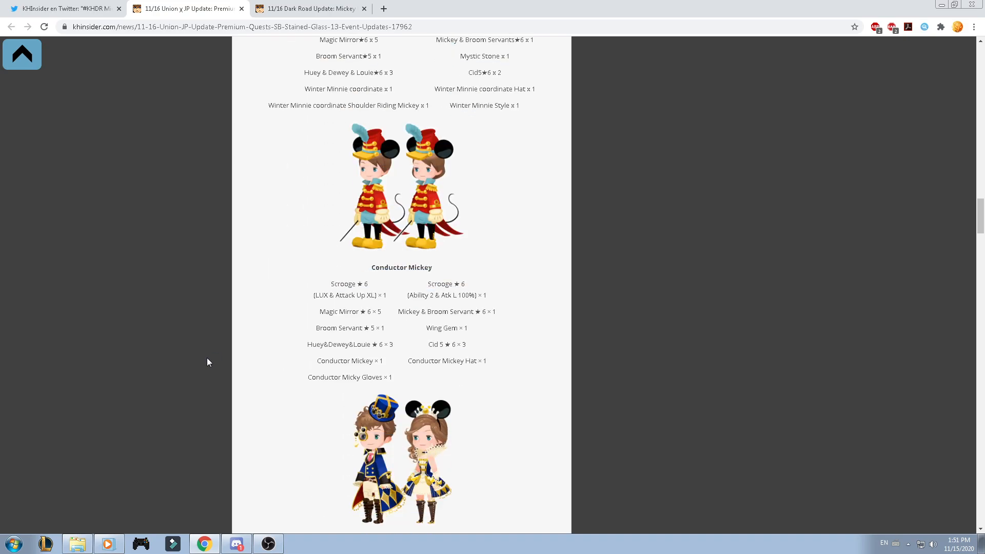
scroll("down", 3)
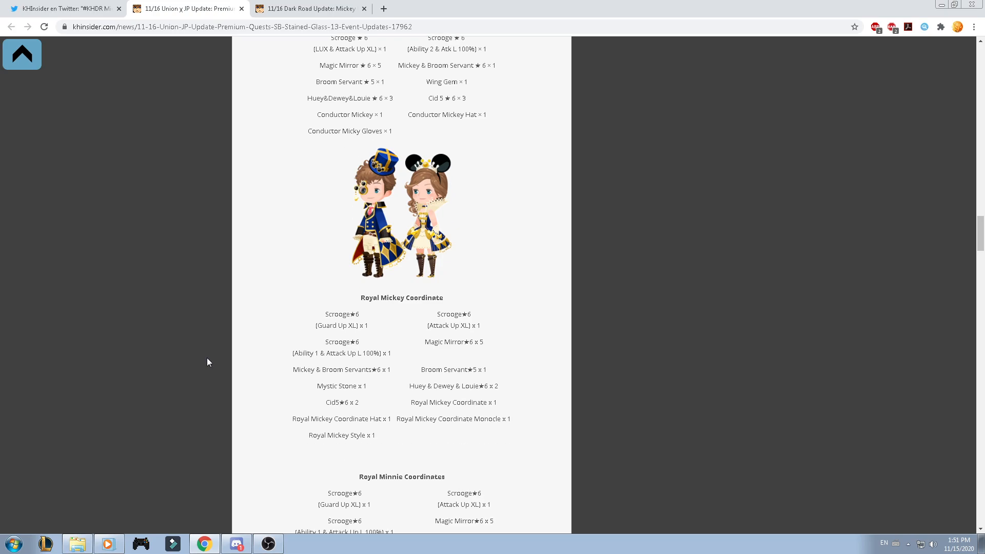
scroll("down", 3)
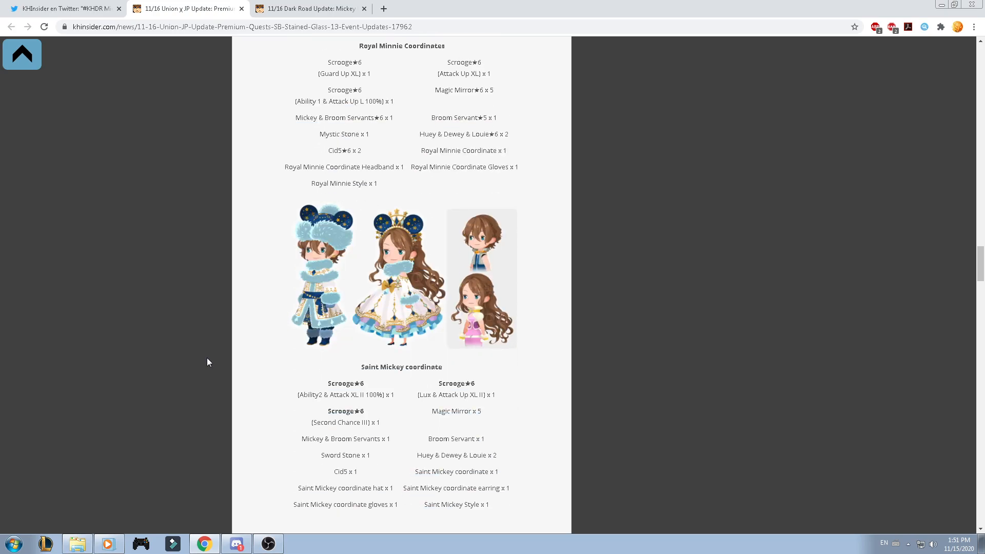
scroll("down", 3)
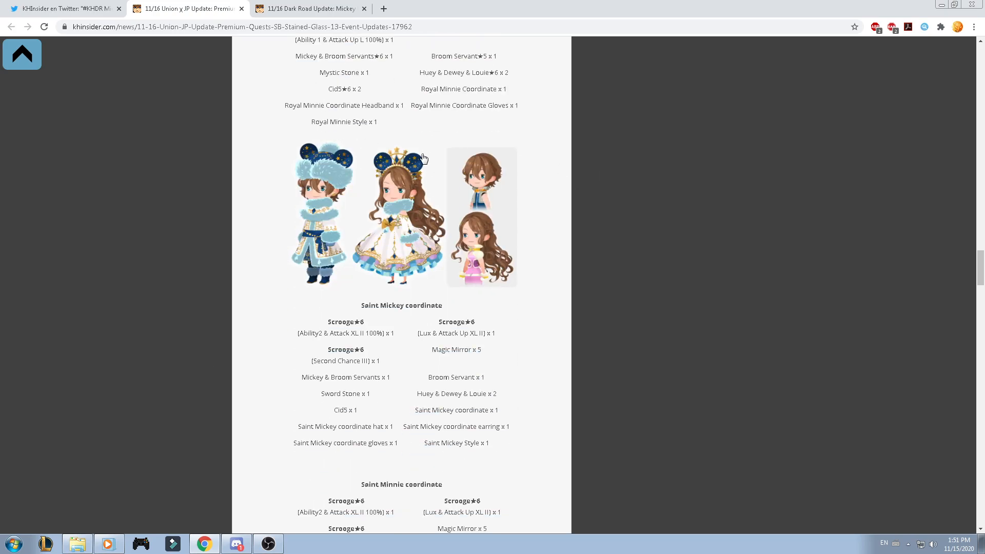
scroll("down", 3)
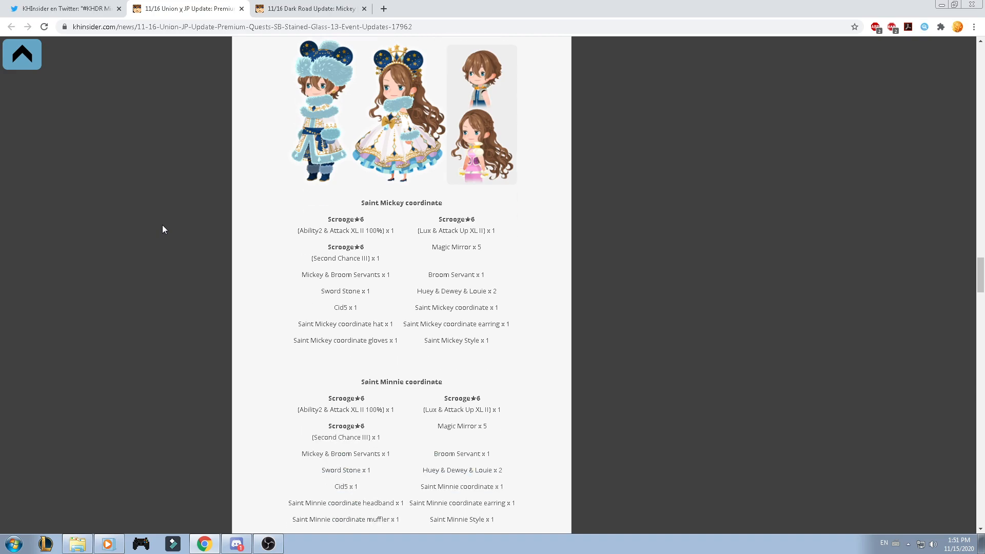
scroll("up", 3)
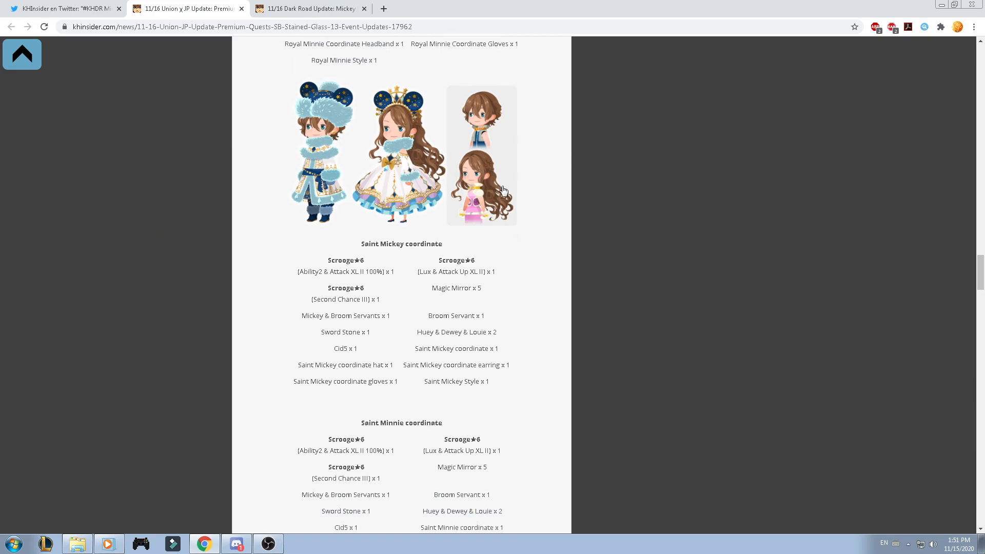
mouse_move(222, 362)
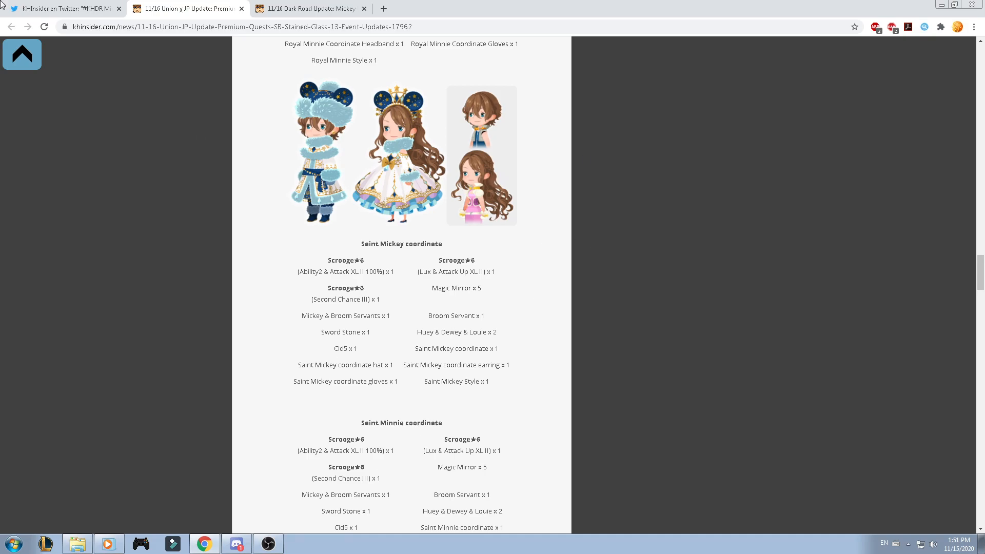
mouse_move(164, 412)
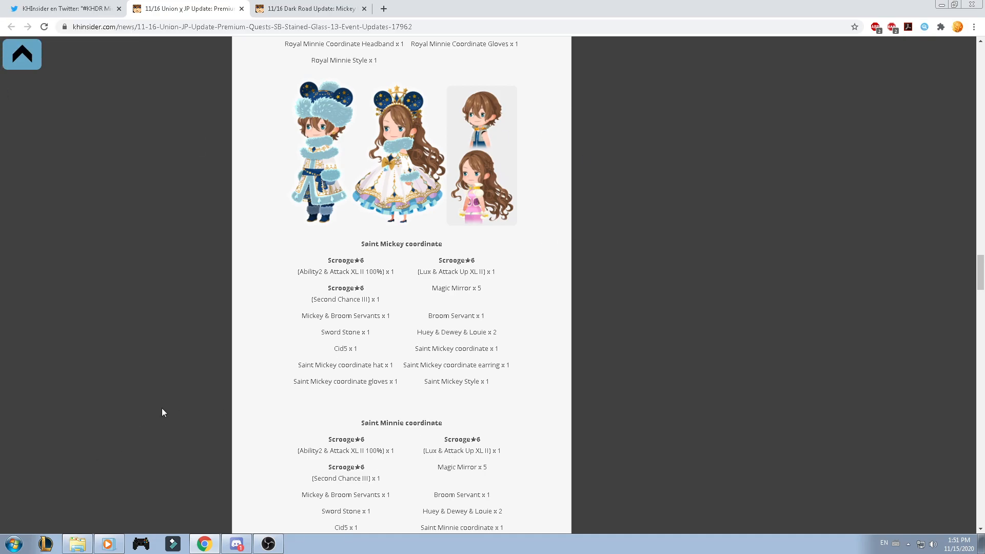
Continue past the Jessie costume board to the Moogle Shop additions and Guerilla Event banner.
scroll("down", 3)
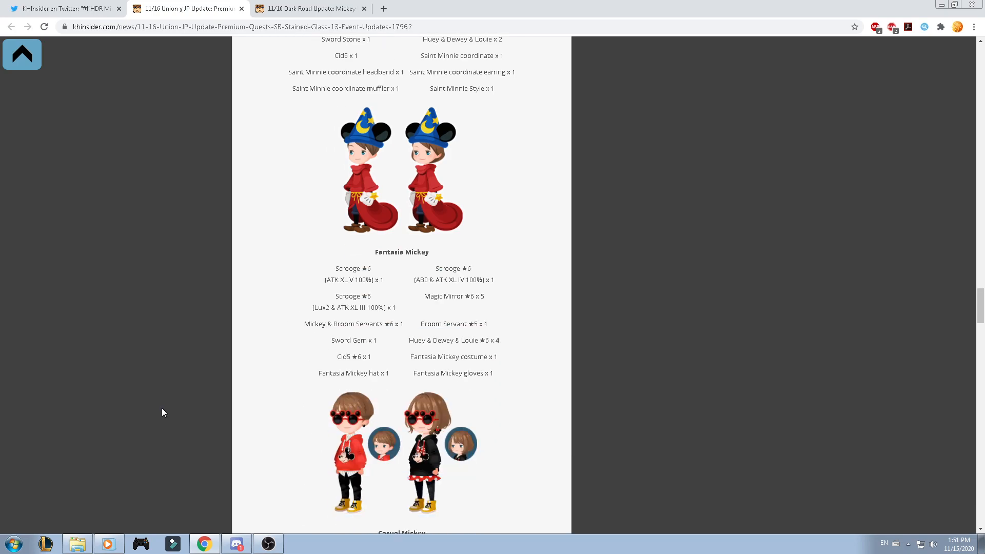
scroll("down", 3)
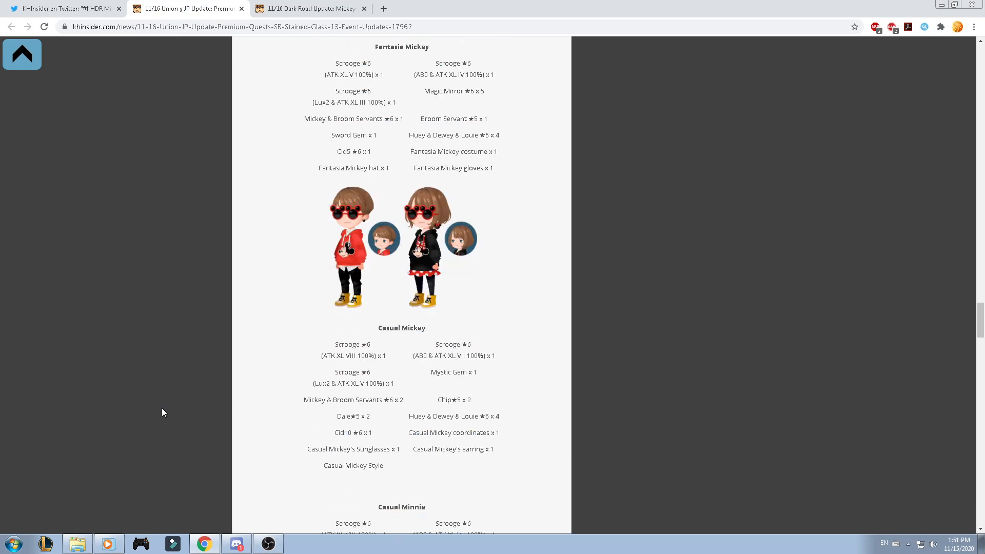
scroll("down", 3)
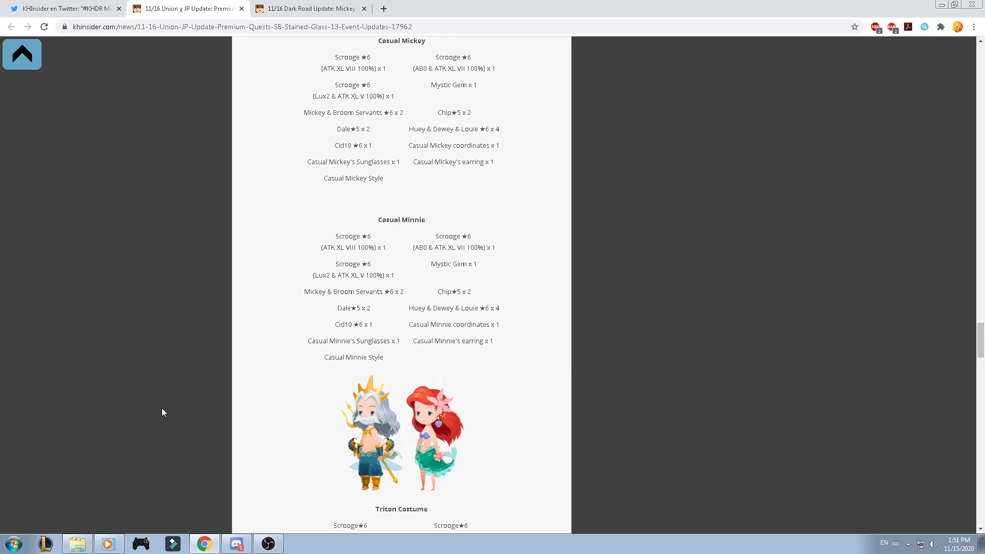
scroll("down", 3)
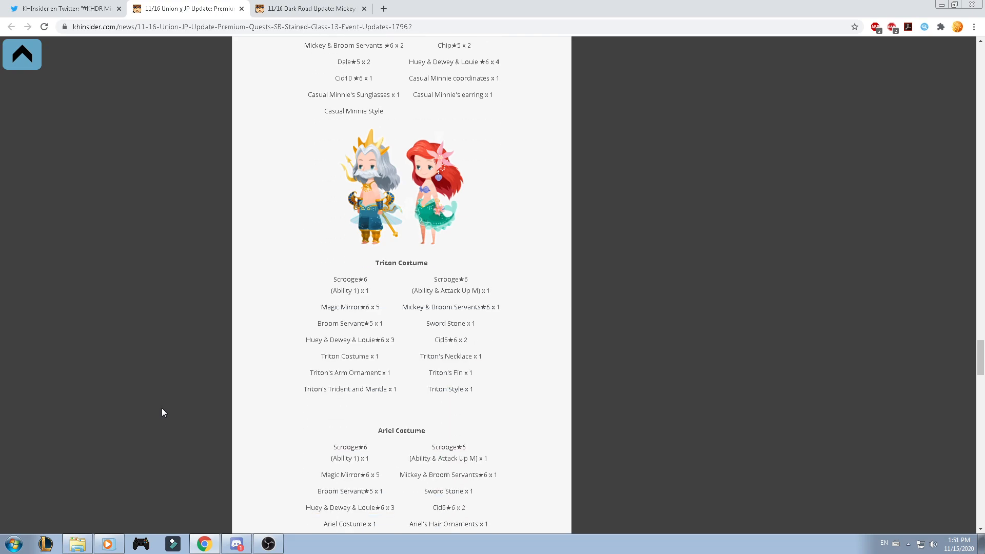
scroll("down", 3)
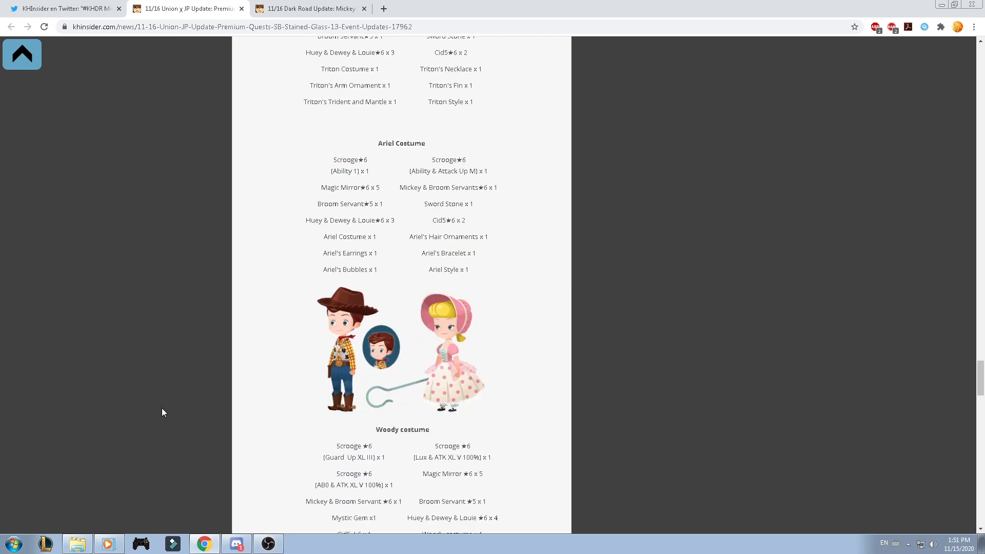
scroll("up", 3)
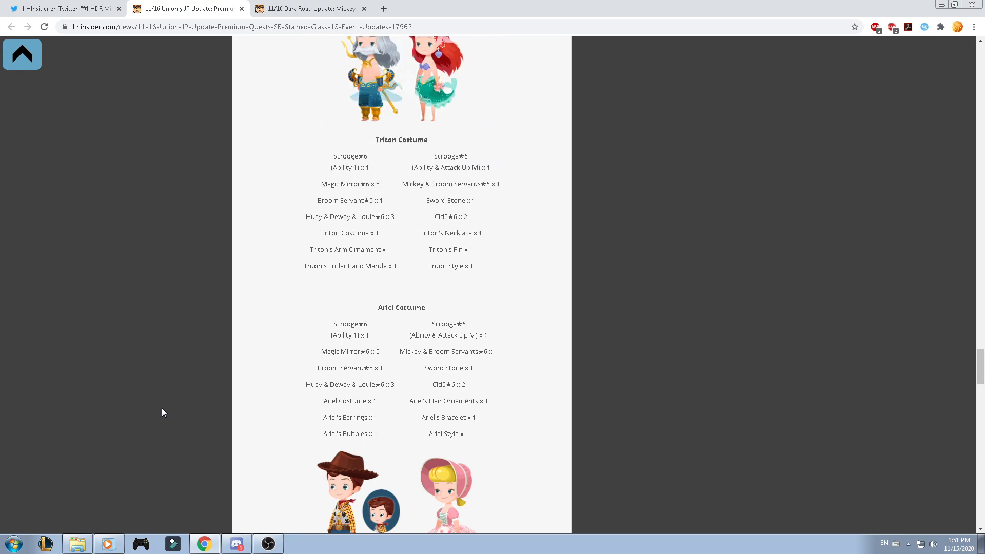
scroll("down", 3)
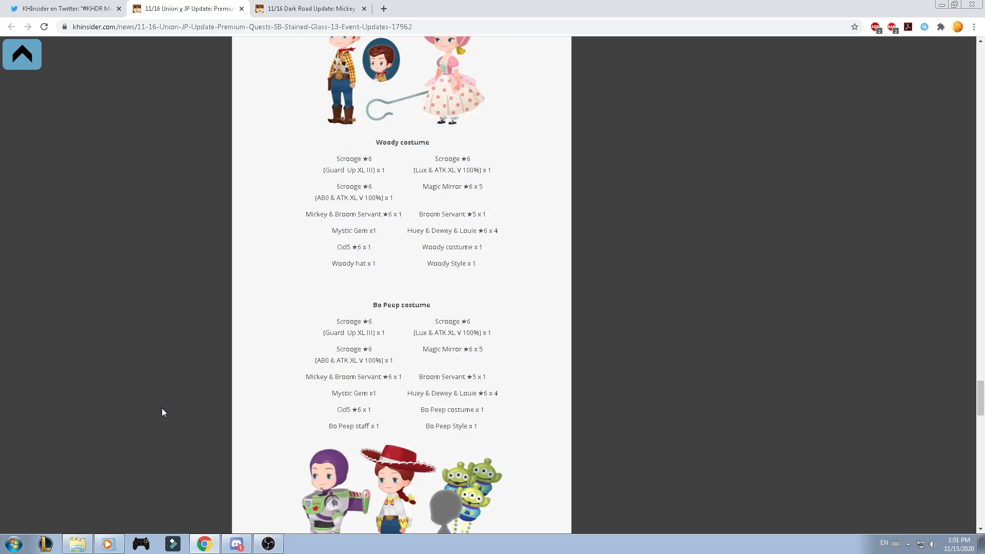
scroll("down", 3)
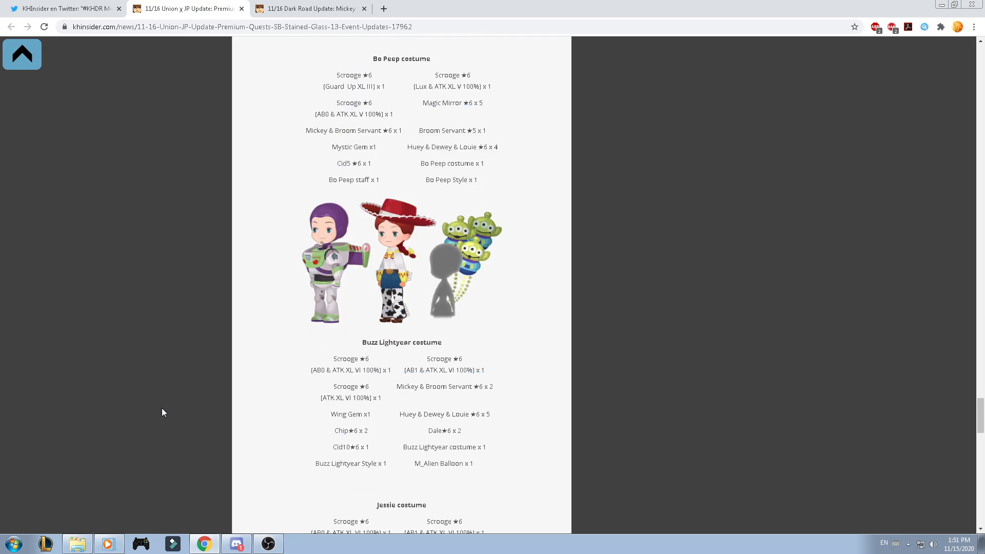
scroll("down", 3)
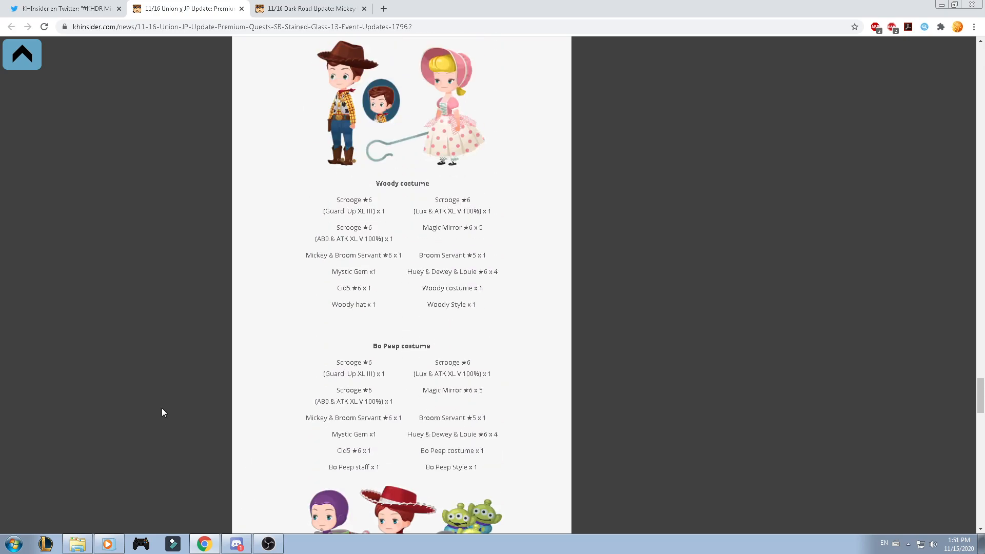
scroll("up", 3)
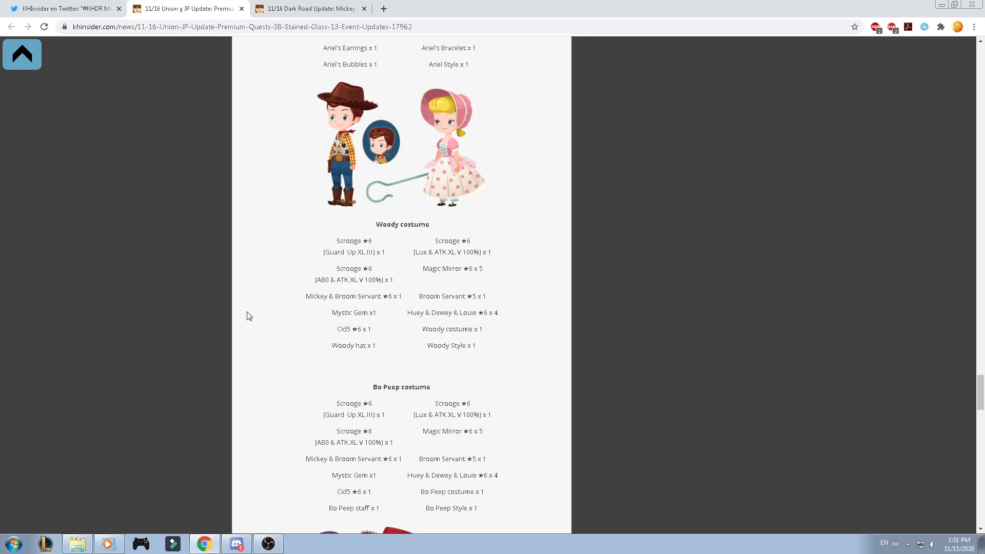
scroll("down", 3)
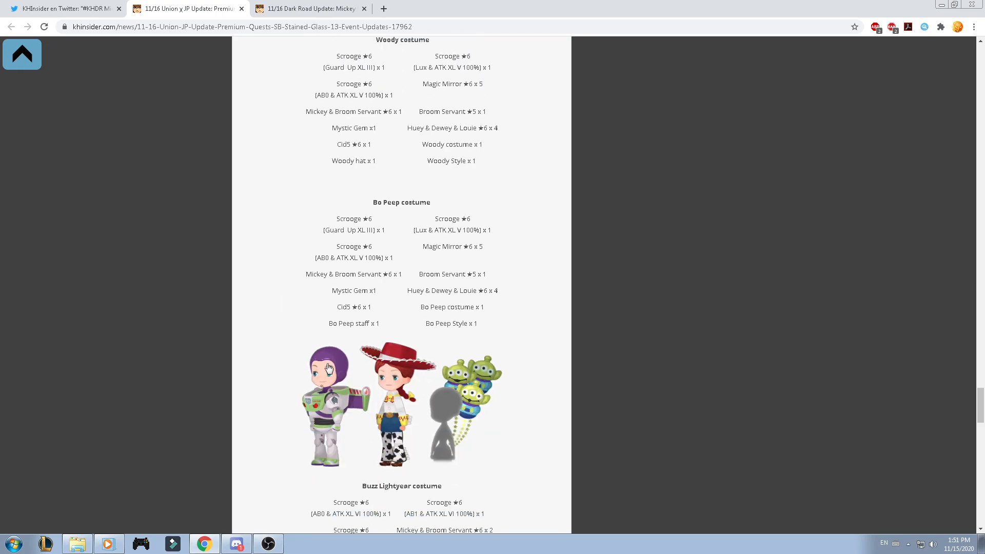
scroll("up", 3)
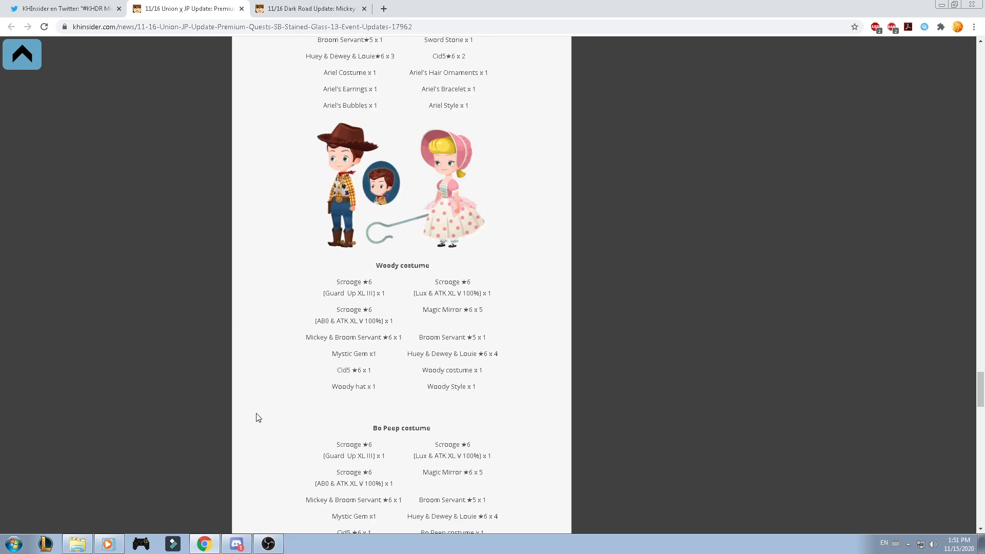
scroll("down", 3)
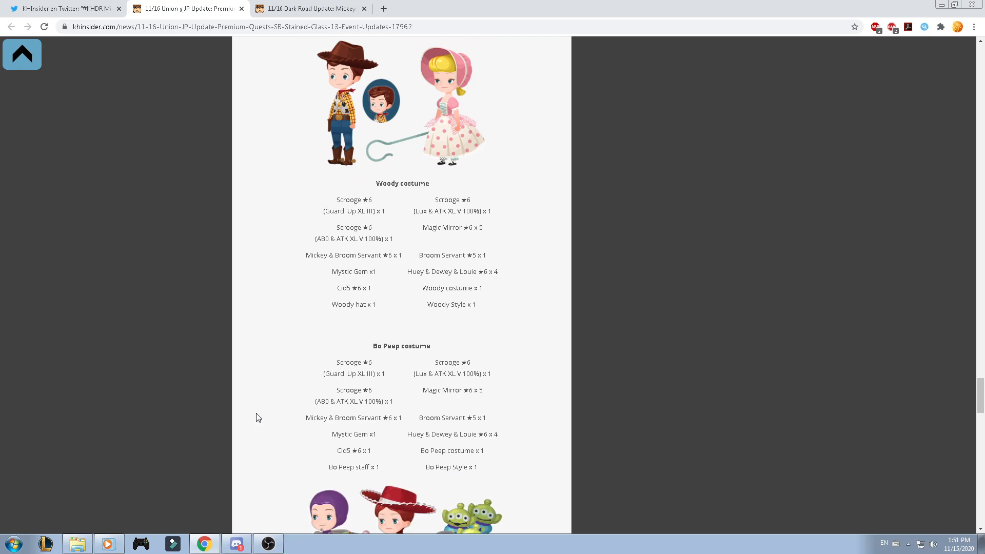
scroll("down", 3)
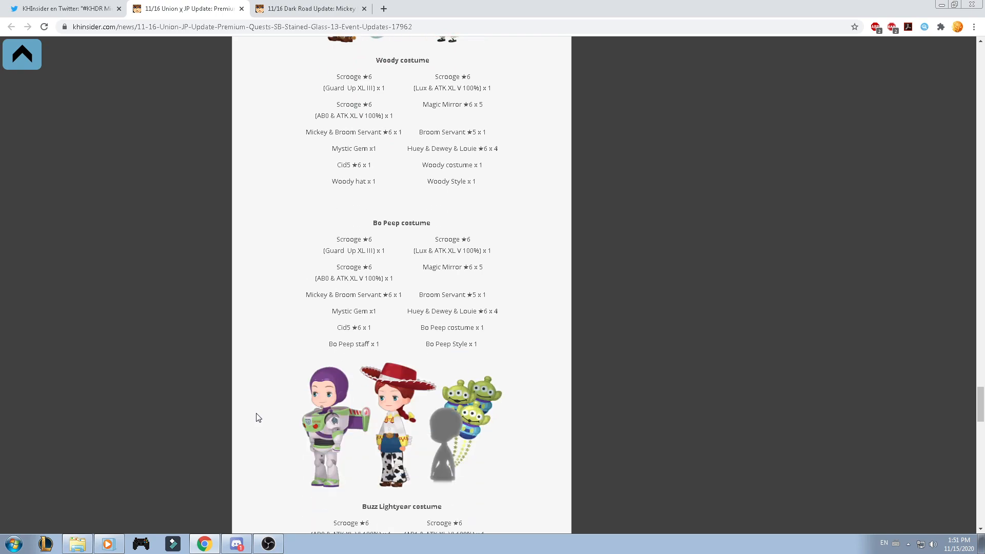
scroll("down", 3)
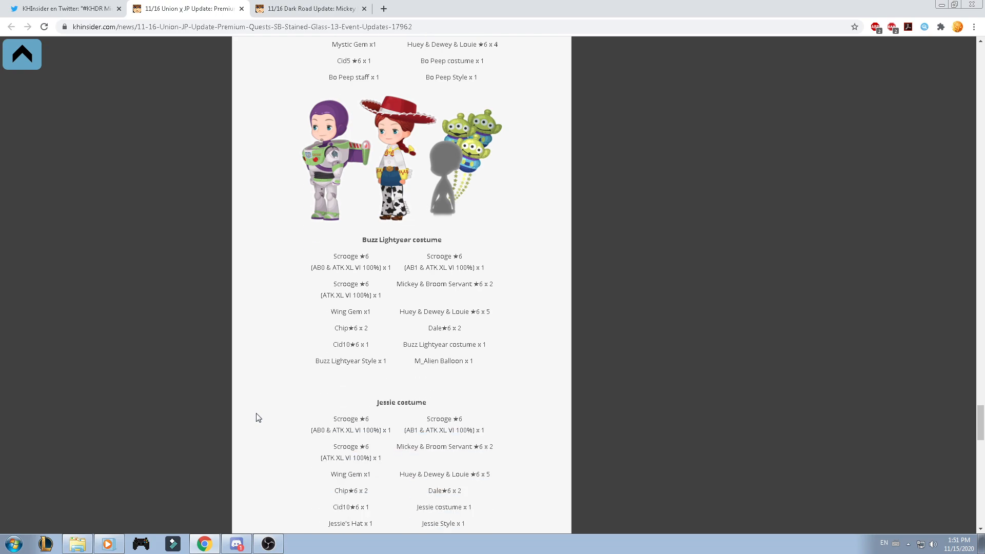
scroll("down", 3)
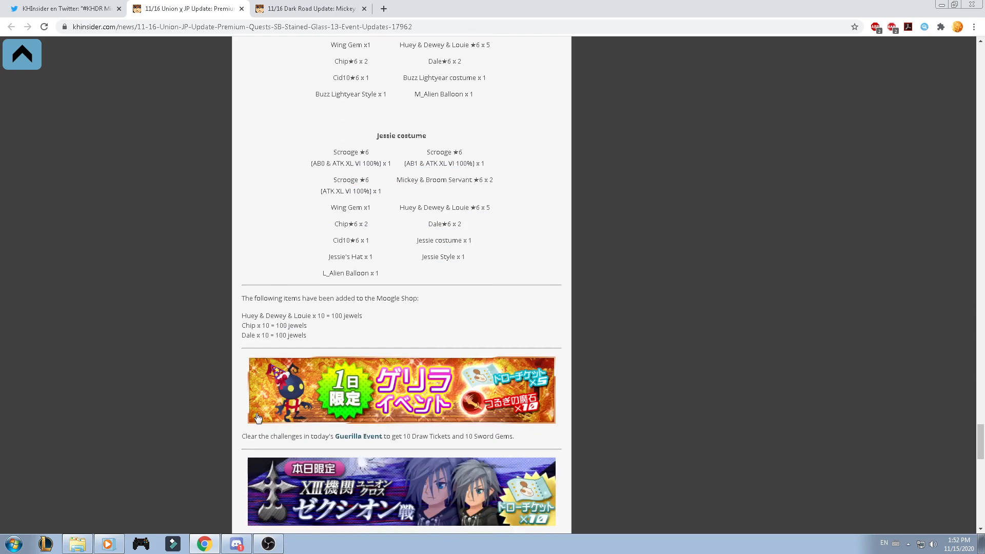
Scroll down through the remaining event sections of the Union χ update article.
scroll("down", 3)
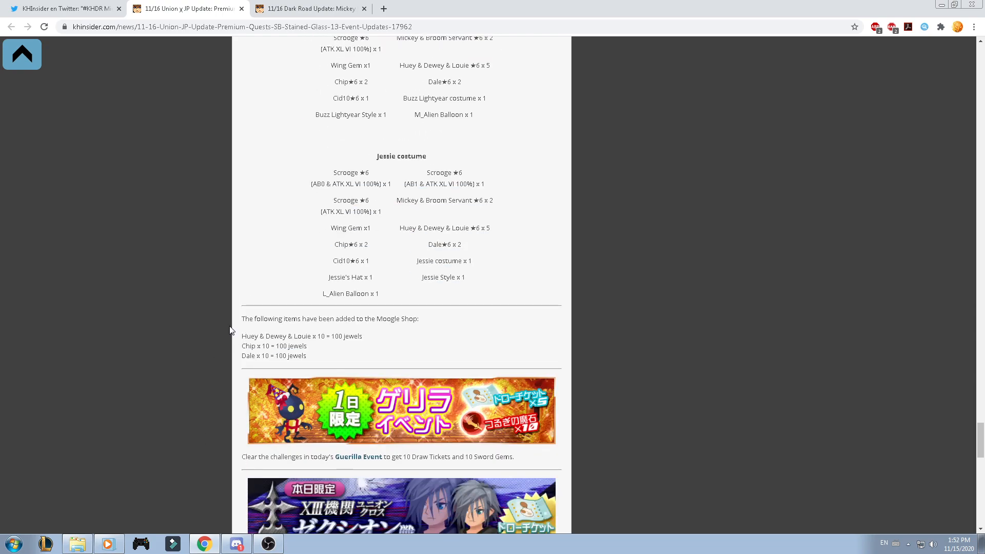
mouse_move(252, 329)
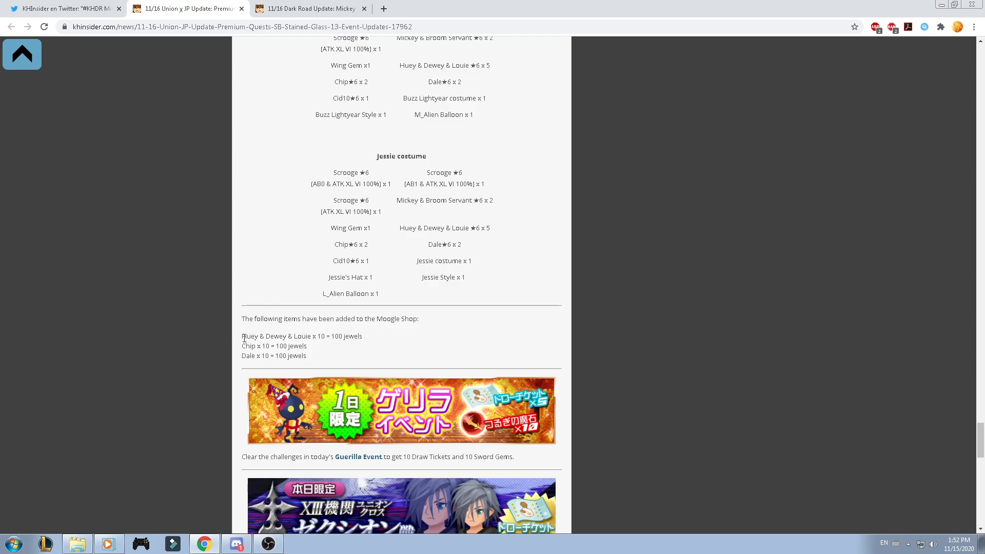
mouse_move(354, 351)
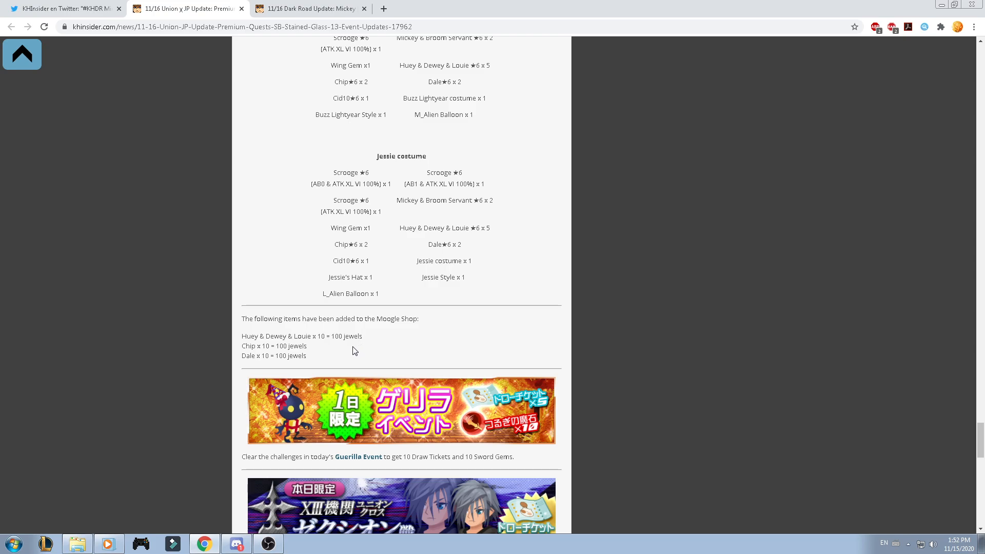
scroll("down", 3)
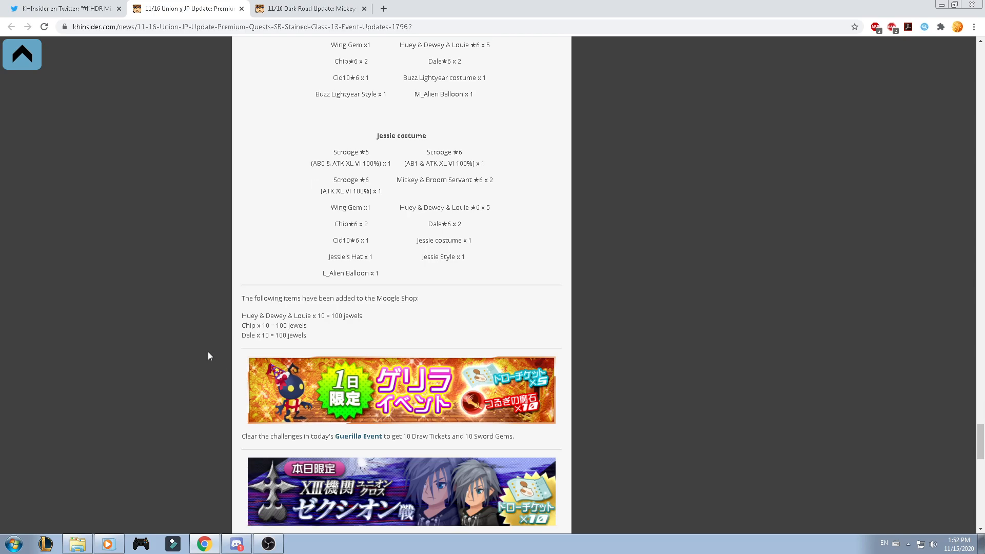
scroll("down", 3)
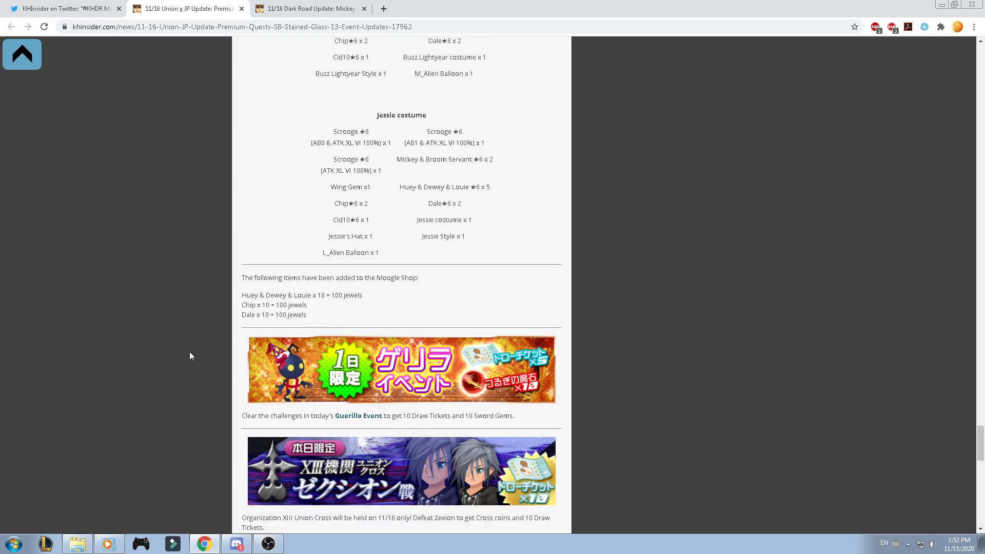
scroll("down", 3)
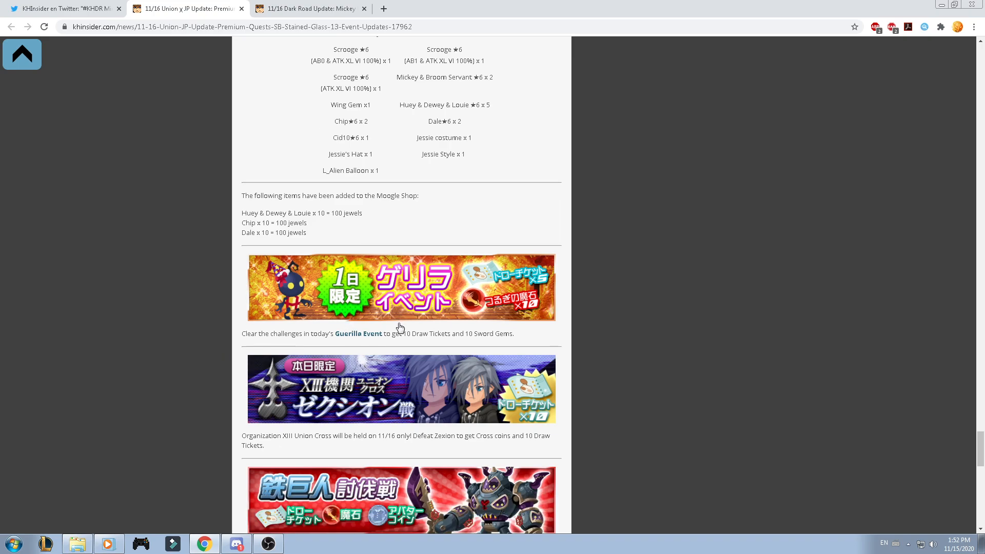
mouse_move(978, 463)
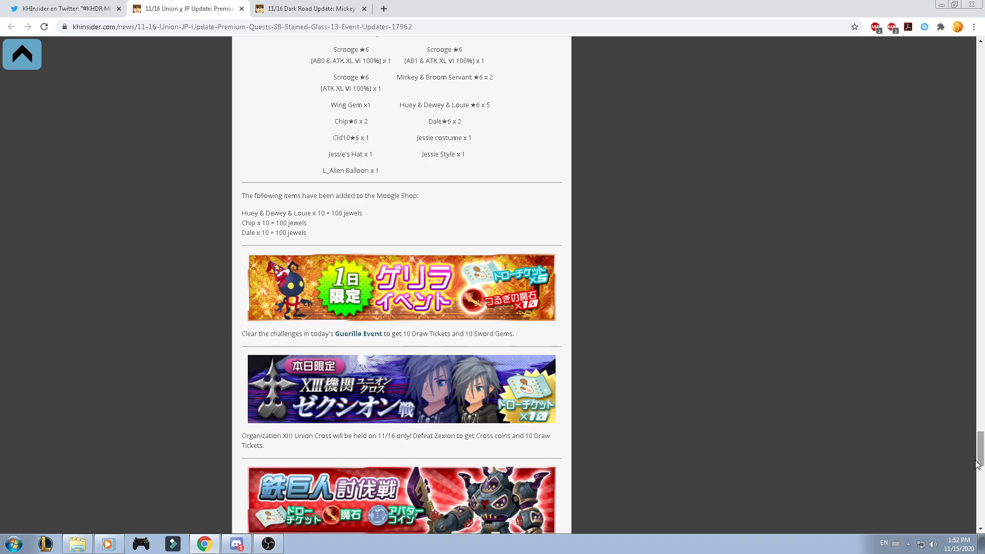
scroll("down", 3)
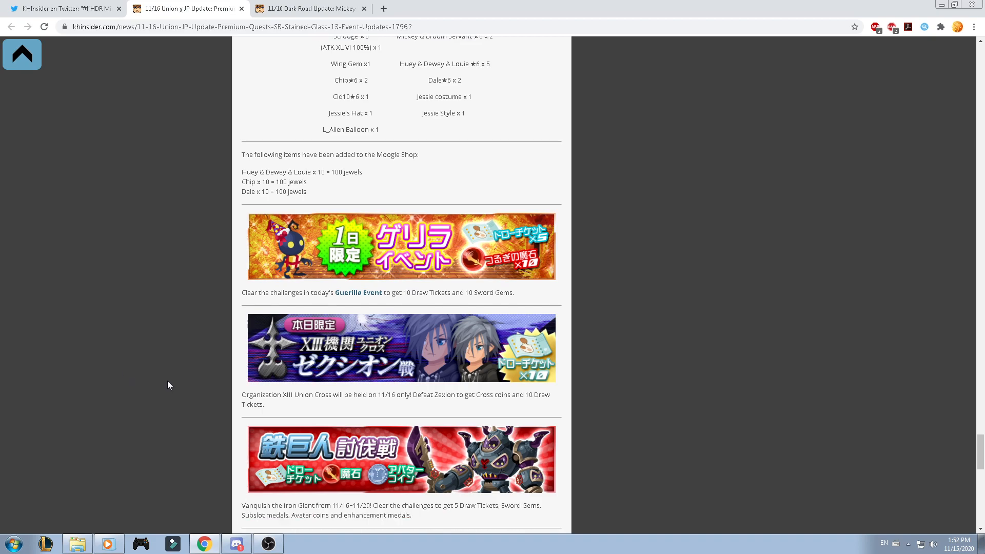
scroll("down", 3)
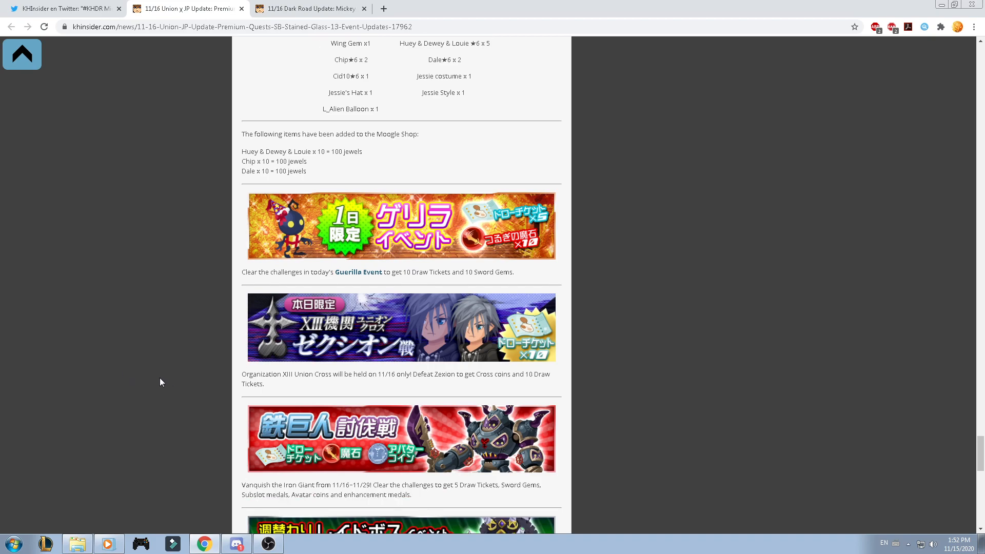
mouse_move(458, 370)
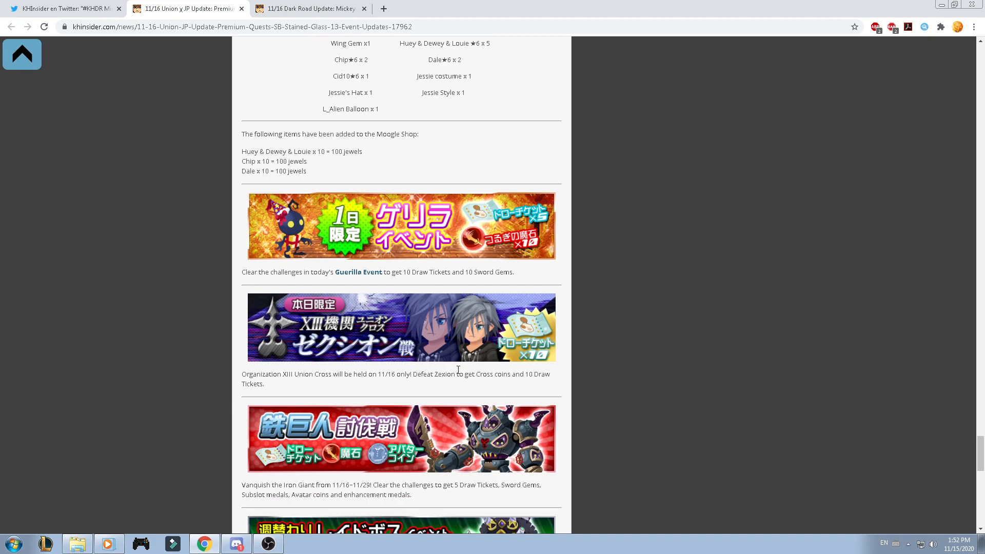
scroll("down", 3)
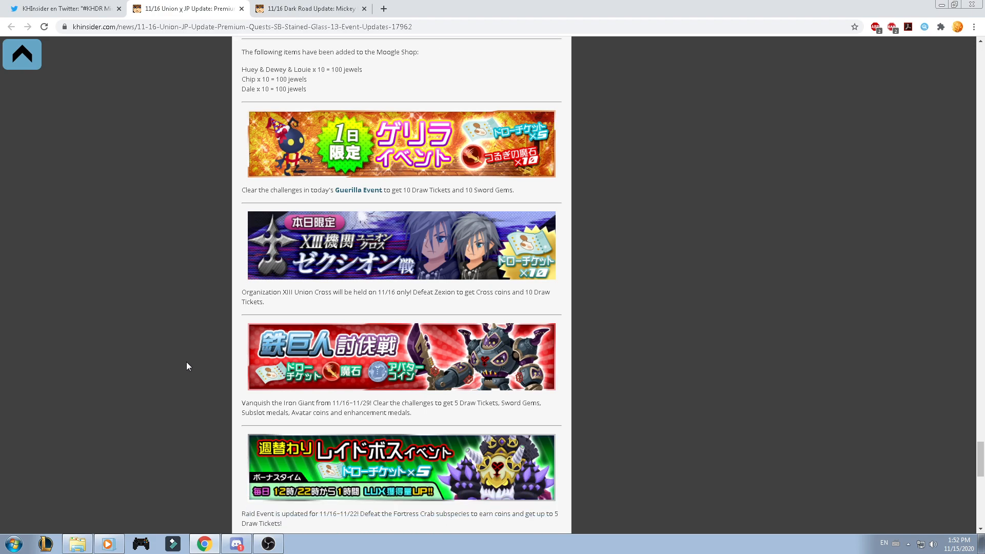
scroll("down", 3)
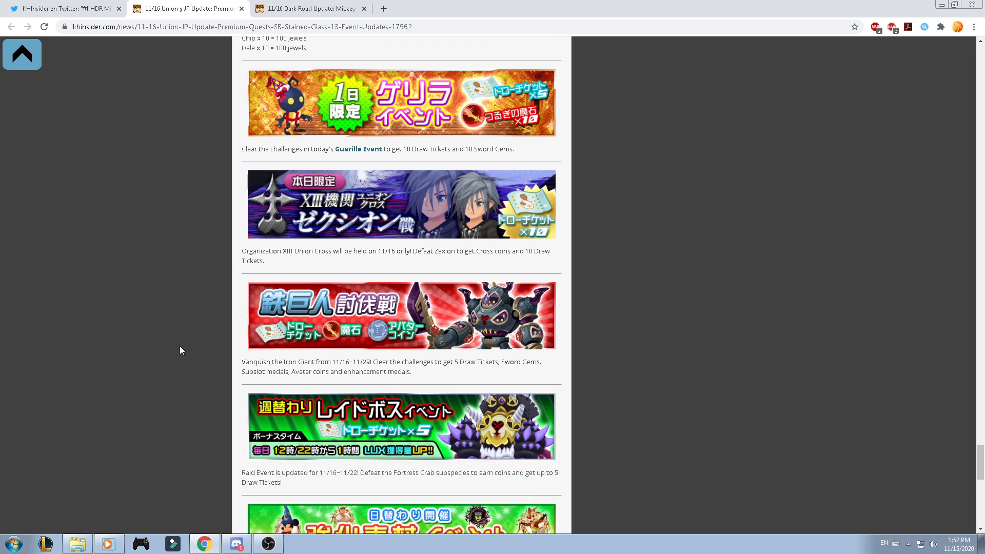
scroll("down", 3)
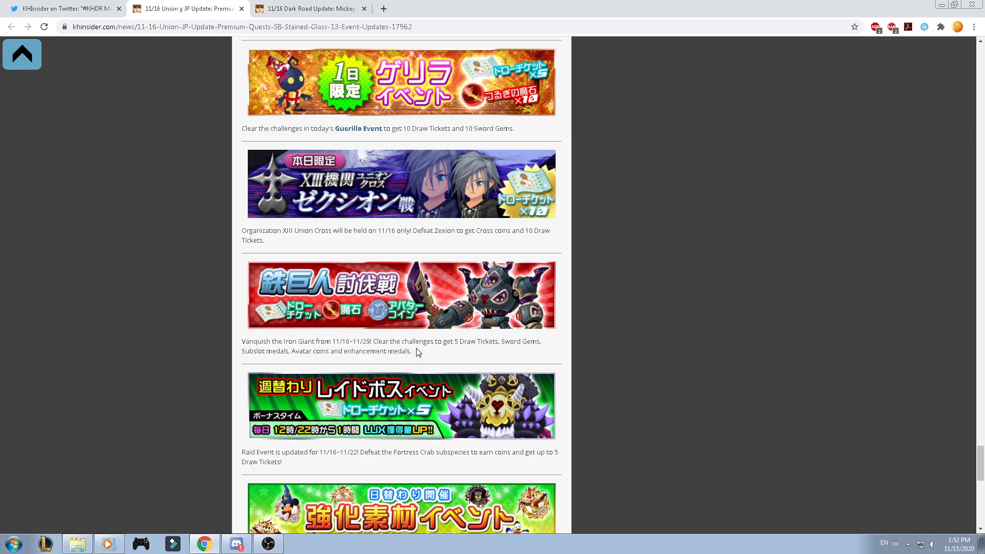
scroll("down", 3)
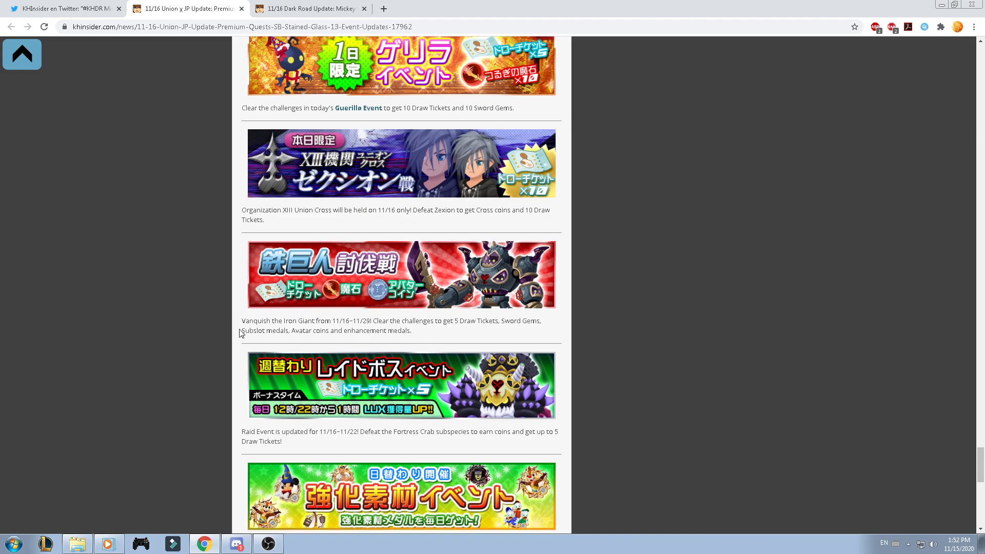
scroll("down", 3)
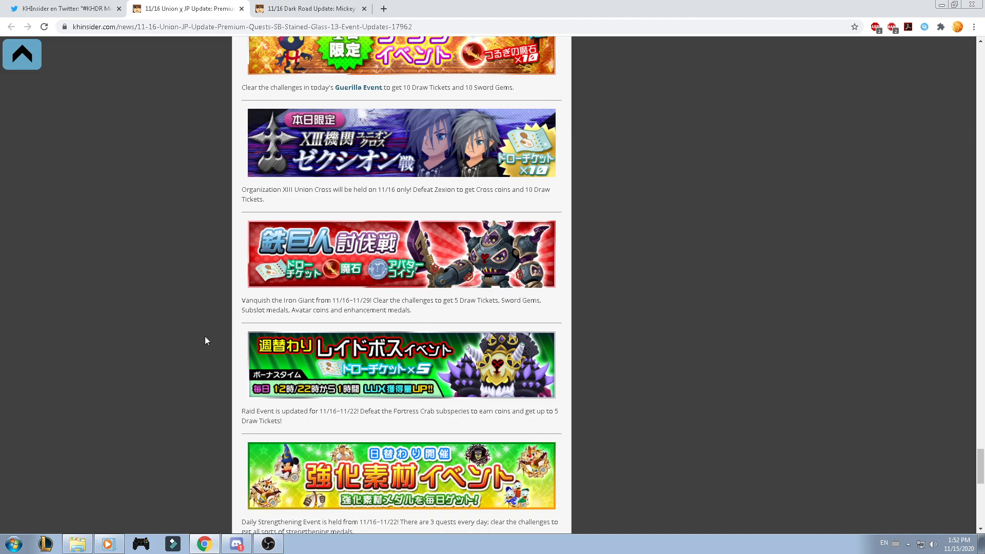
mouse_move(191, 345)
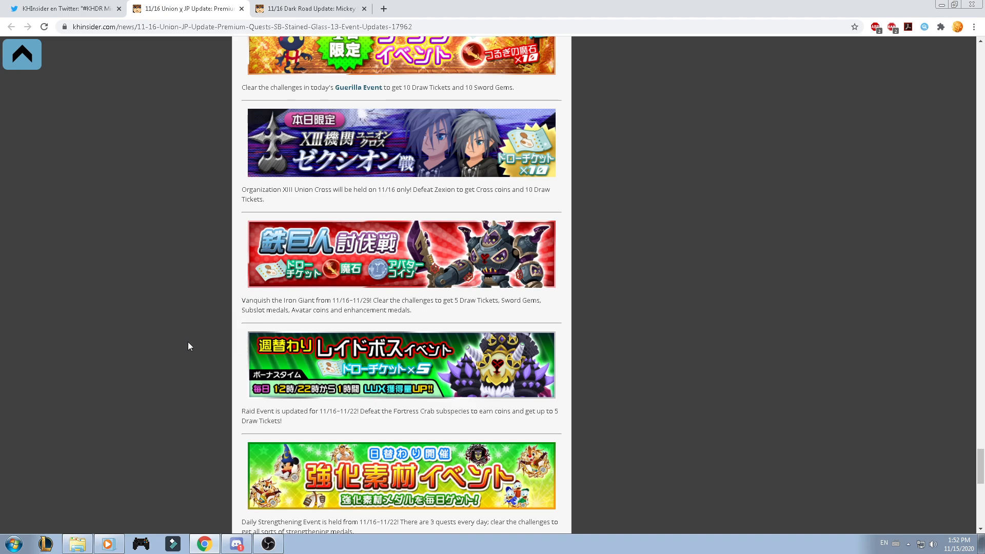
scroll("down", 3)
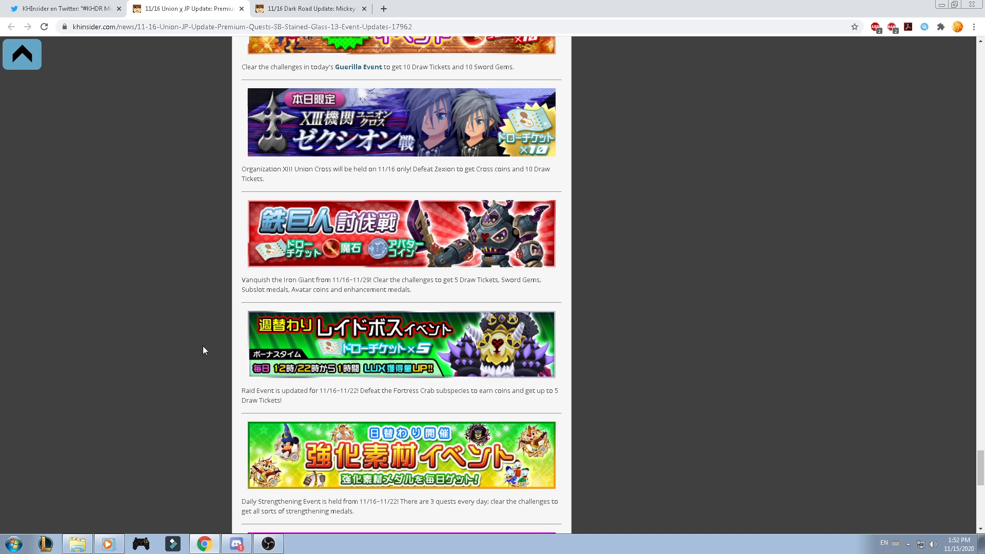
scroll("down", 3)
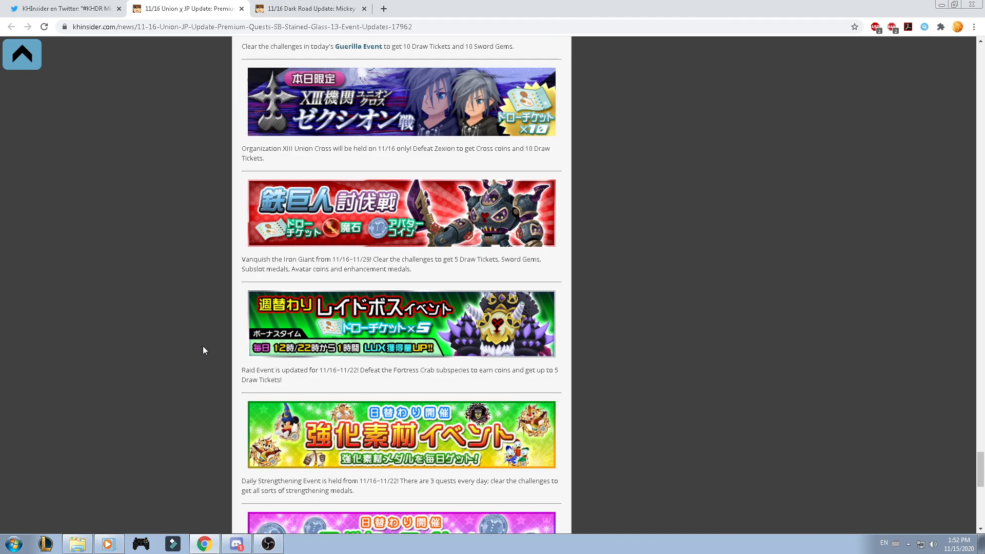
mouse_move(571, 394)
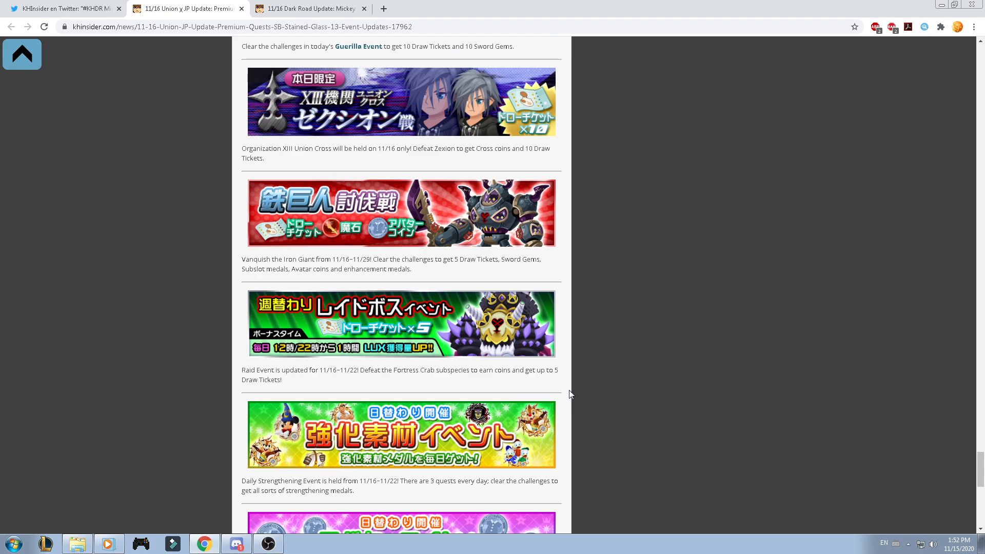
Reach the Day-of-the-Week quests at the article's end, then switch to the Dark Road Mickey B tab.
scroll("down", 3)
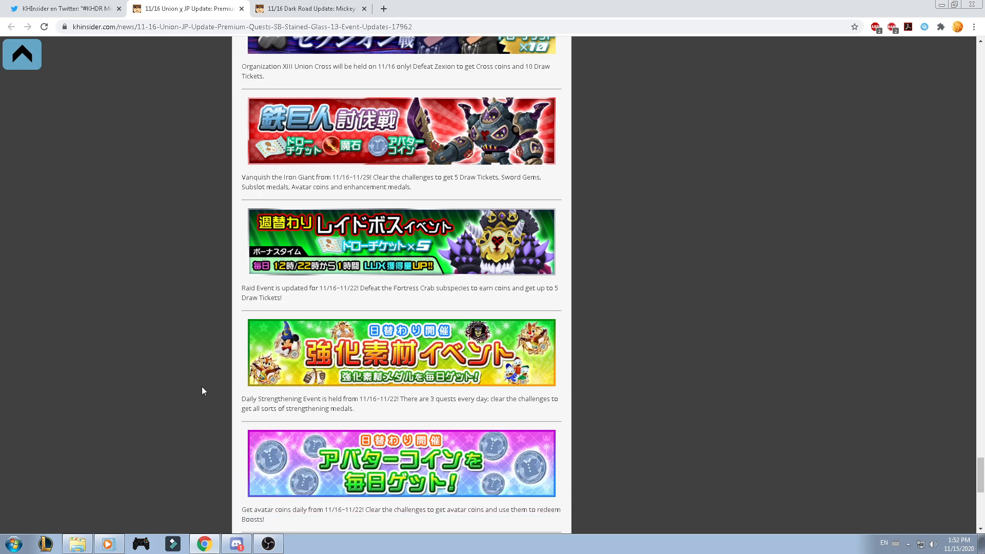
scroll("down", 3)
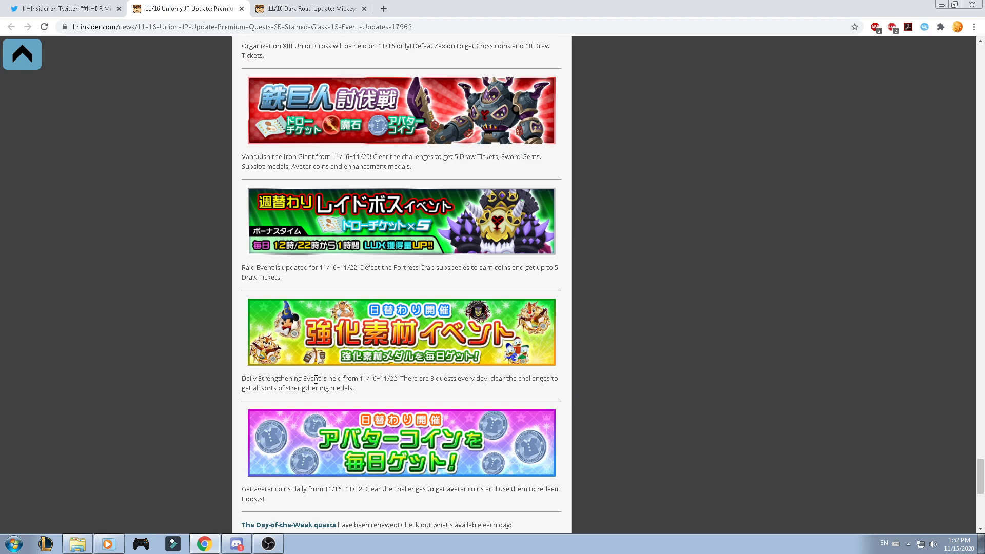
mouse_move(421, 400)
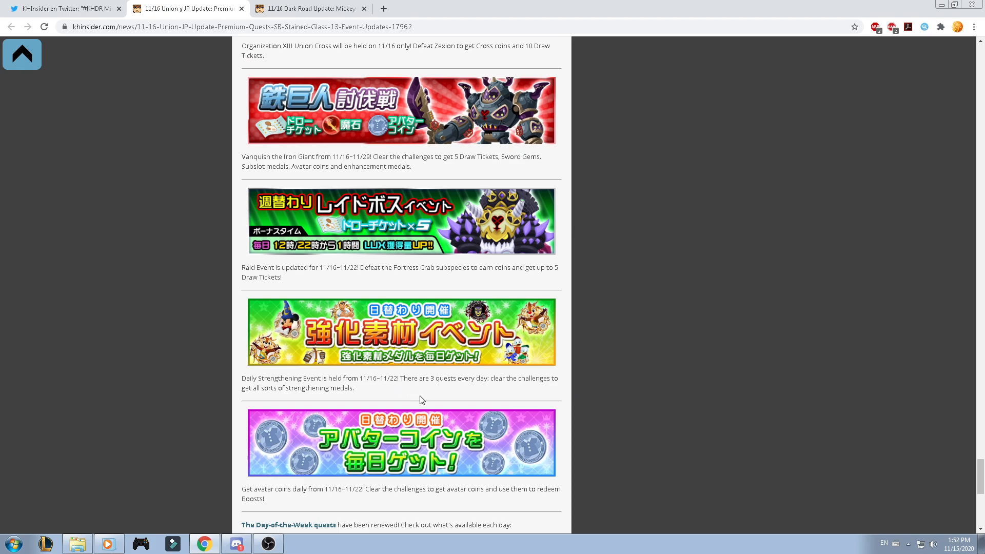
scroll("down", 3)
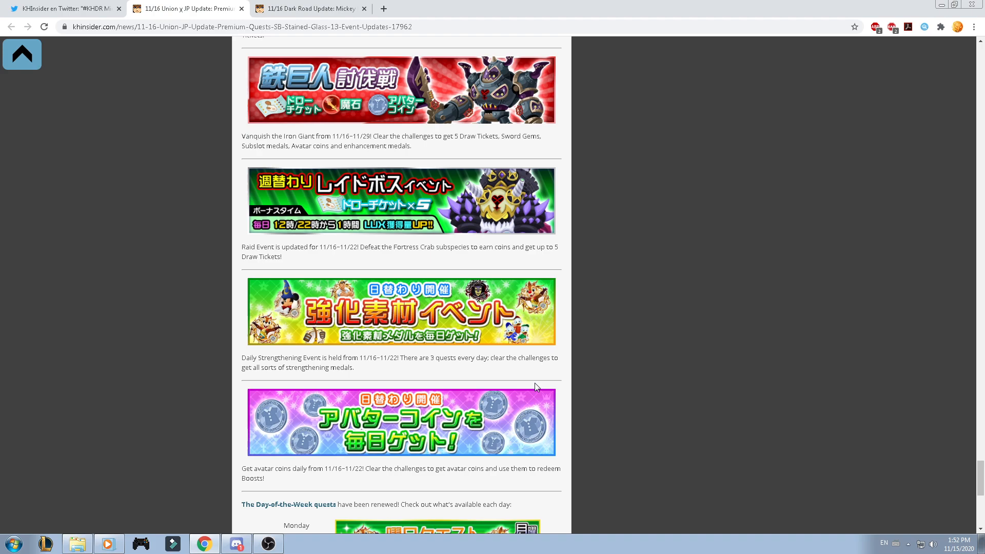
scroll("down", 3)
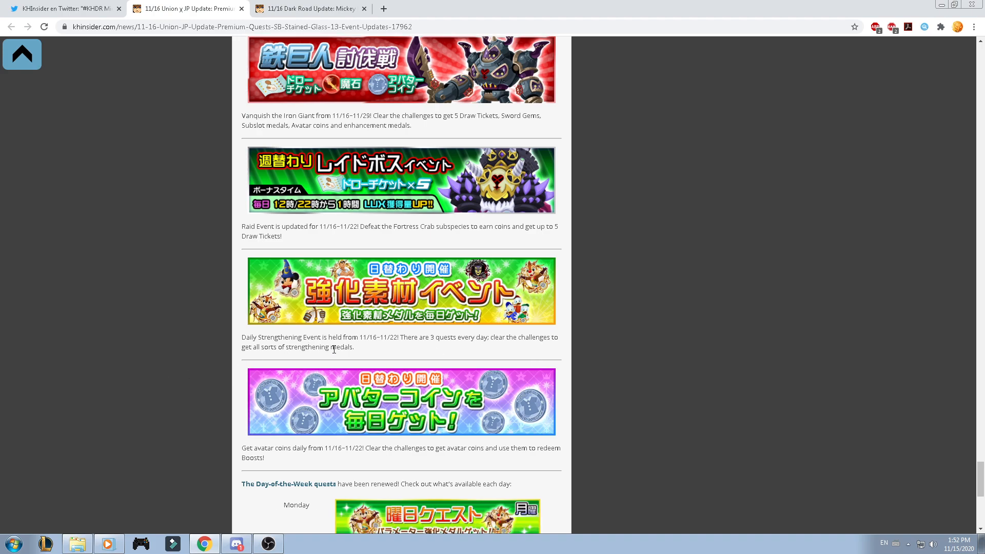
mouse_move(537, 324)
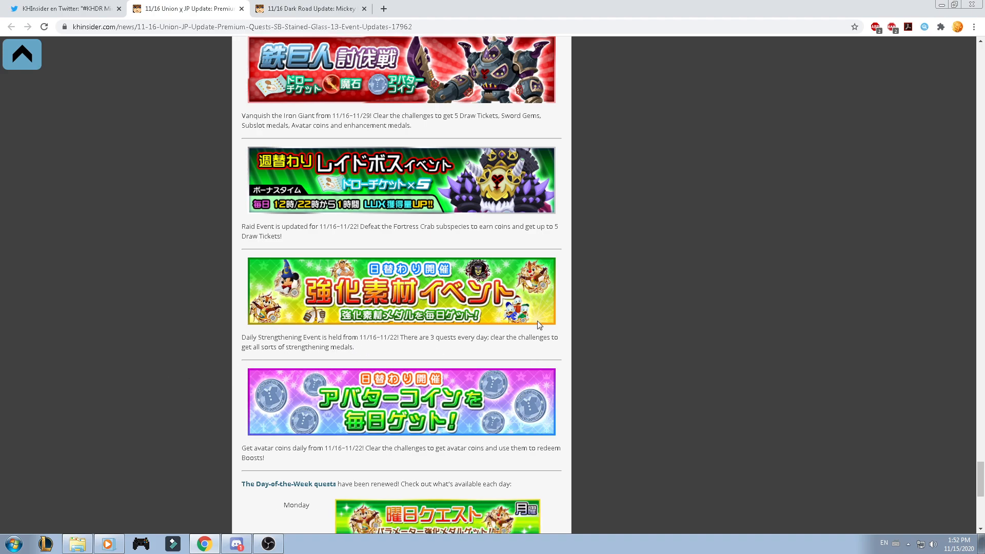
scroll("down", 3)
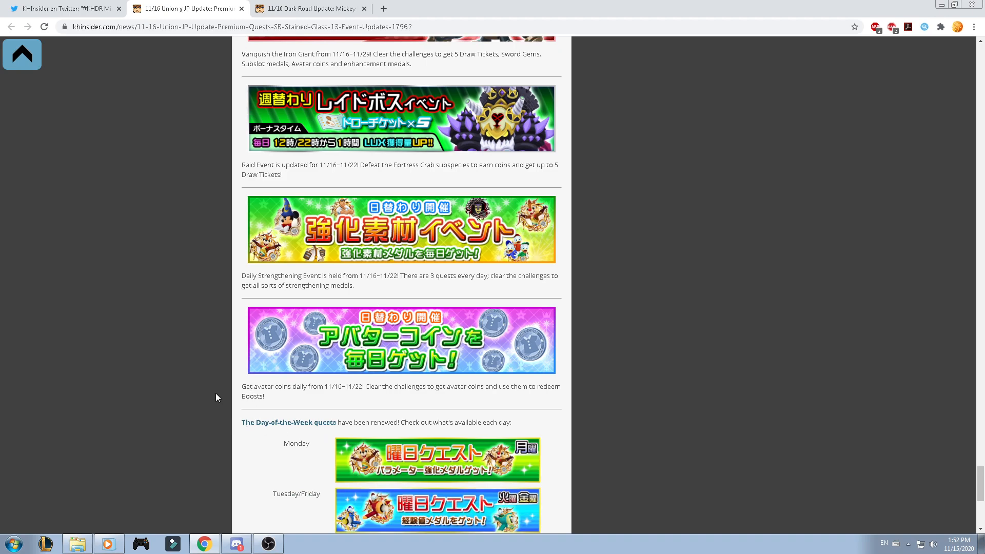
scroll("down", 3)
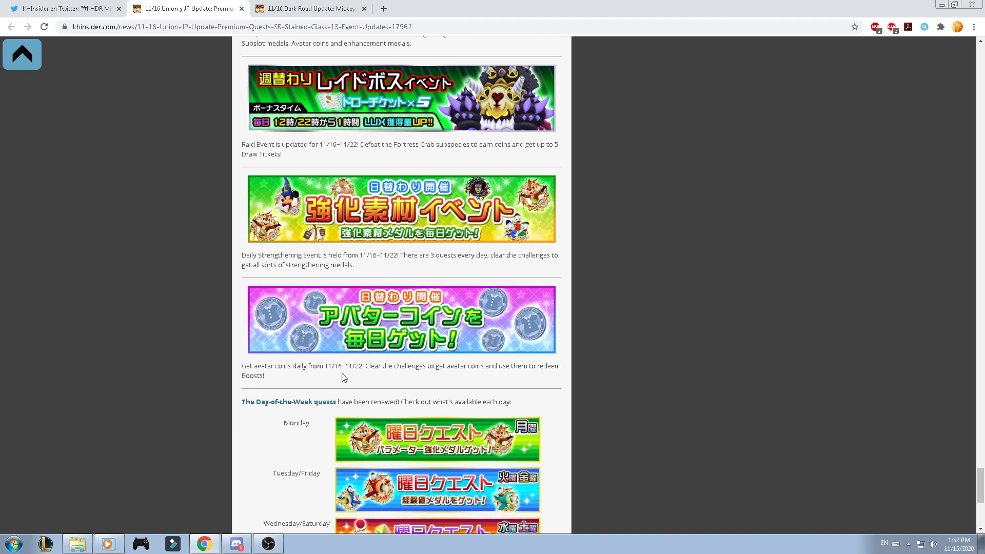
scroll("down", 3)
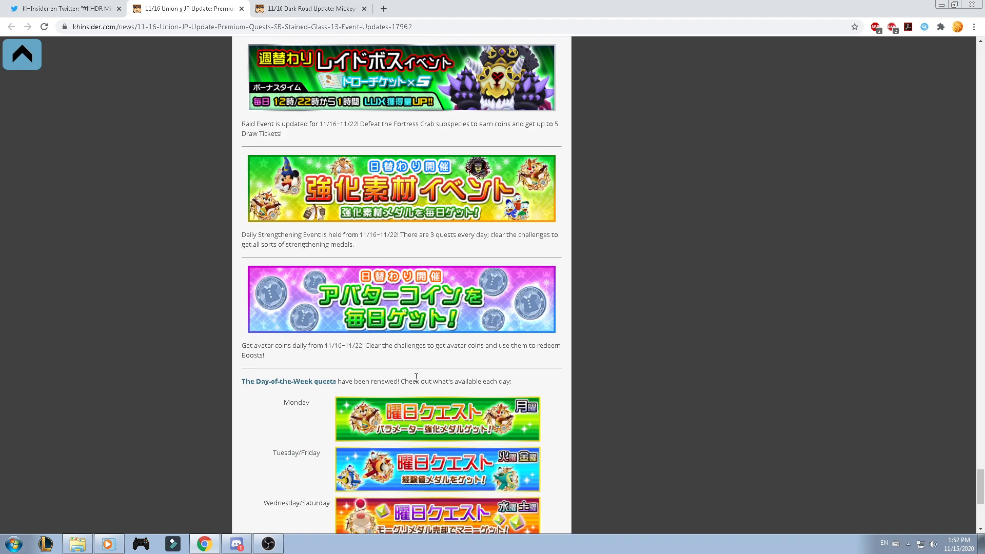
scroll("down", 3)
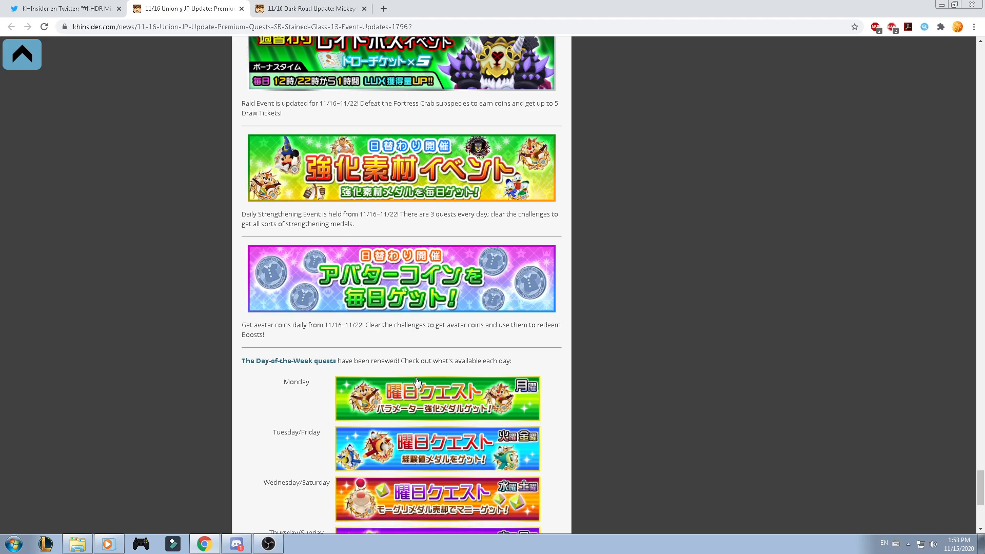
scroll("down", 3)
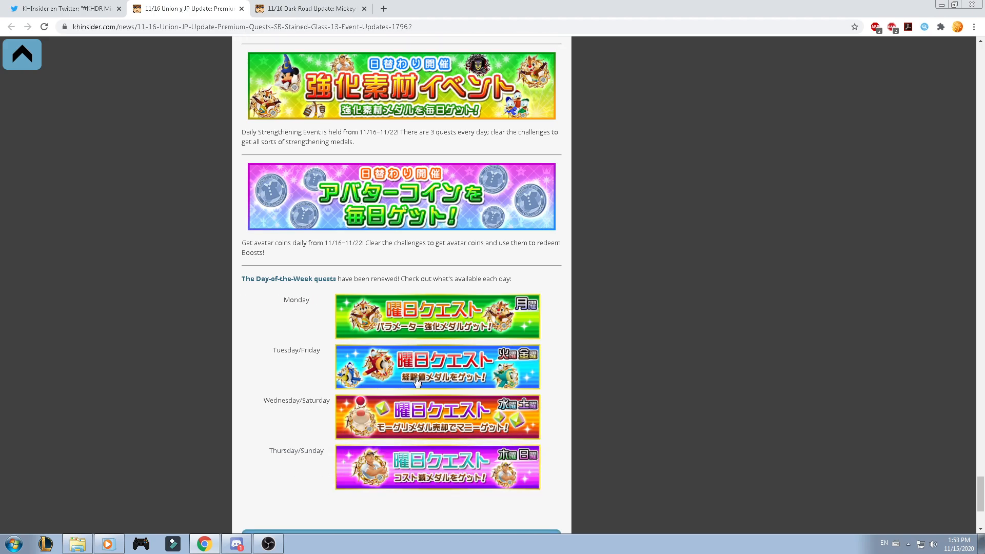
mouse_move(486, 293)
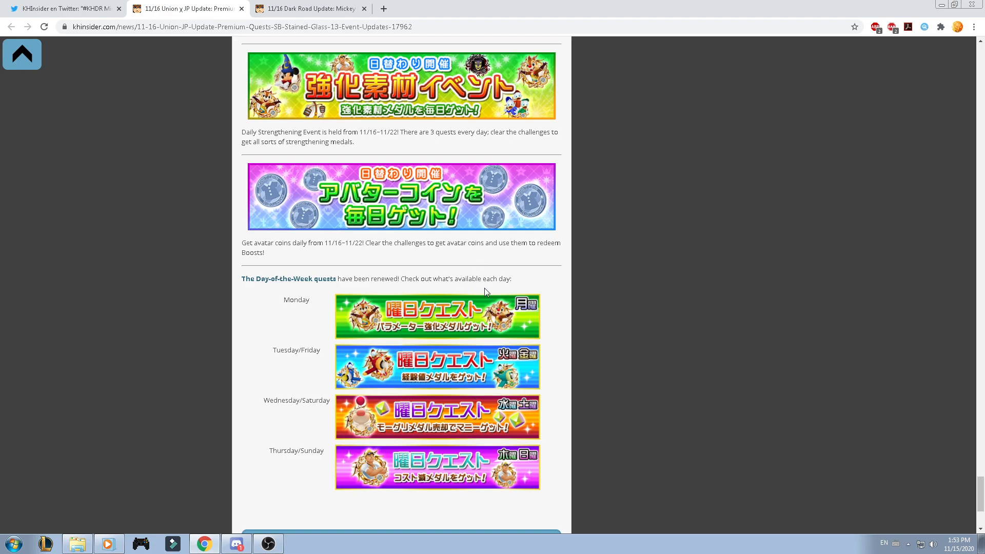
mouse_move(320, 356)
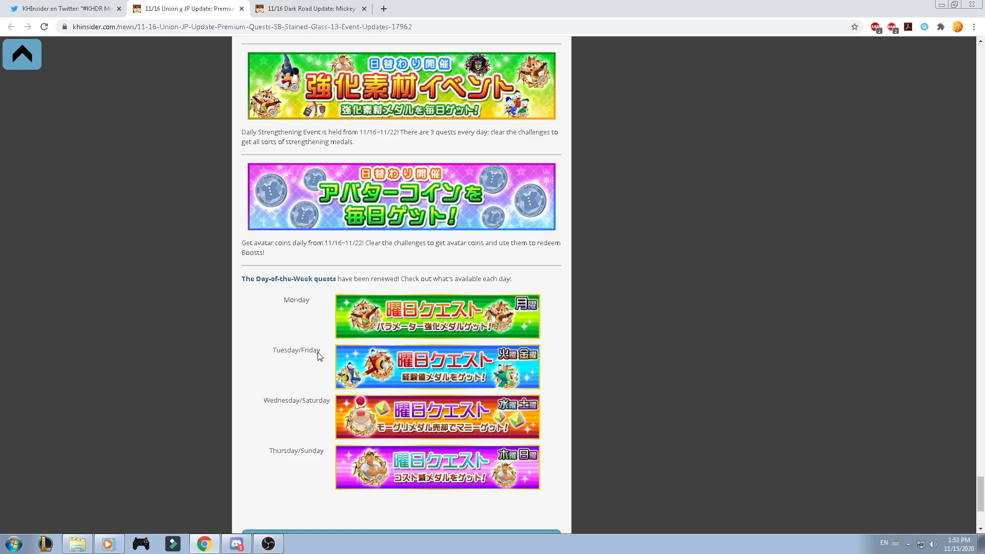
mouse_move(325, 376)
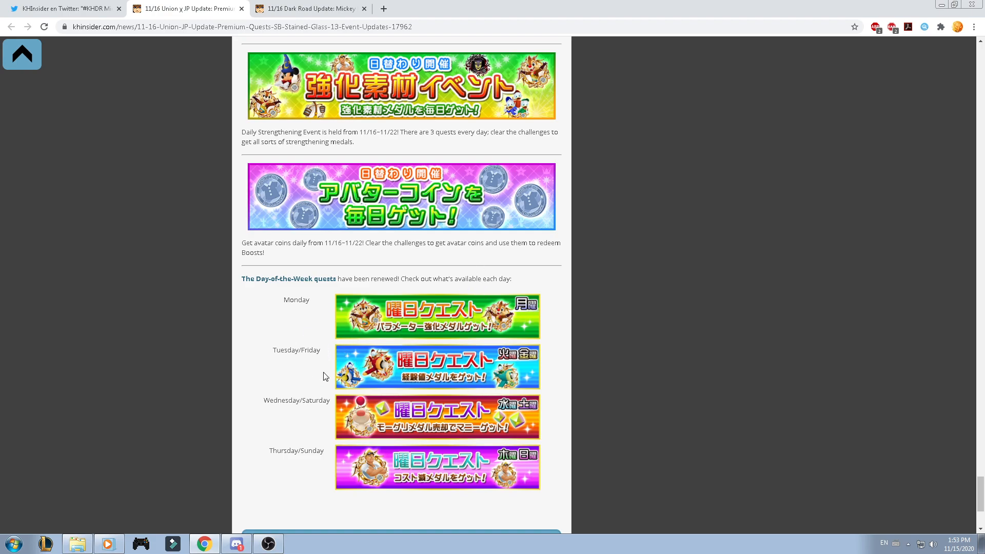
mouse_move(265, 412)
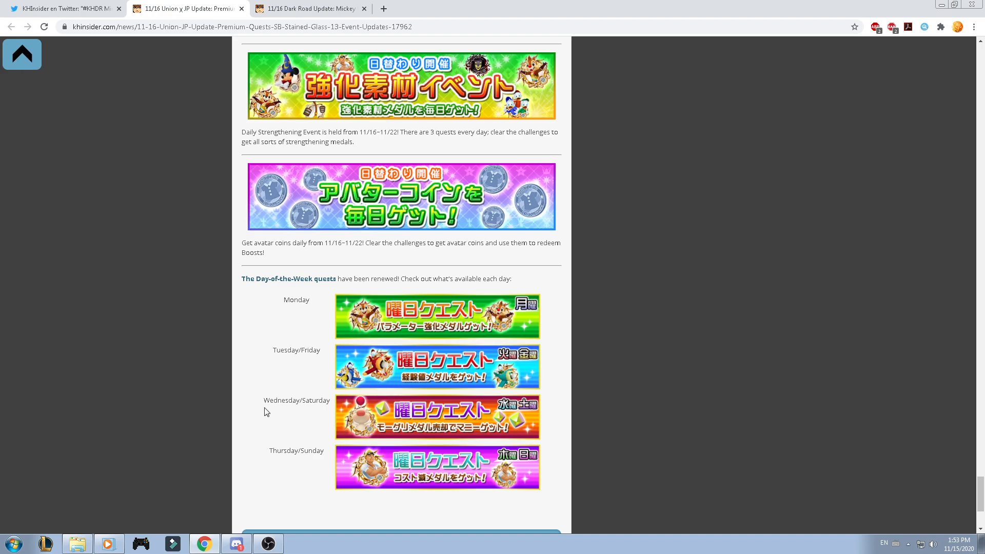
mouse_move(373, 421)
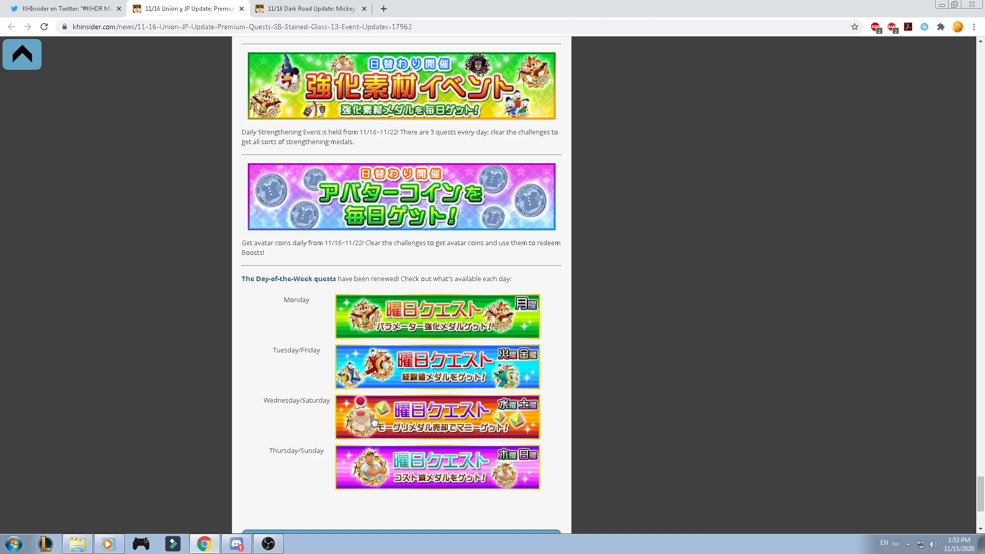
scroll("down", 3)
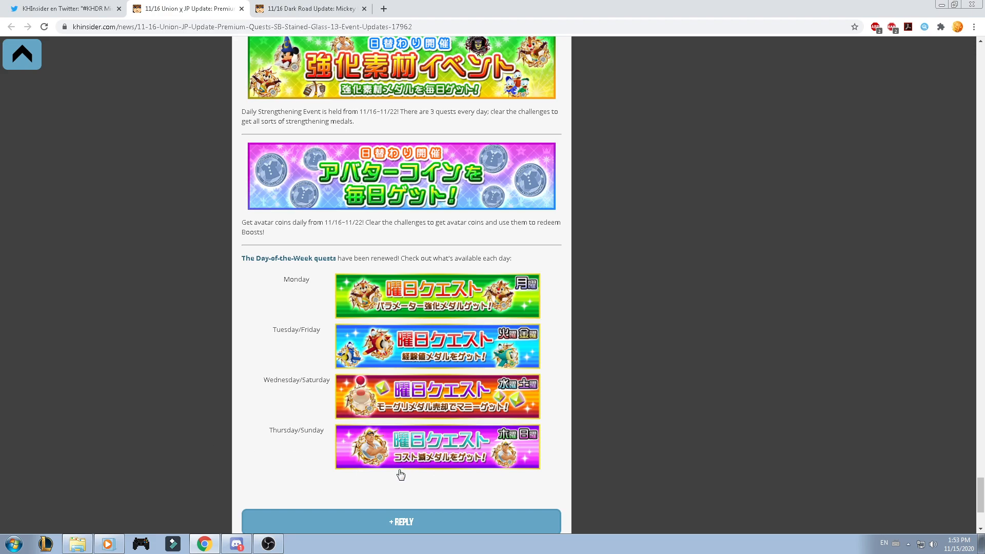
mouse_move(156, 443)
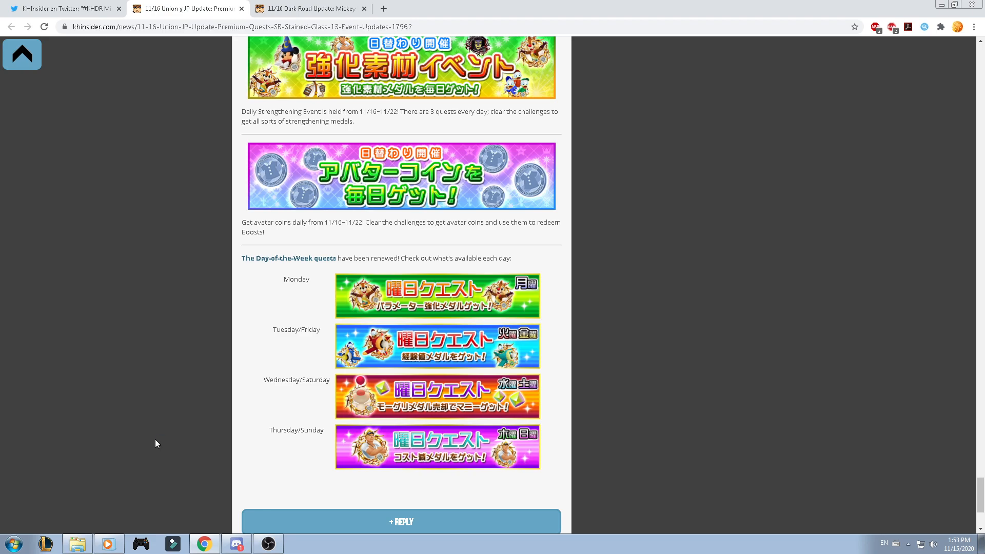
scroll("down", 3)
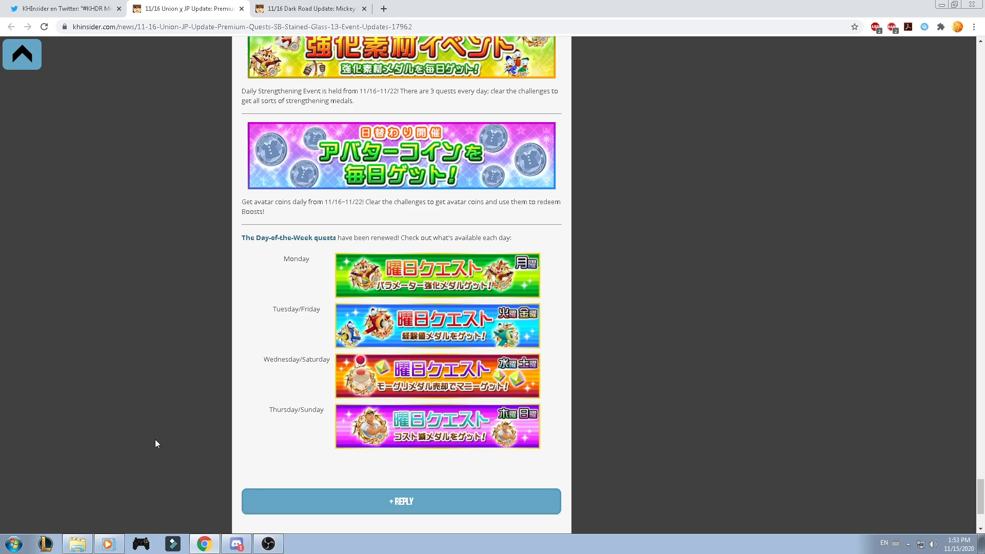
scroll("down", 3)
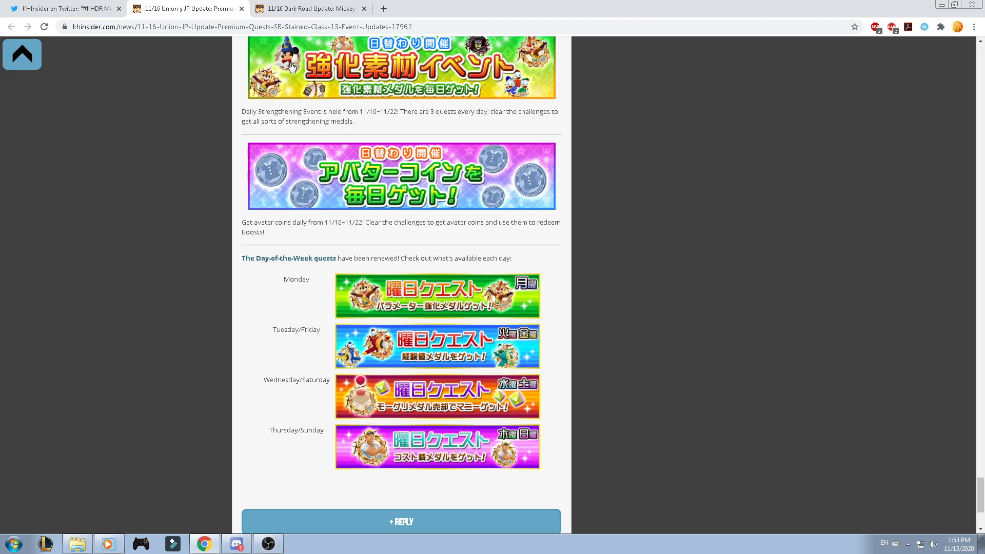
mouse_move(455, 371)
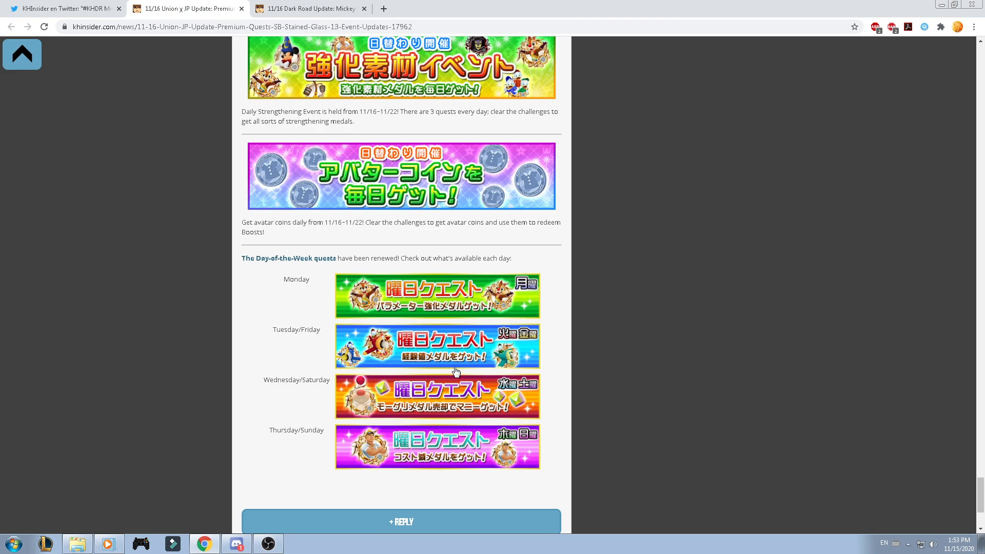
left_click(308, 8)
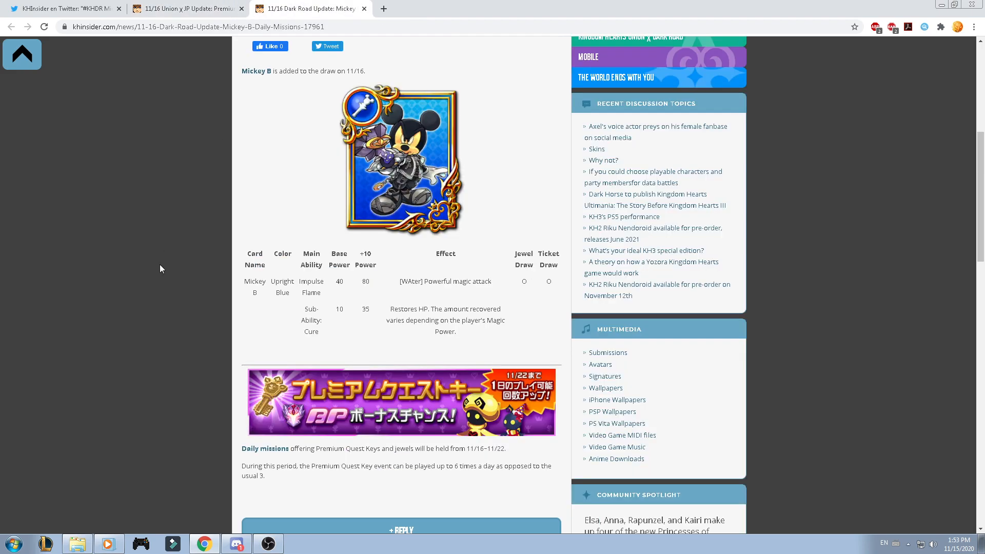
Skim the Dark Road Mickey B article, then switch back to the 11/16 Union χ JP update tab.
scroll("up", 3)
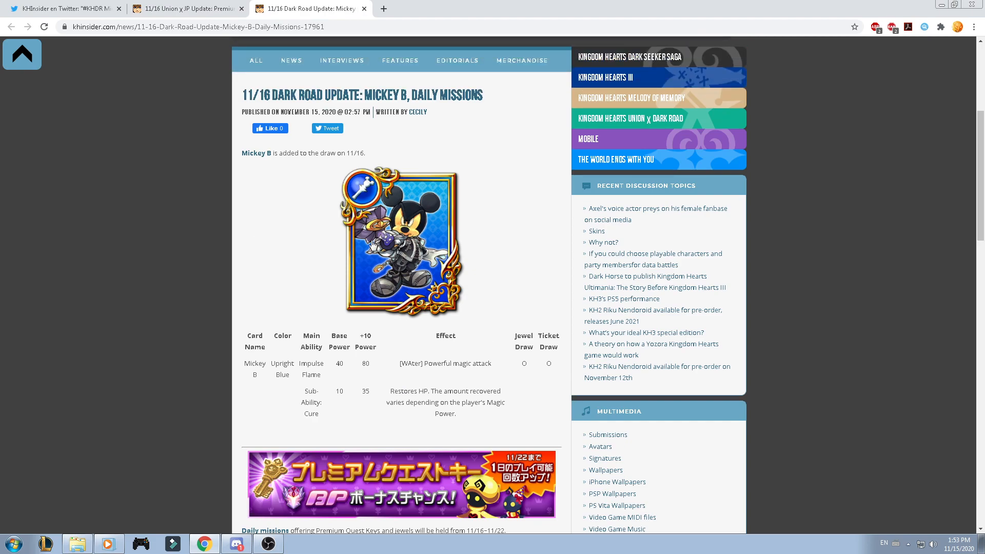
mouse_move(378, 376)
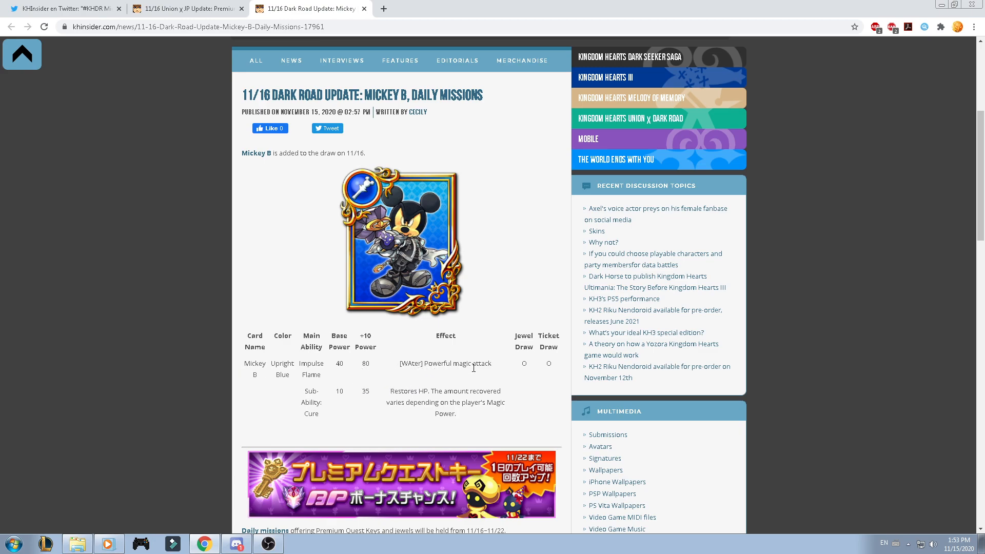
mouse_move(460, 400)
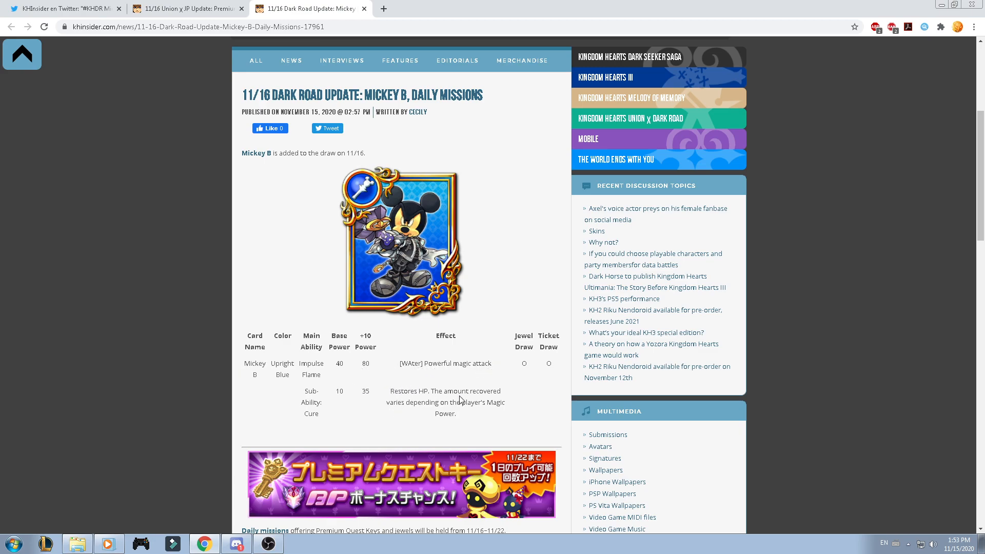
mouse_move(491, 420)
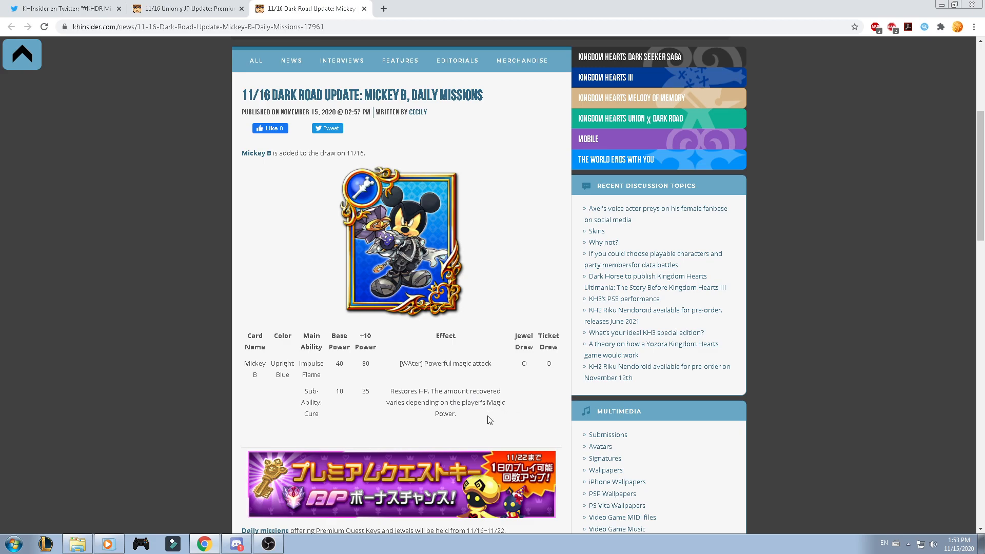
mouse_move(339, 326)
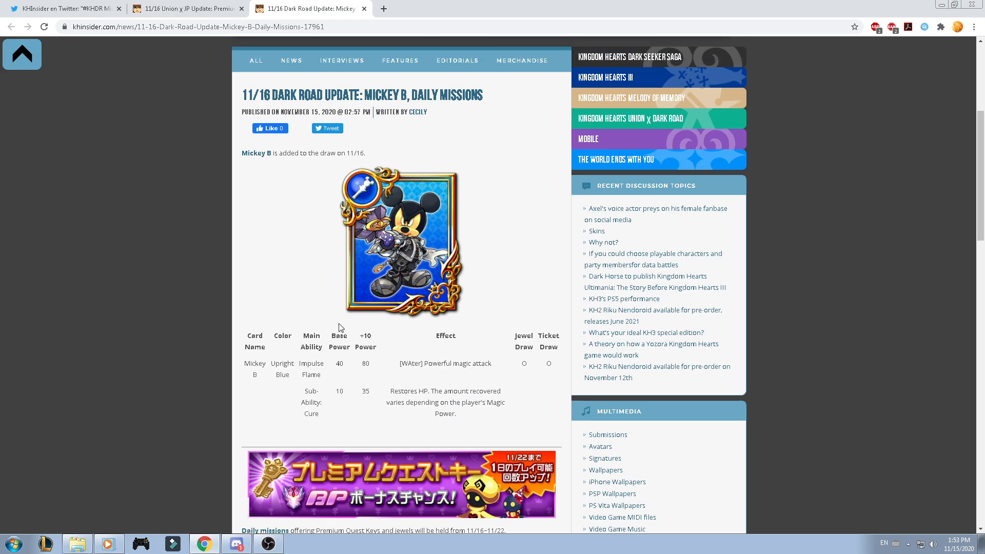
mouse_move(499, 340)
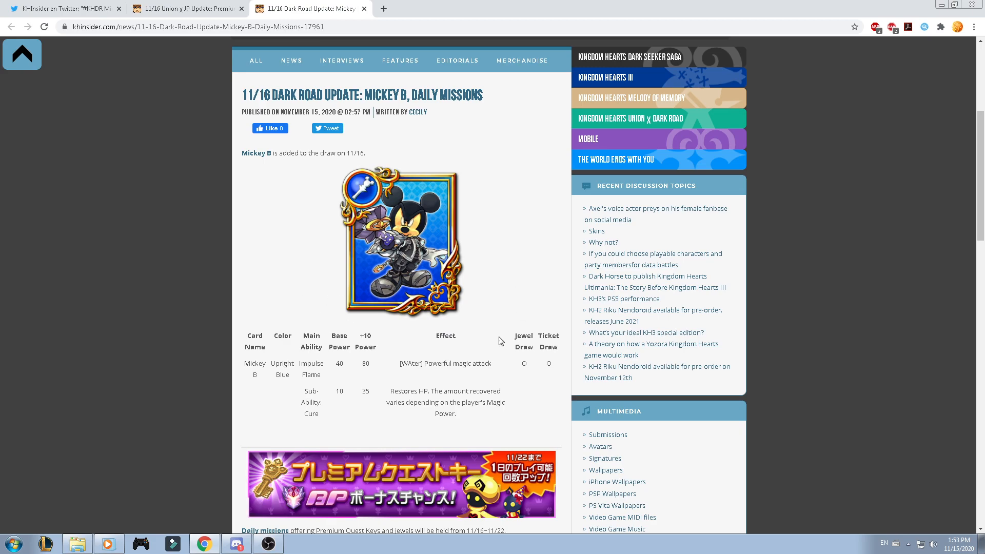
mouse_move(456, 399)
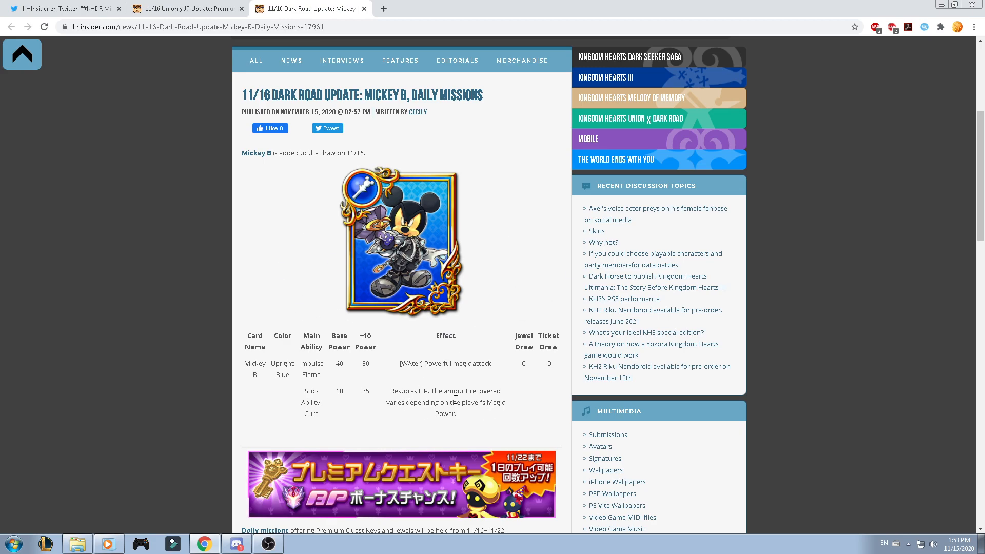
mouse_move(441, 348)
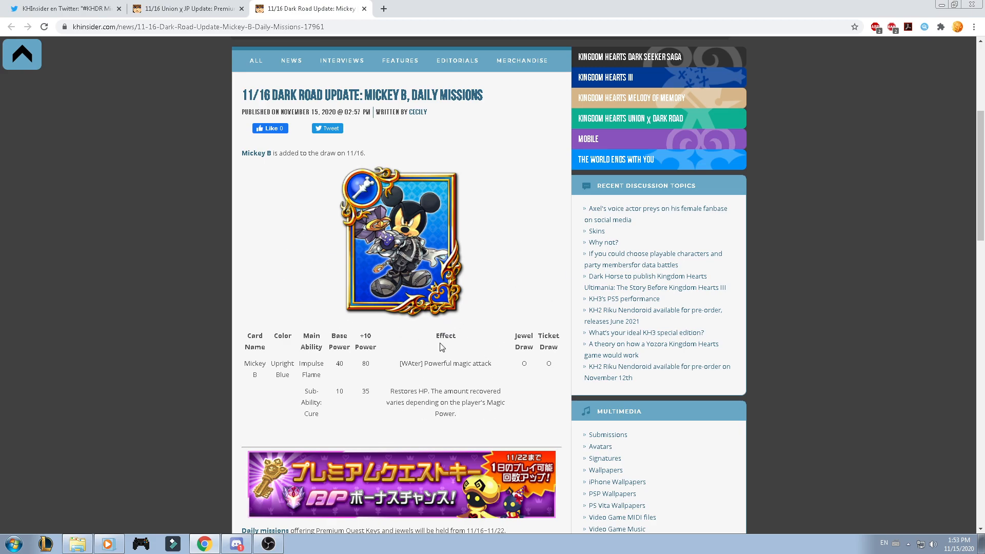
scroll("down", 3)
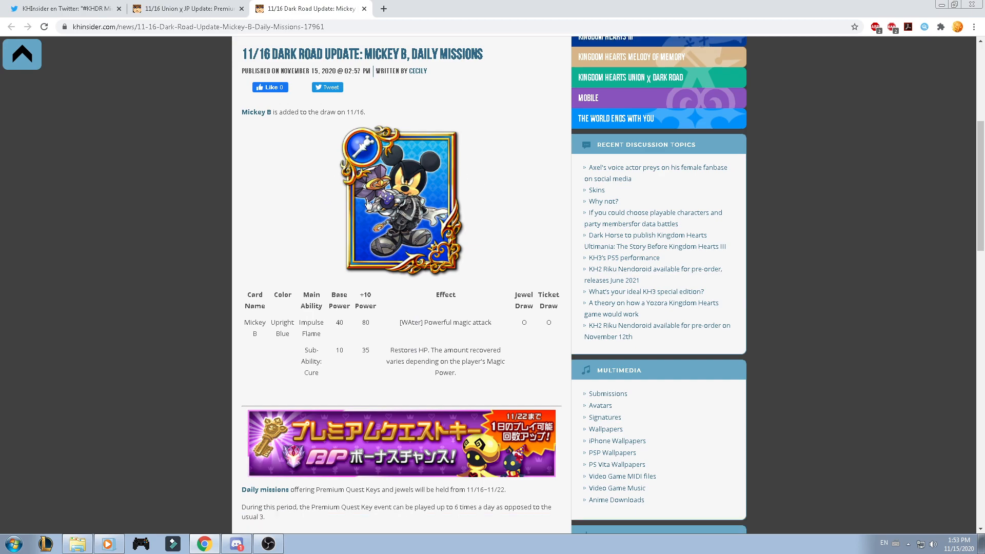
scroll("down", 3)
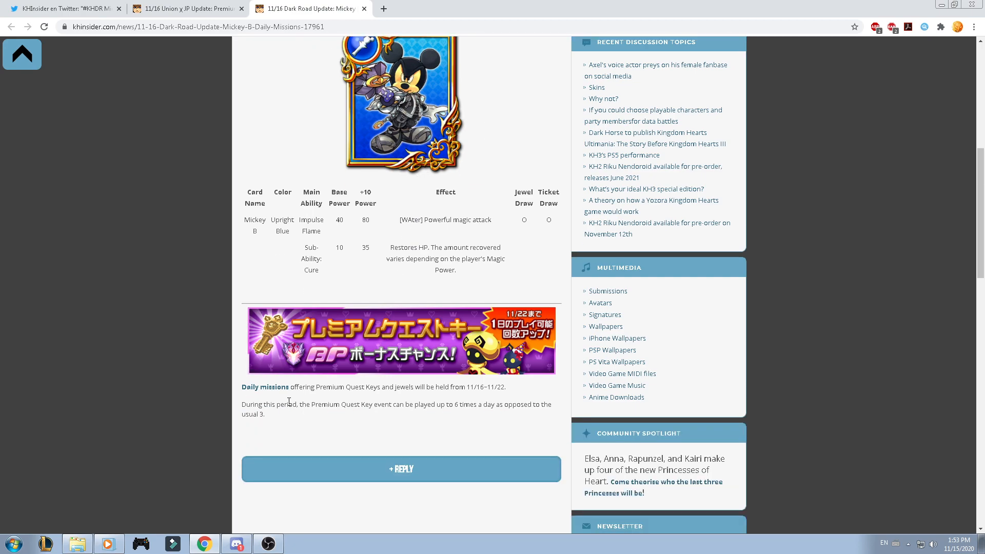
scroll("down", 3)
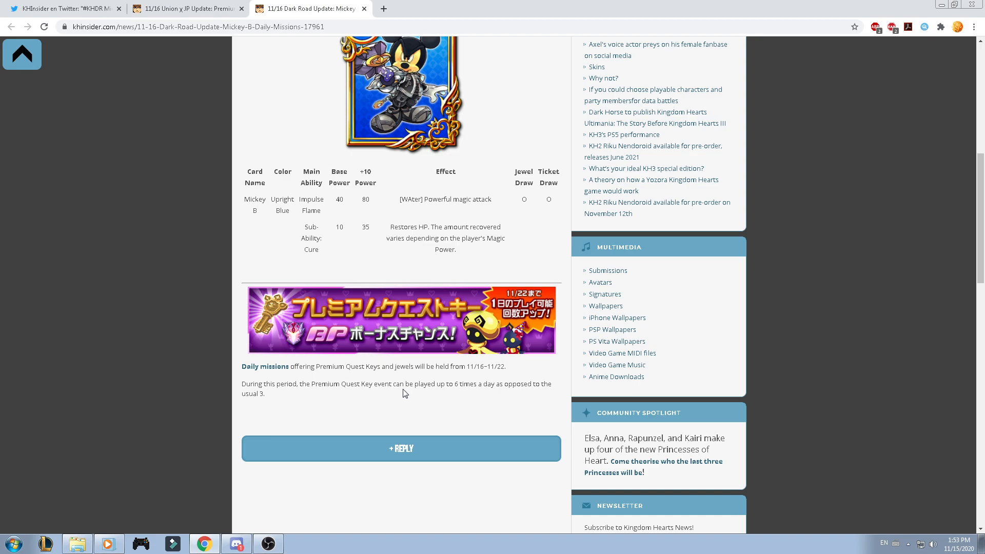
mouse_move(281, 398)
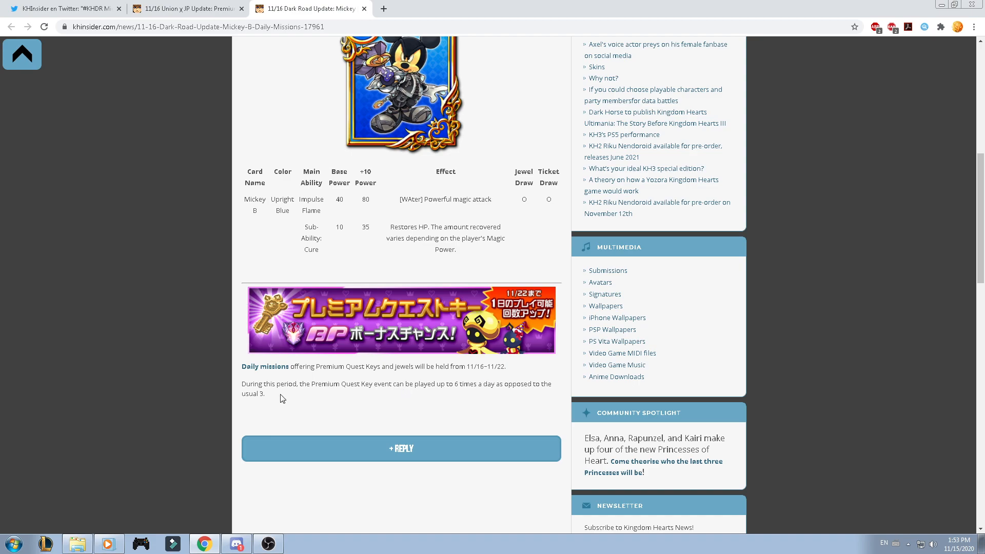
mouse_move(450, 393)
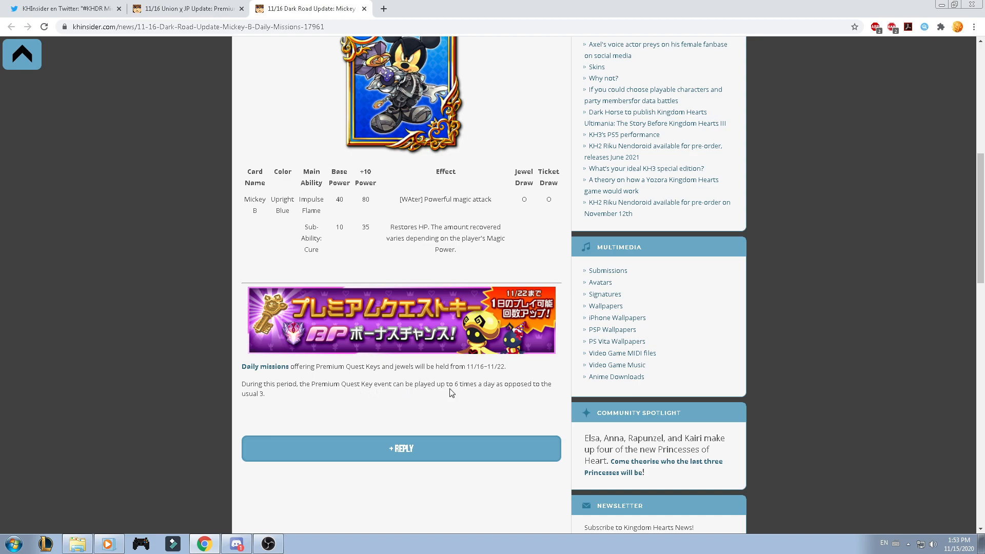
mouse_move(384, 421)
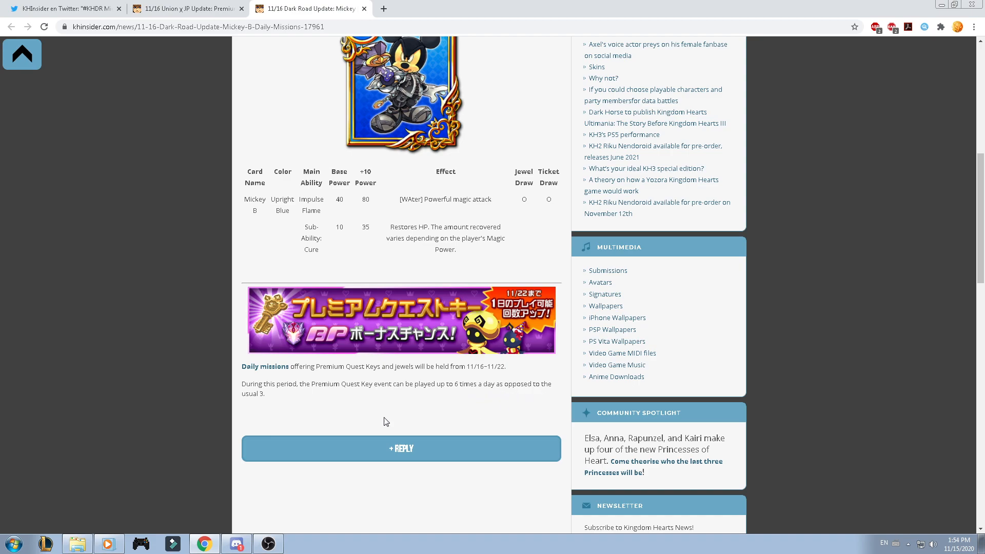
scroll("up", 3)
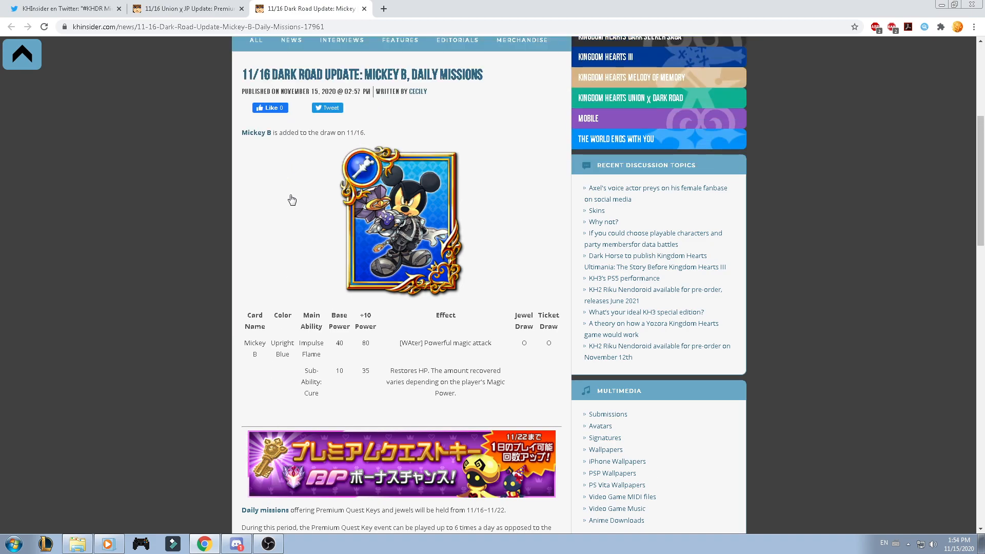
left_click(186, 9)
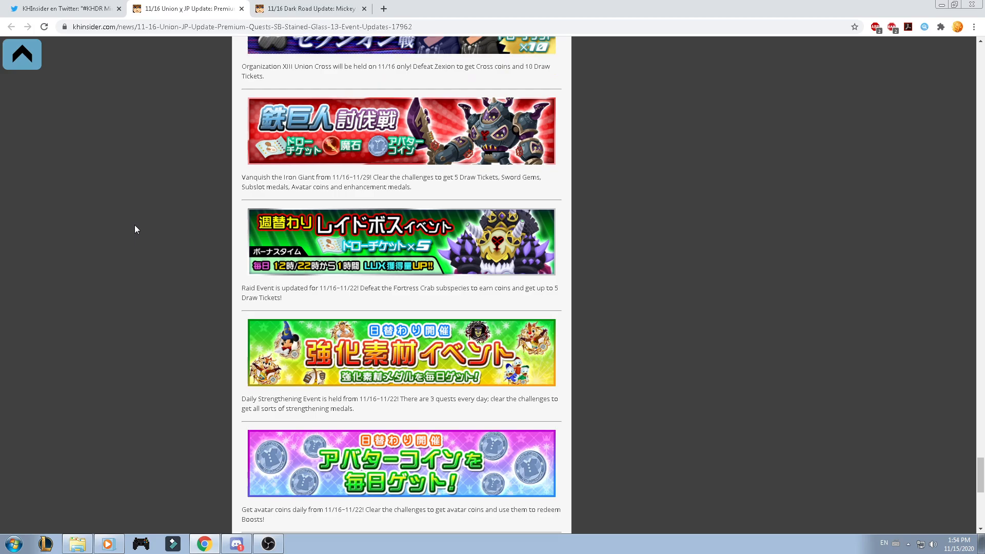
scroll("down", 3)
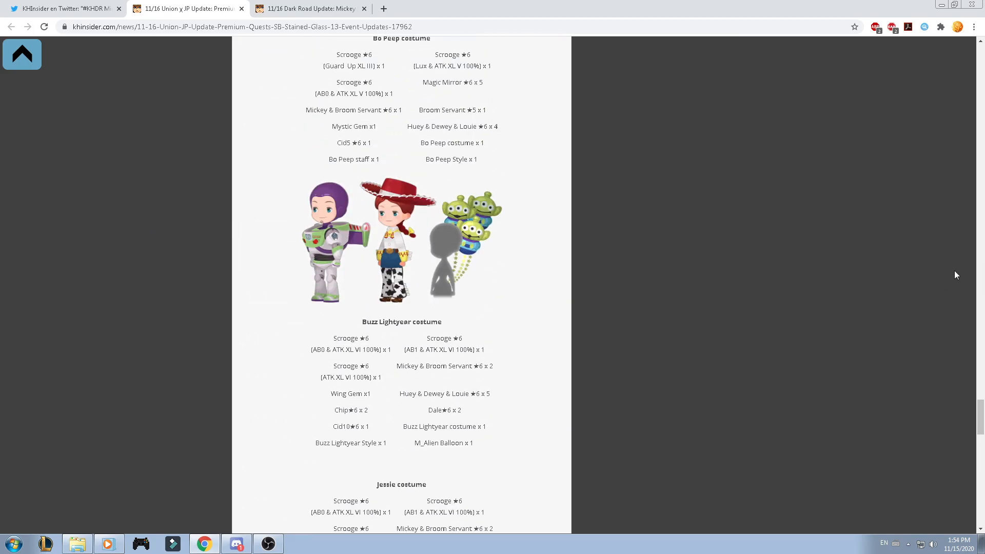
scroll("up", 3)
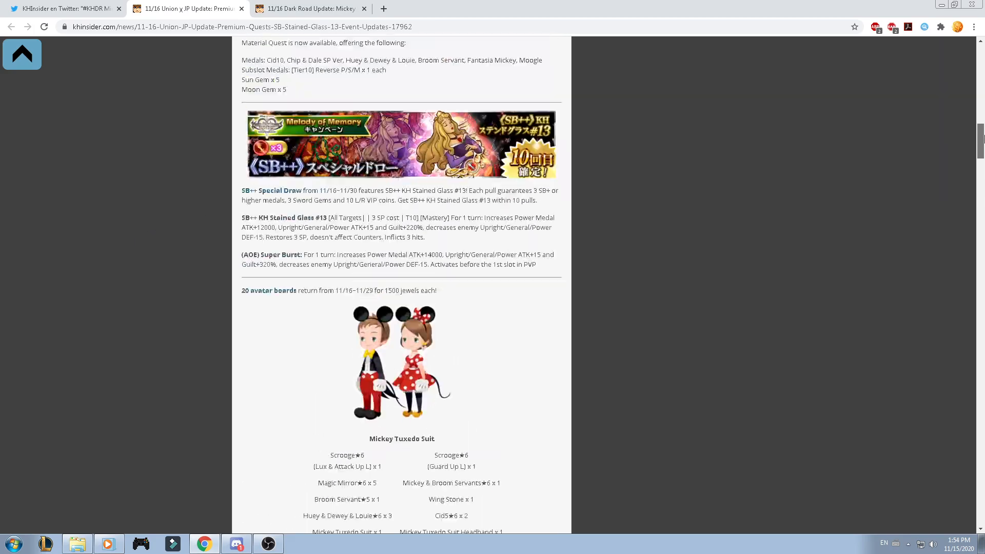
scroll("up", 3)
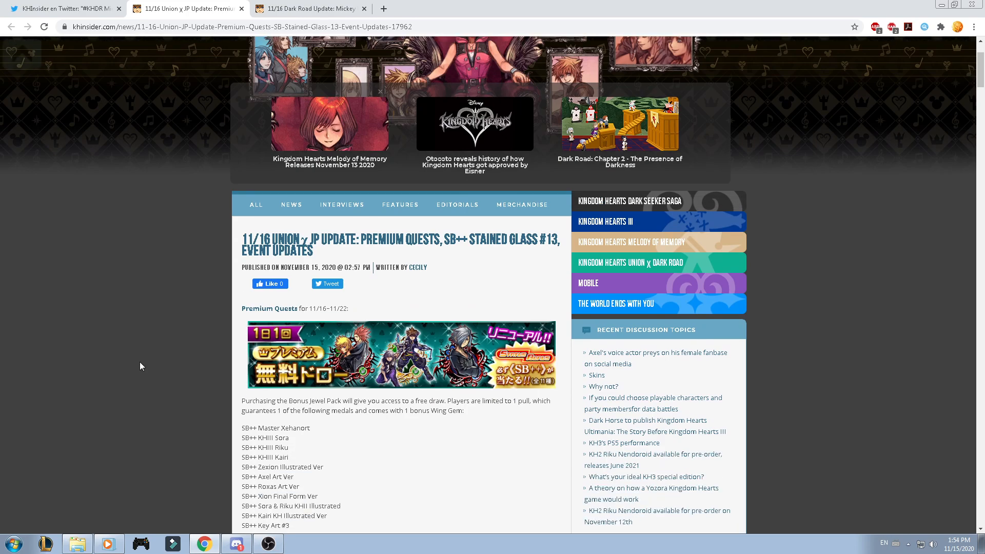
scroll("down", 3)
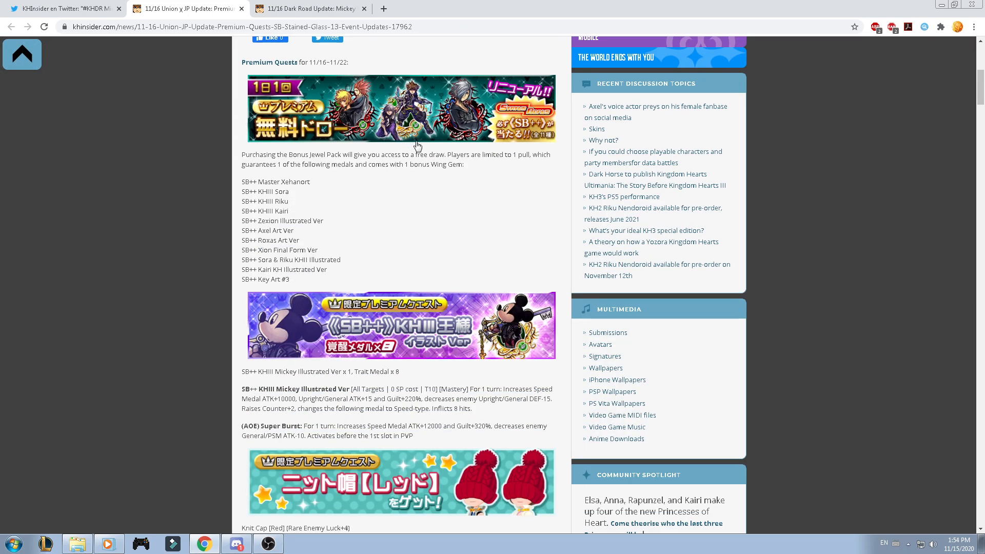
mouse_move(391, 122)
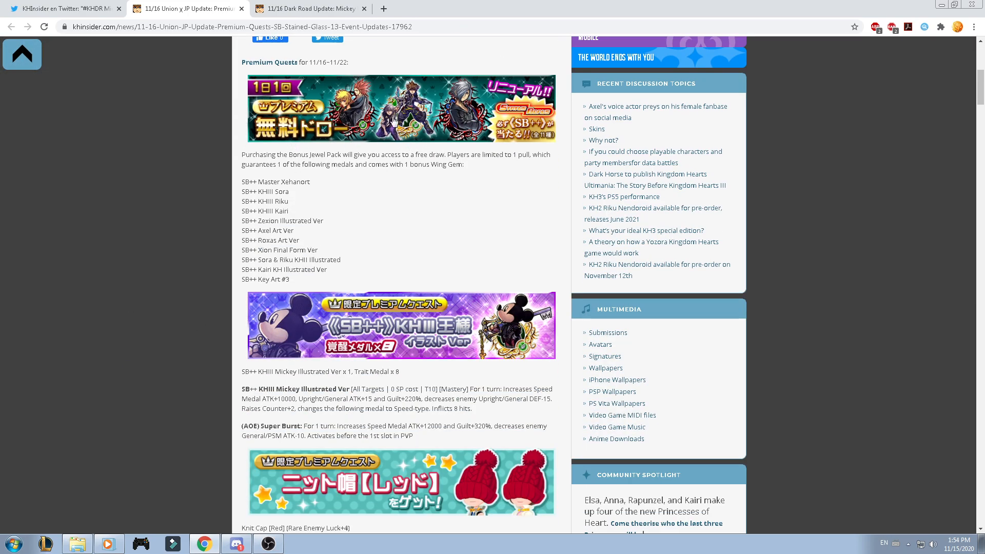
scroll("down", 3)
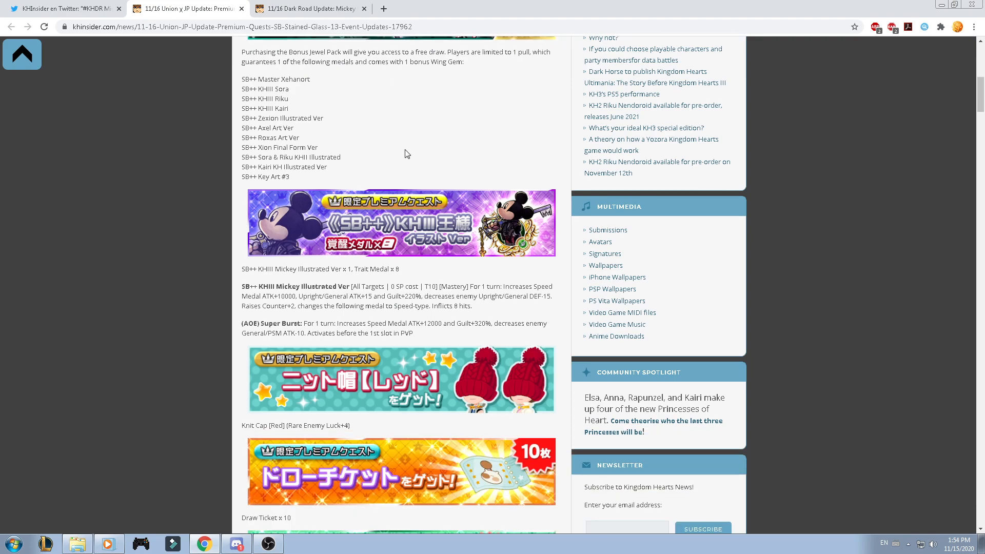
scroll("down", 3)
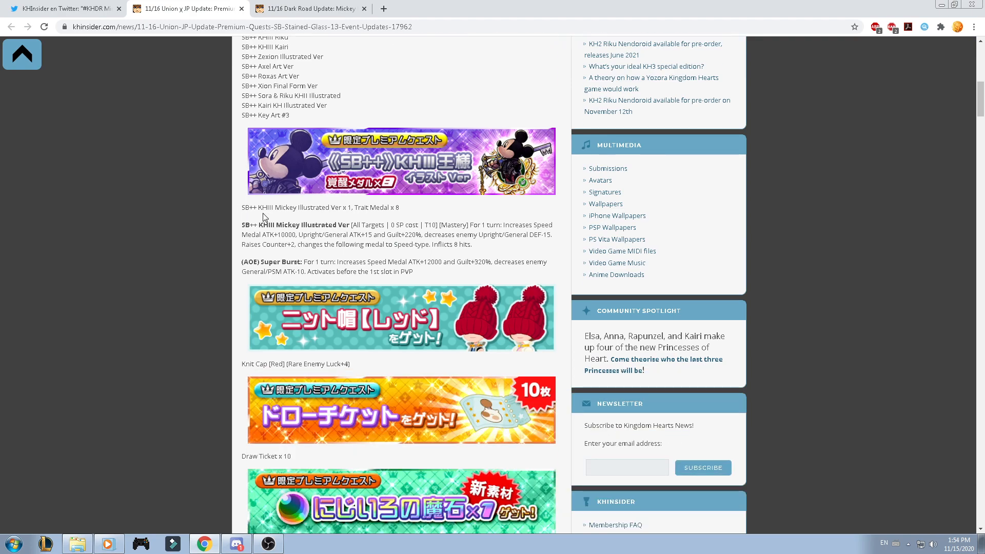
scroll("down", 3)
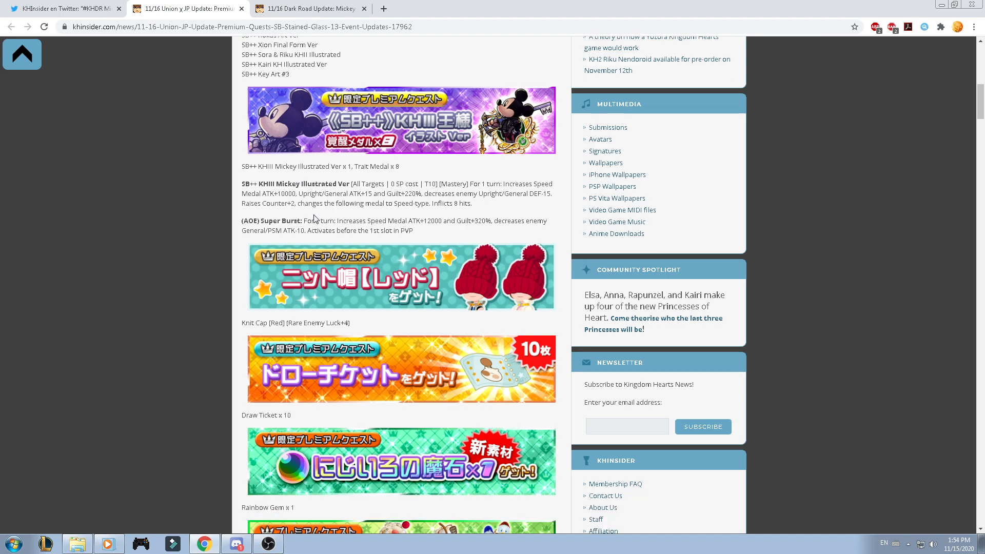
scroll("down", 3)
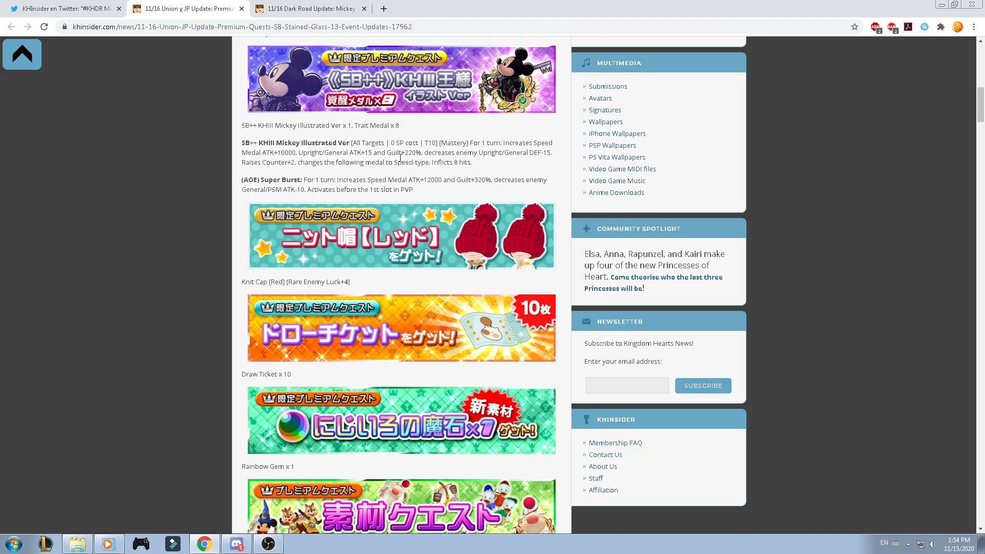
scroll("down", 3)
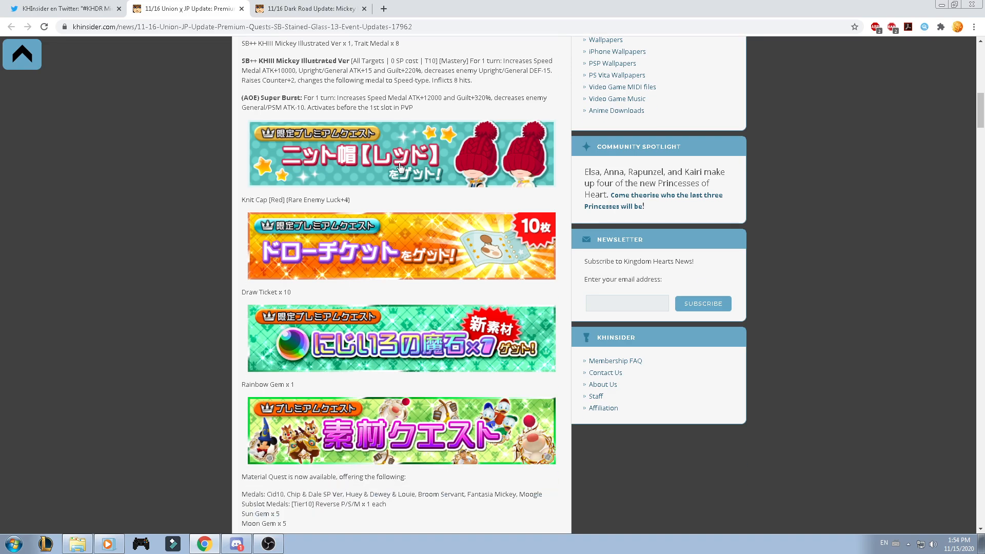
scroll("down", 3)
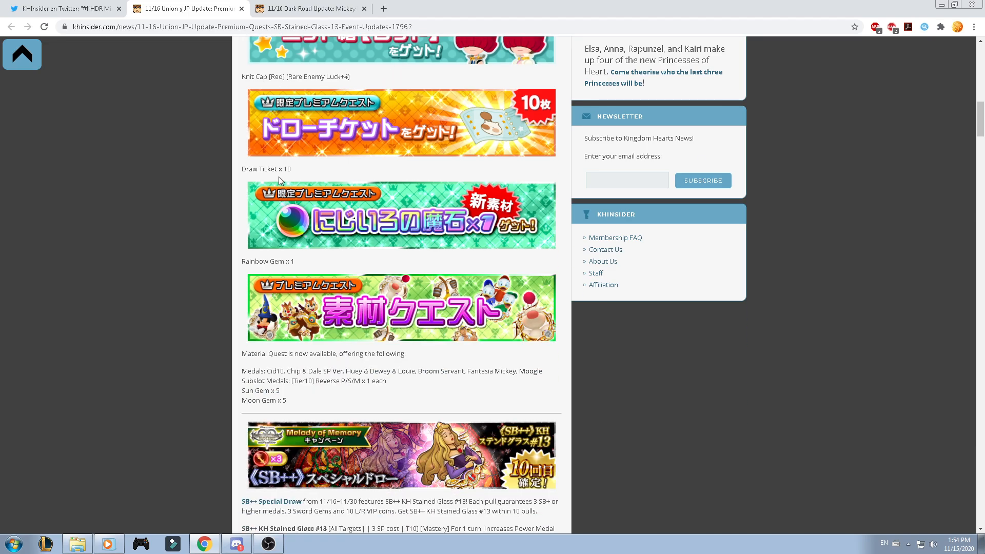
scroll("down", 3)
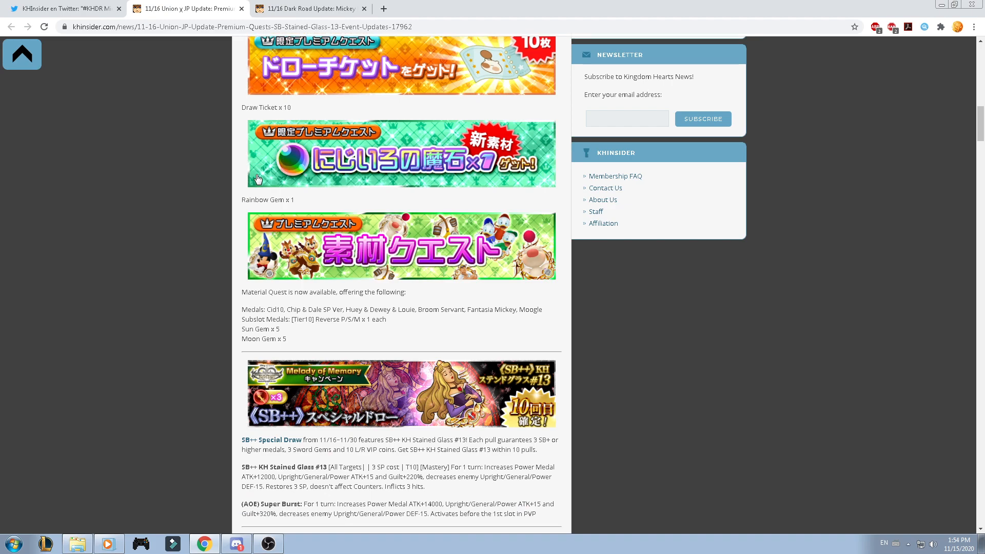
scroll("down", 3)
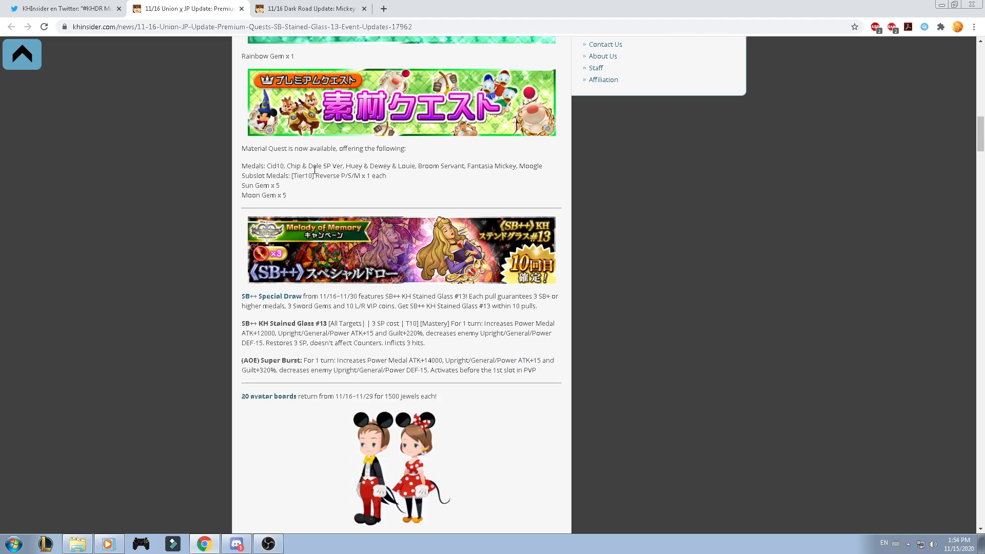
mouse_move(396, 175)
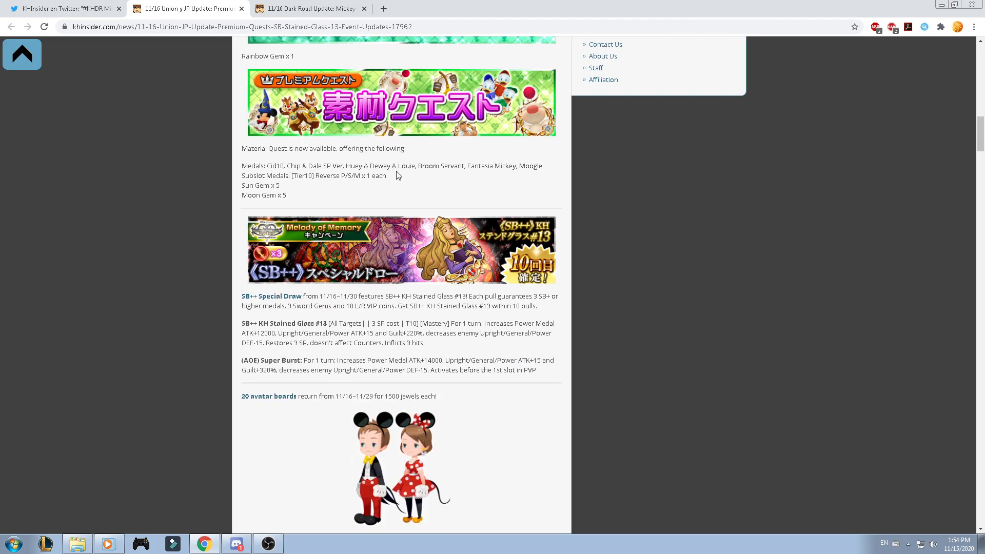
scroll("down", 3)
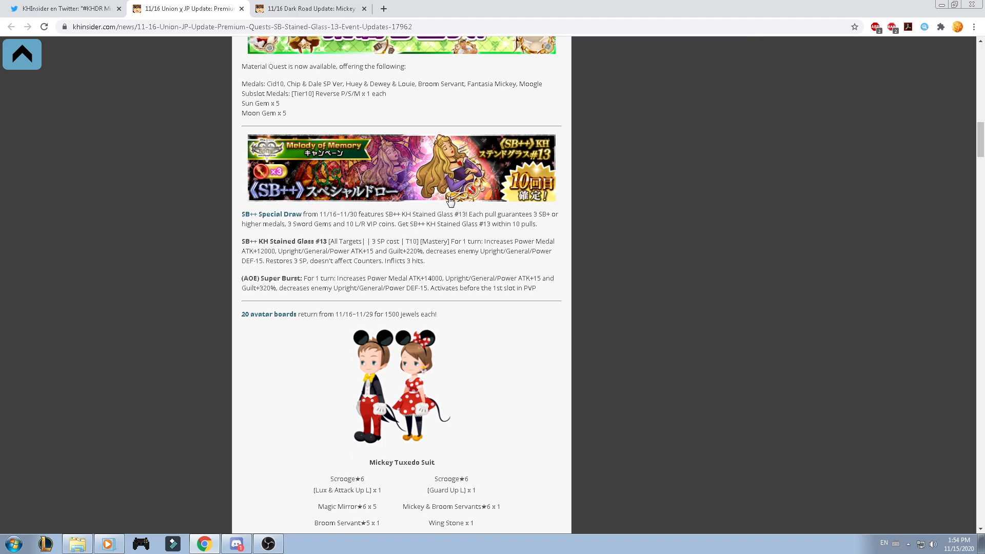
mouse_move(516, 266)
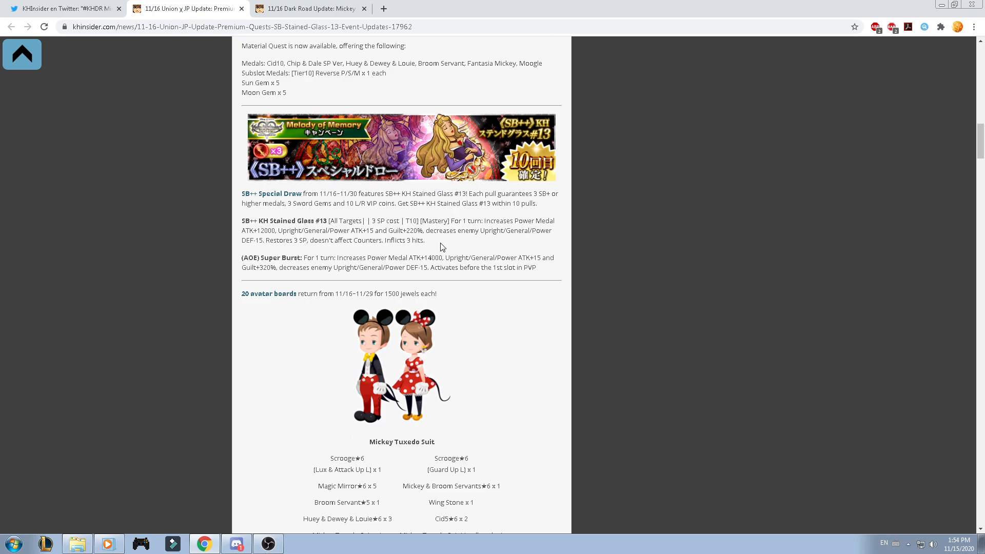
scroll("down", 3)
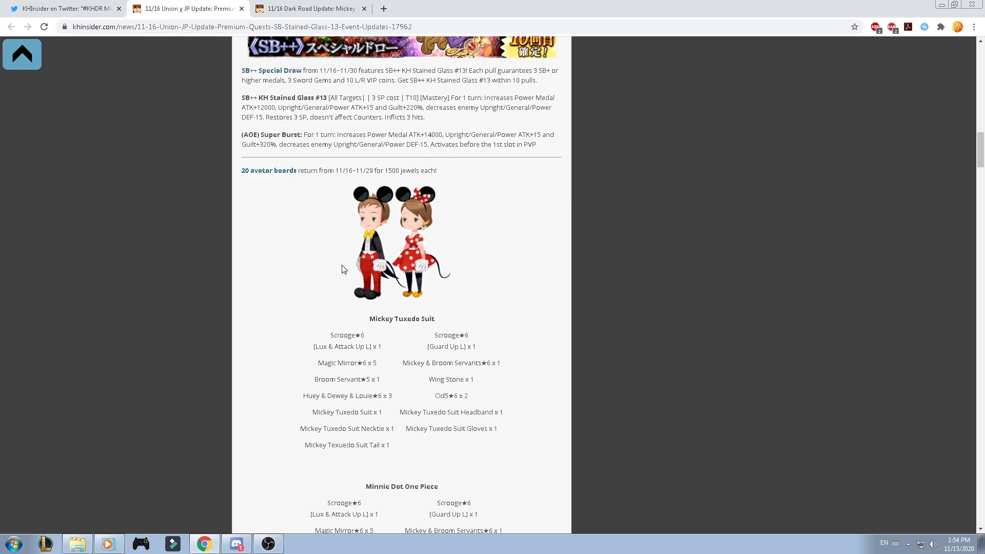
scroll("down", 3)
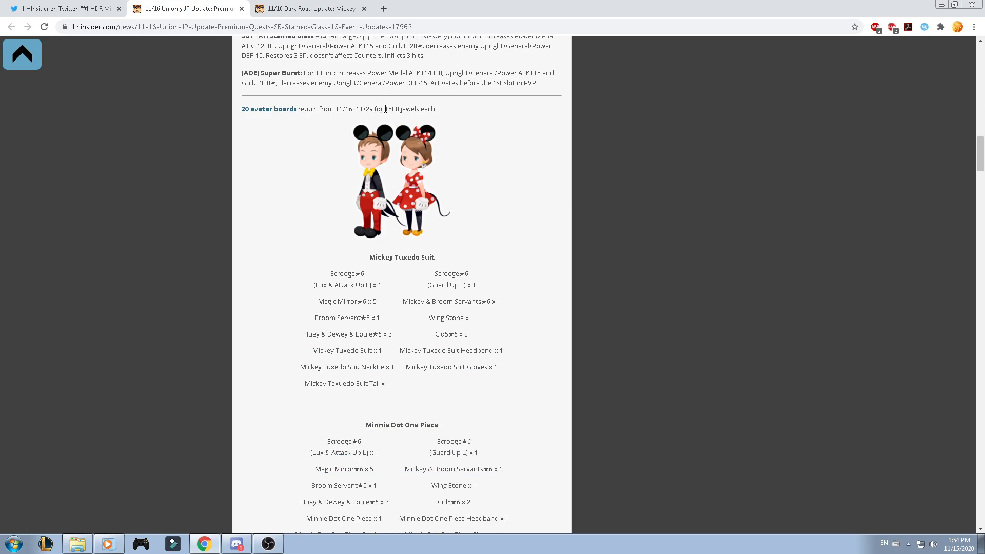
scroll("down", 3)
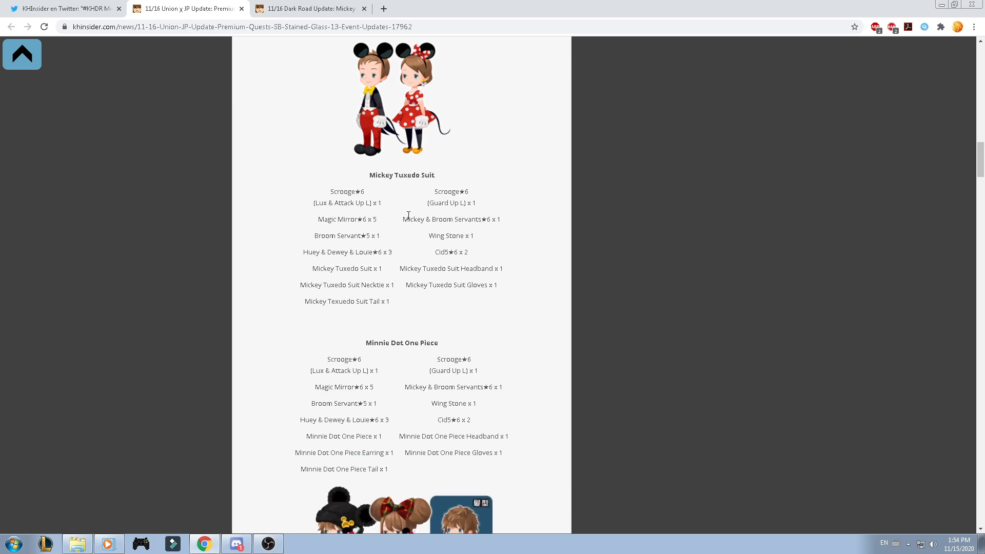
scroll("up", 3)
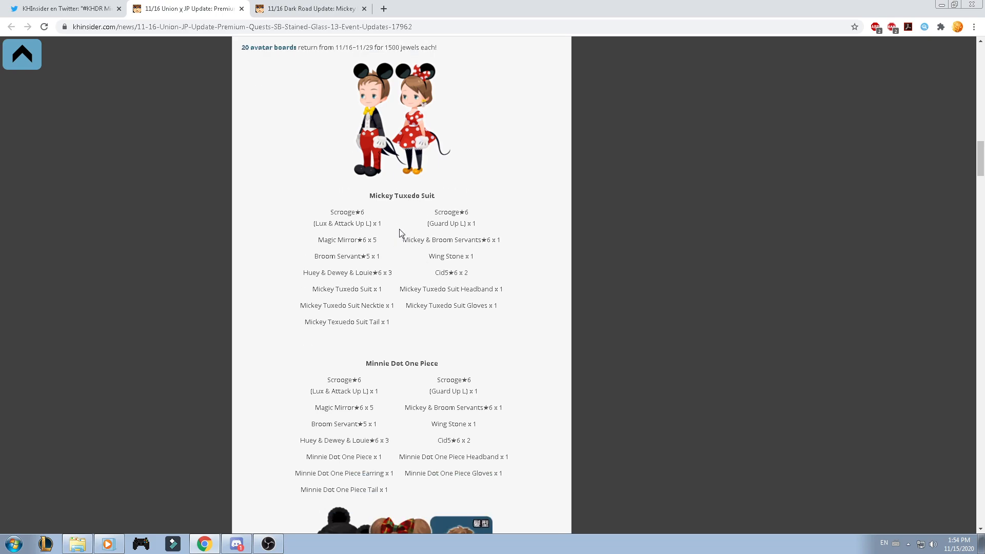
scroll("down", 3)
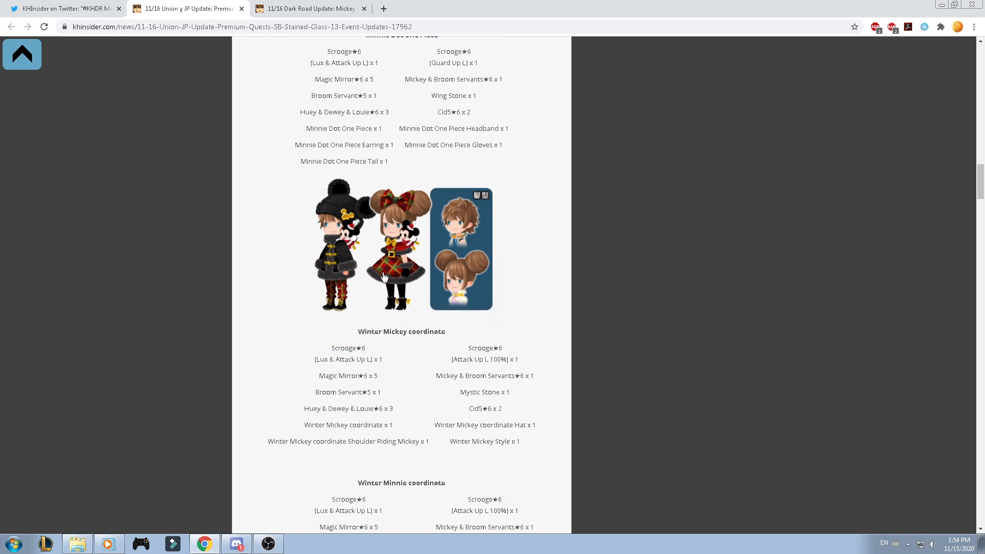
scroll("down", 3)
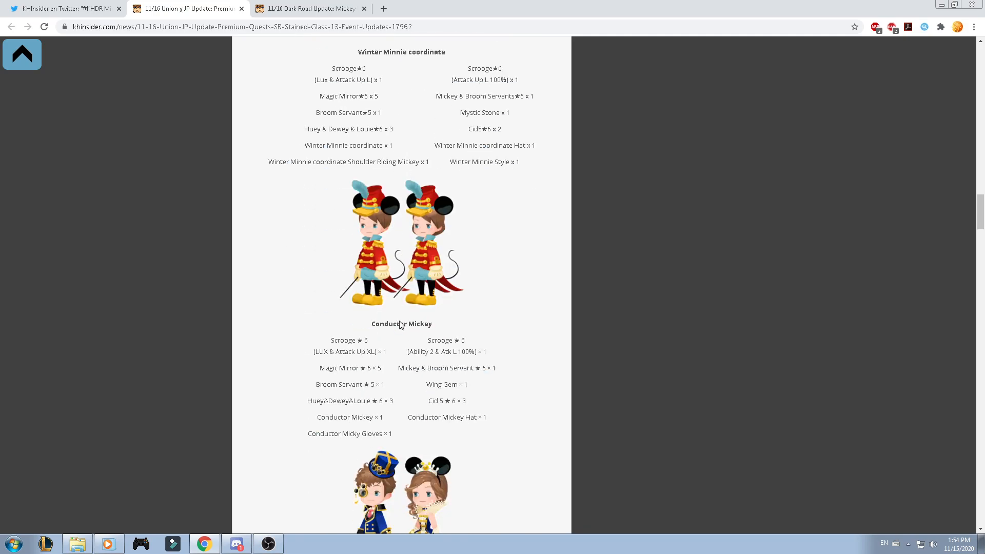
scroll("down", 3)
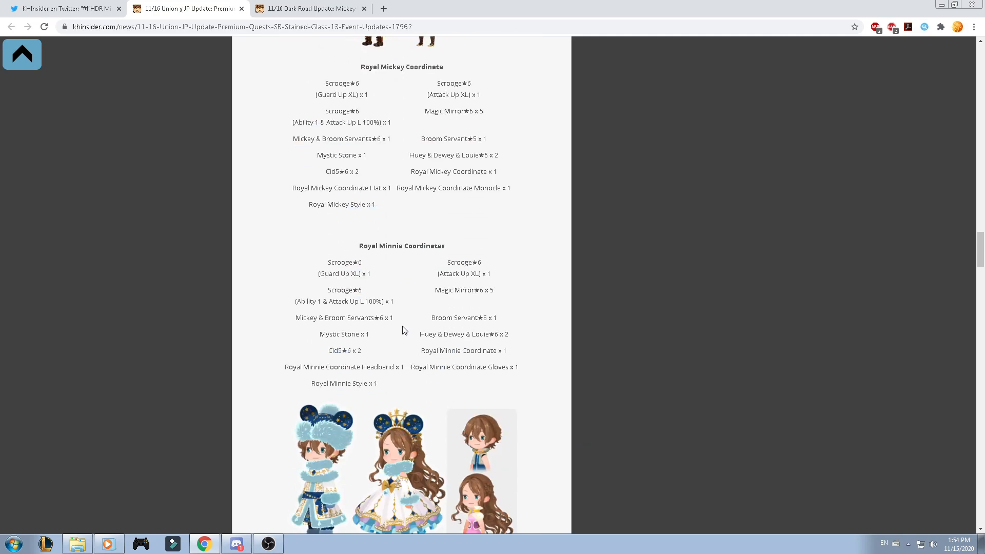
scroll("down", 3)
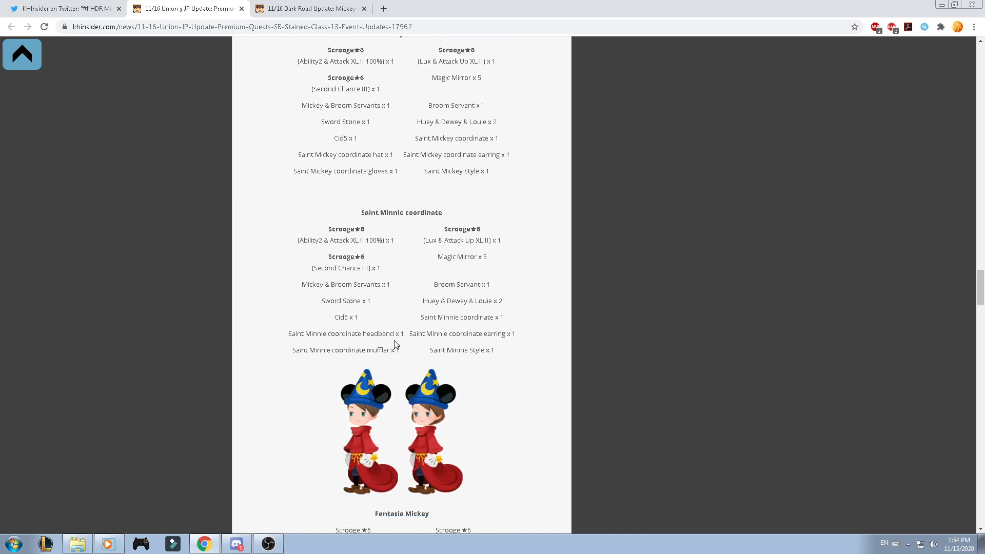
scroll("down", 3)
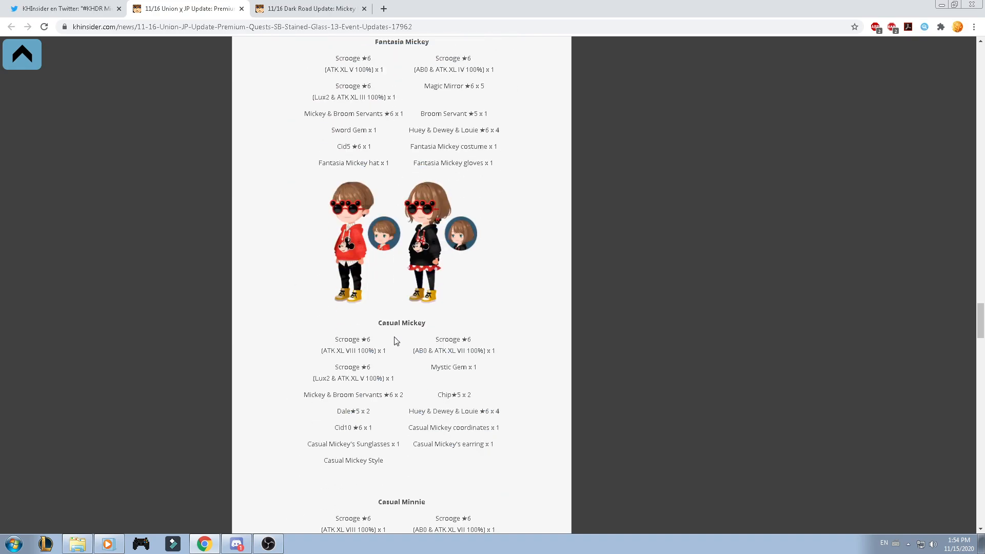
scroll("down", 3)
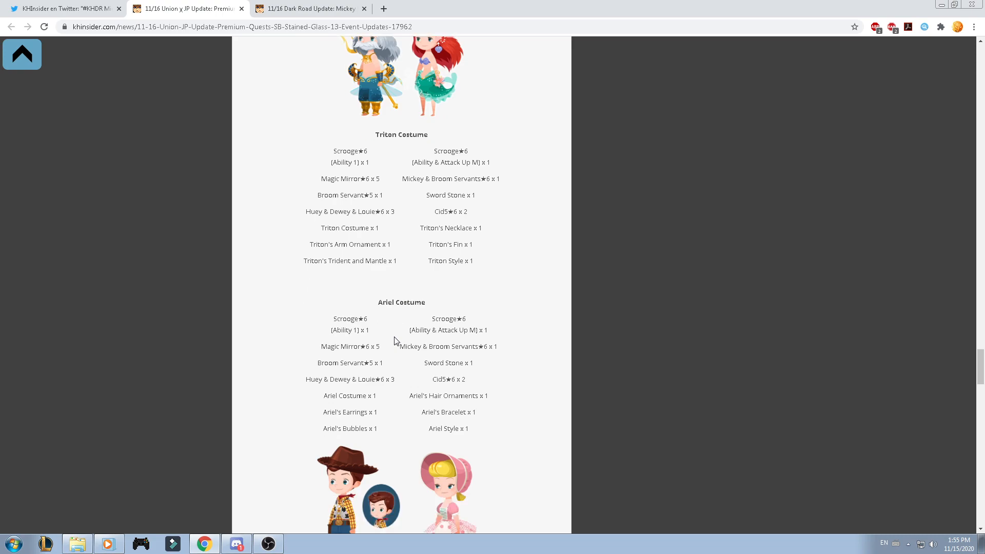
scroll("down", 3)
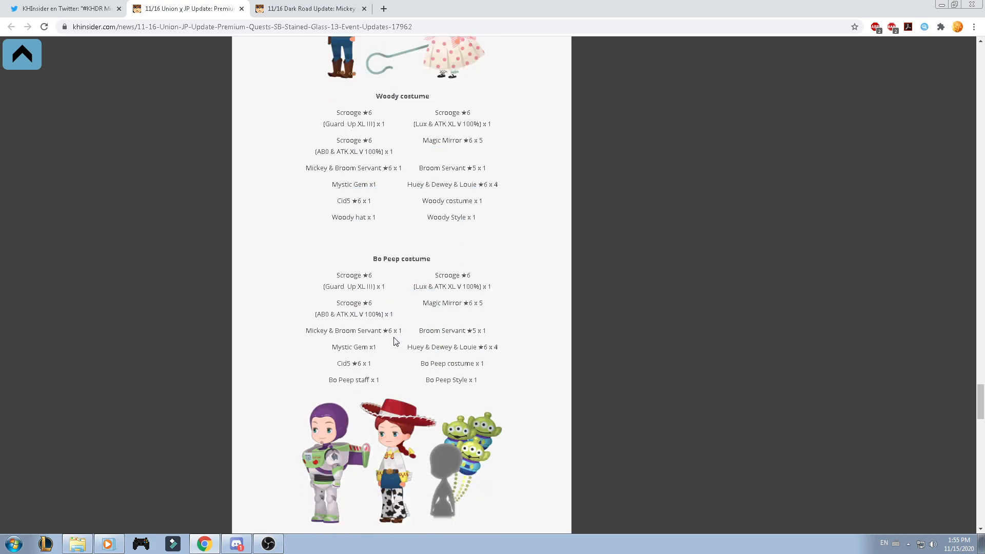
scroll("down", 3)
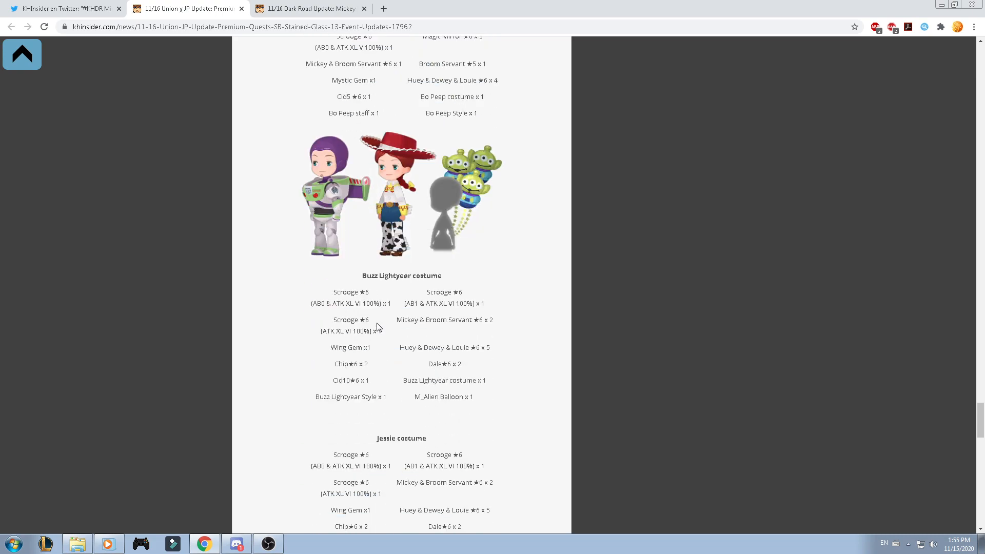
scroll("down", 3)
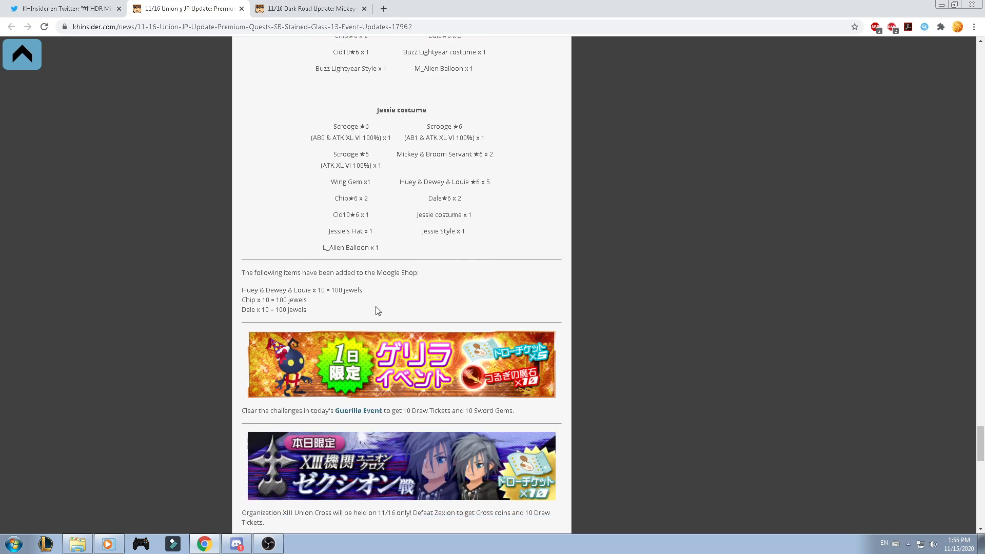
scroll("down", 3)
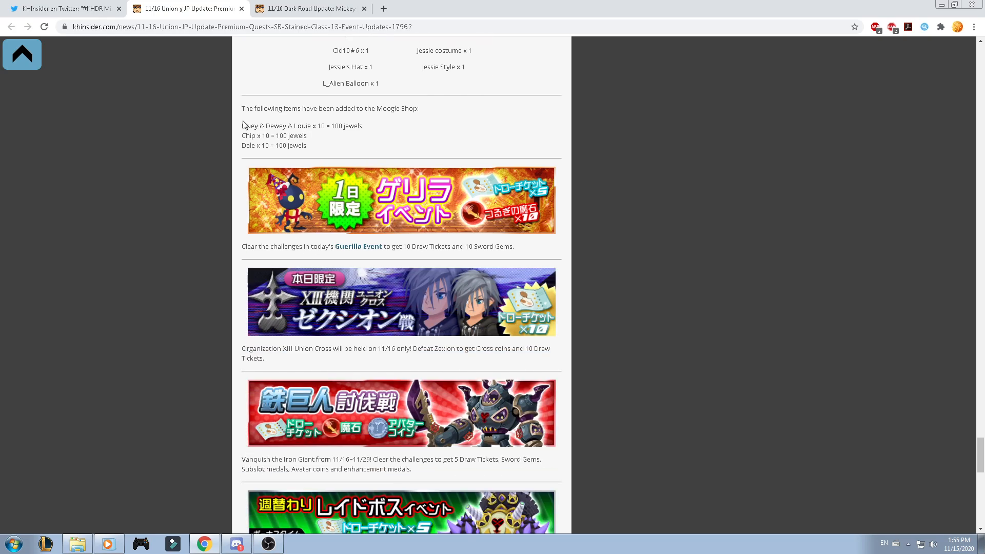
mouse_move(318, 156)
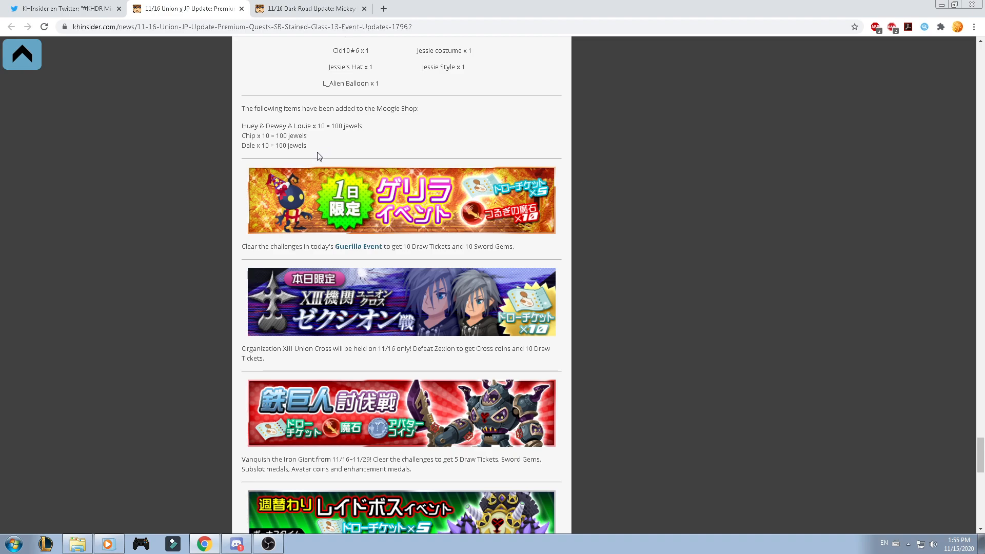
mouse_move(365, 252)
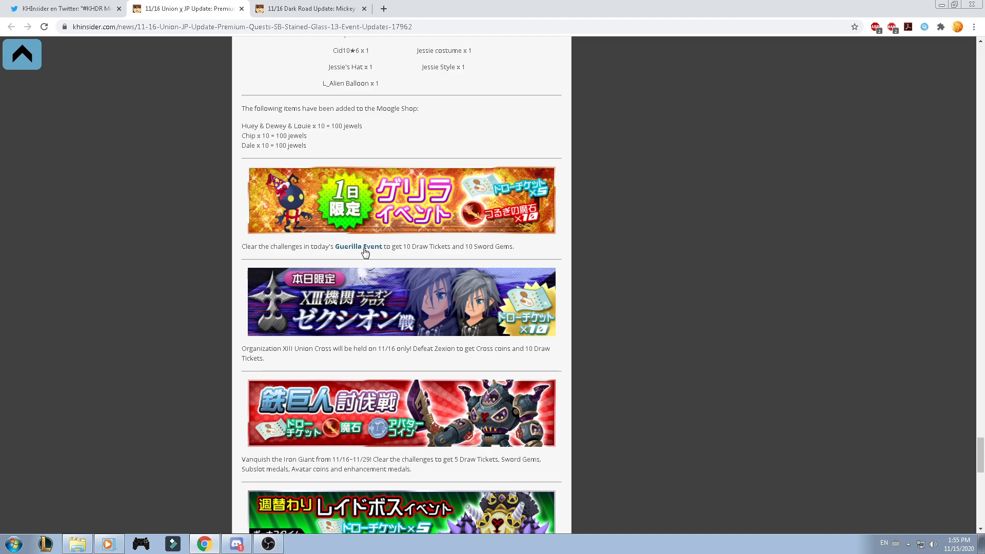
mouse_move(585, 248)
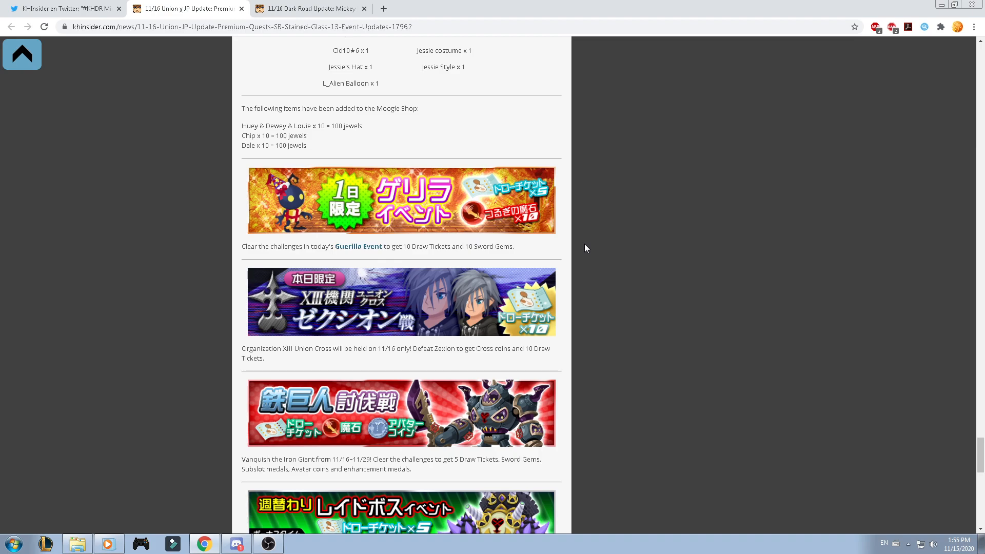
scroll("down", 3)
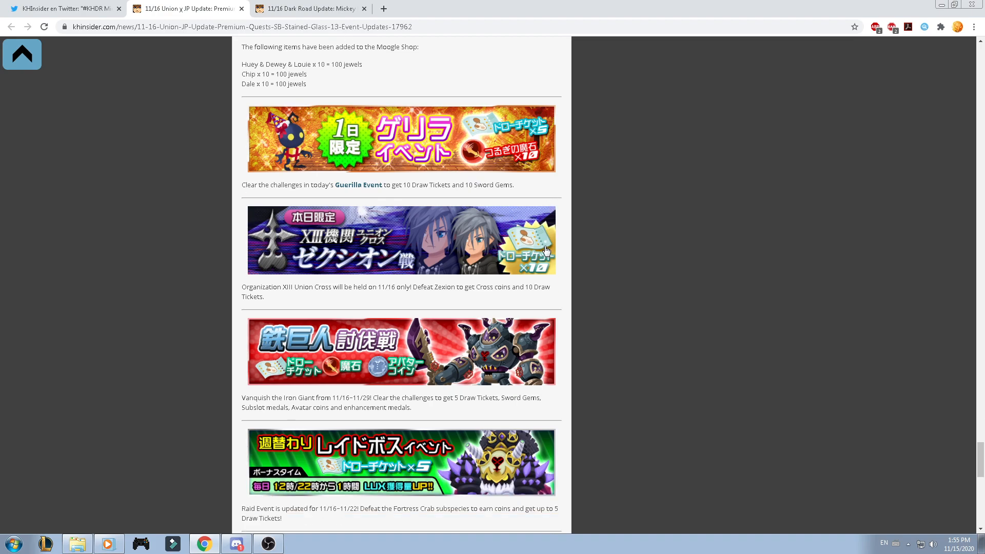
scroll("down", 3)
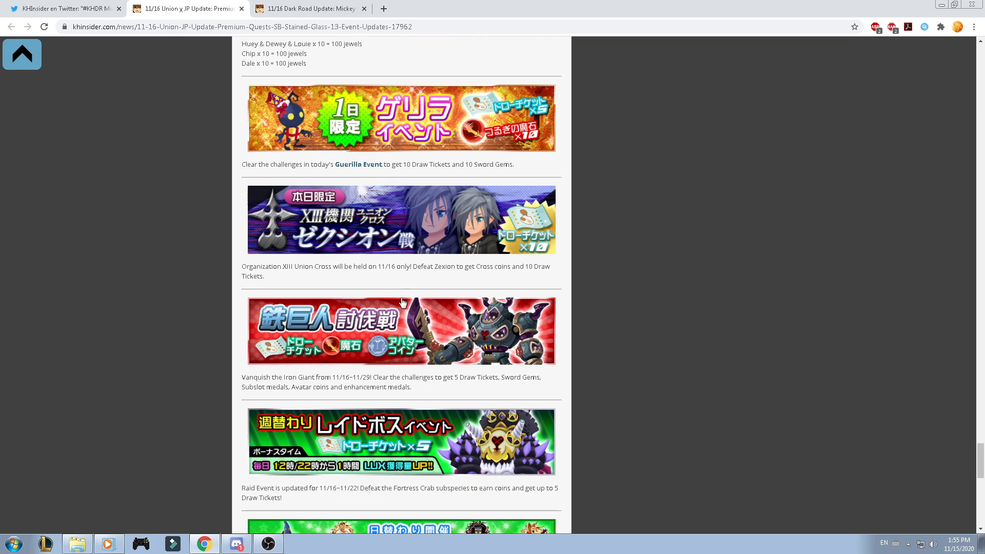
scroll("down", 3)
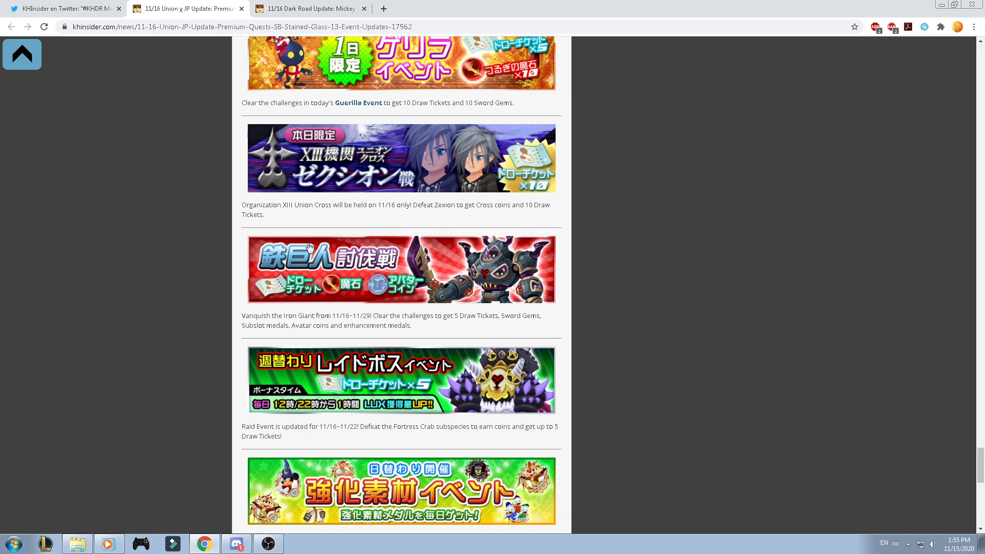
scroll("down", 3)
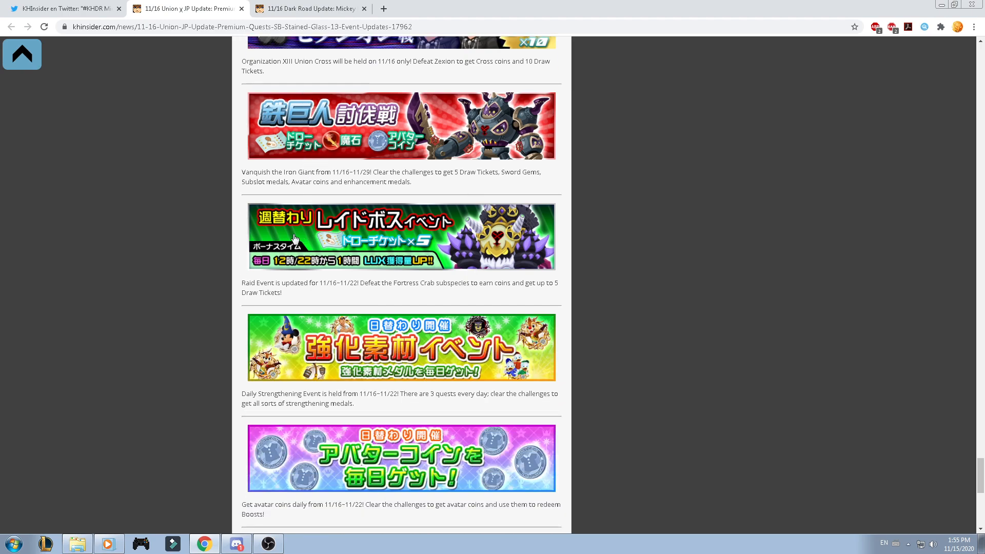
scroll("down", 3)
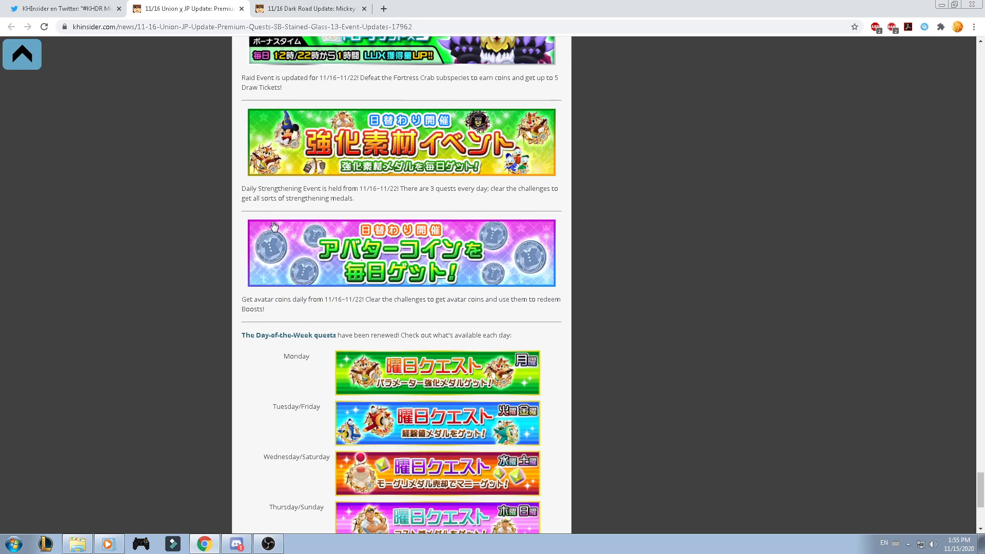
mouse_move(387, 191)
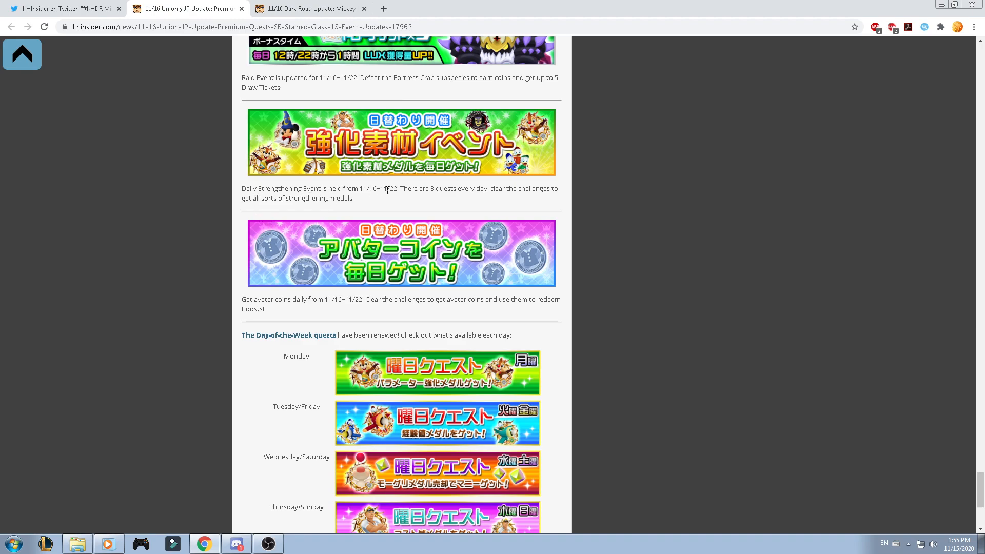
scroll("down", 3)
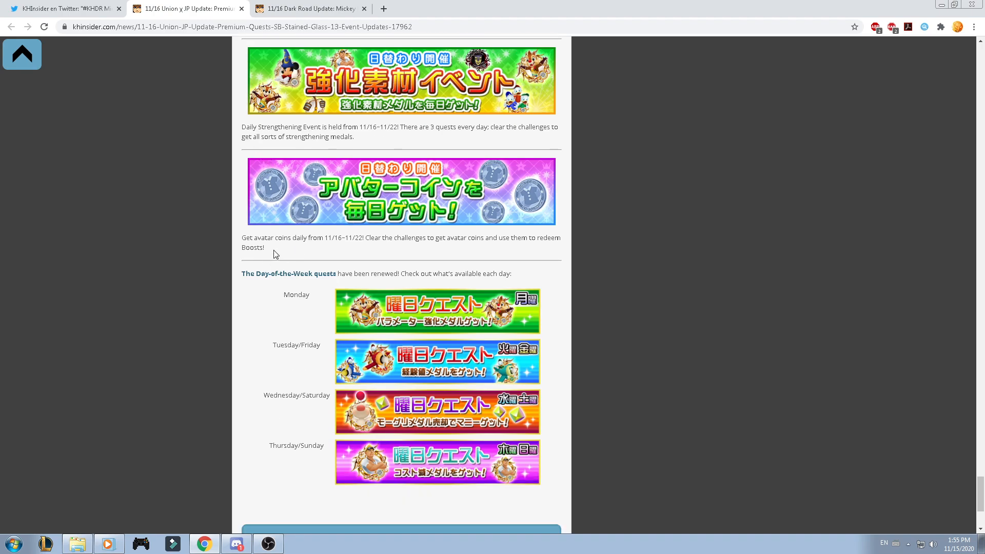
mouse_move(470, 237)
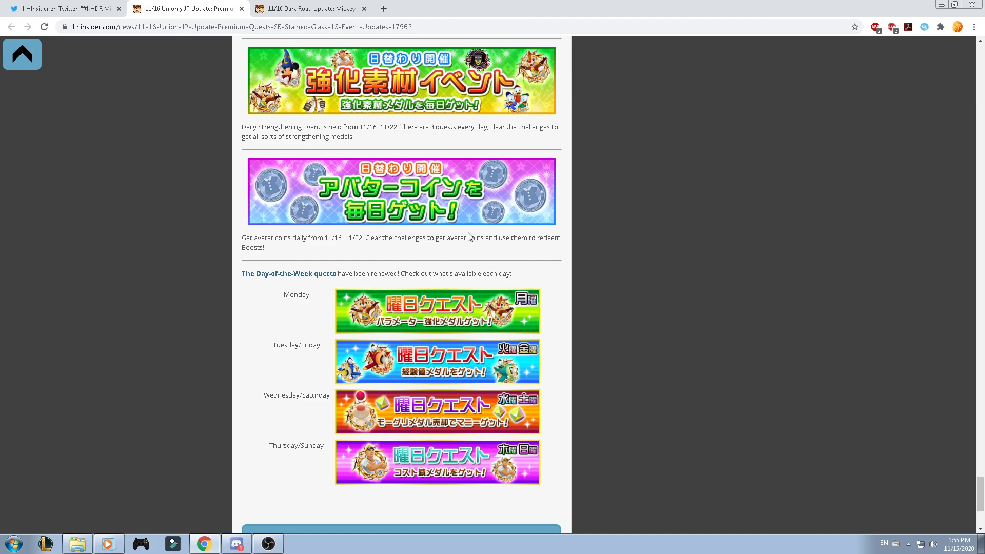
scroll("down", 3)
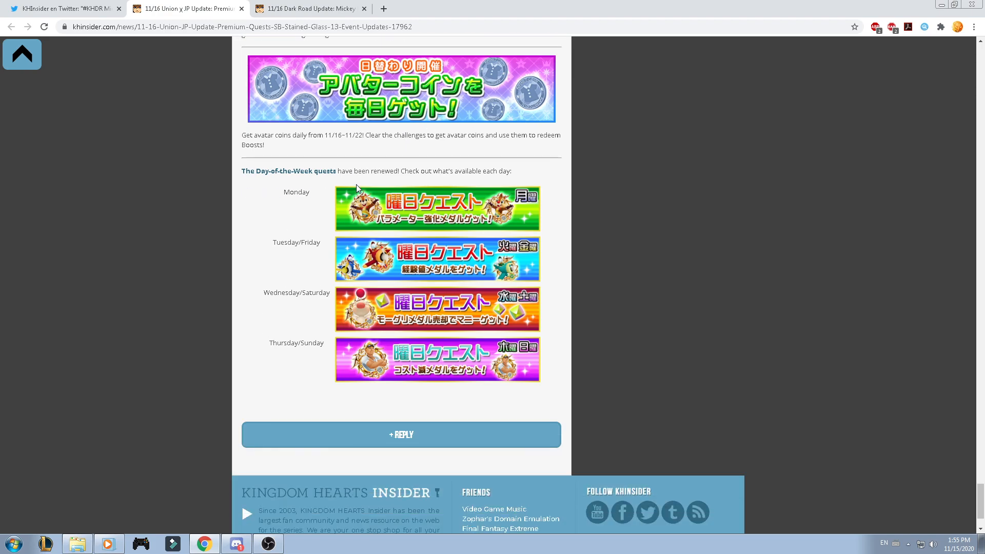
mouse_move(387, 401)
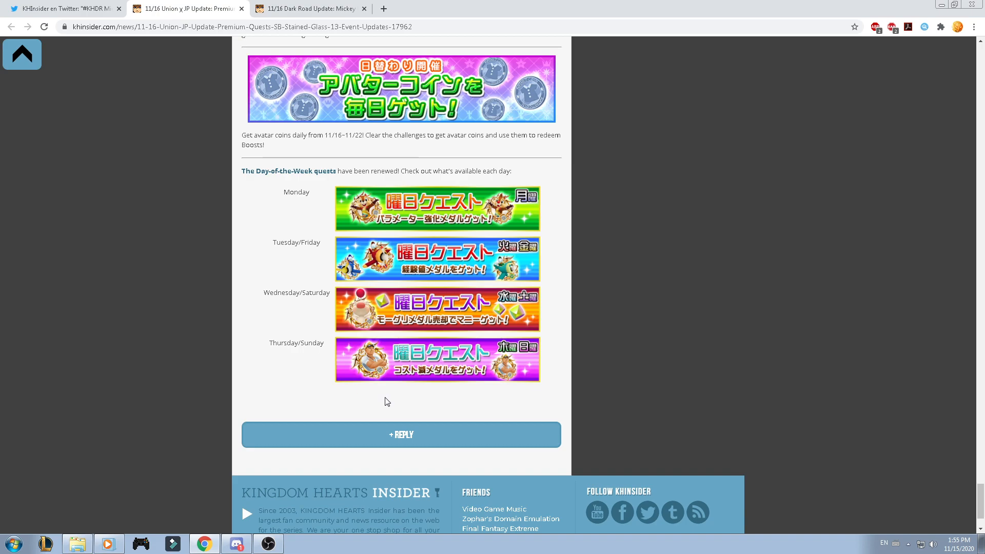
mouse_move(305, 352)
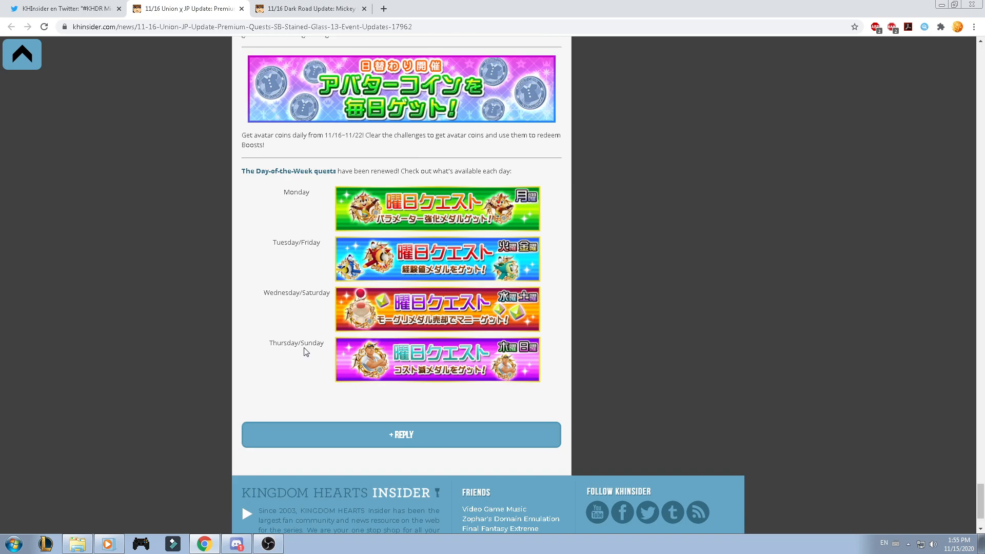
Switch to the Dark Road Mickey B tab and scroll through the card stats and Premium Quest Key banner.
left_click(307, 9)
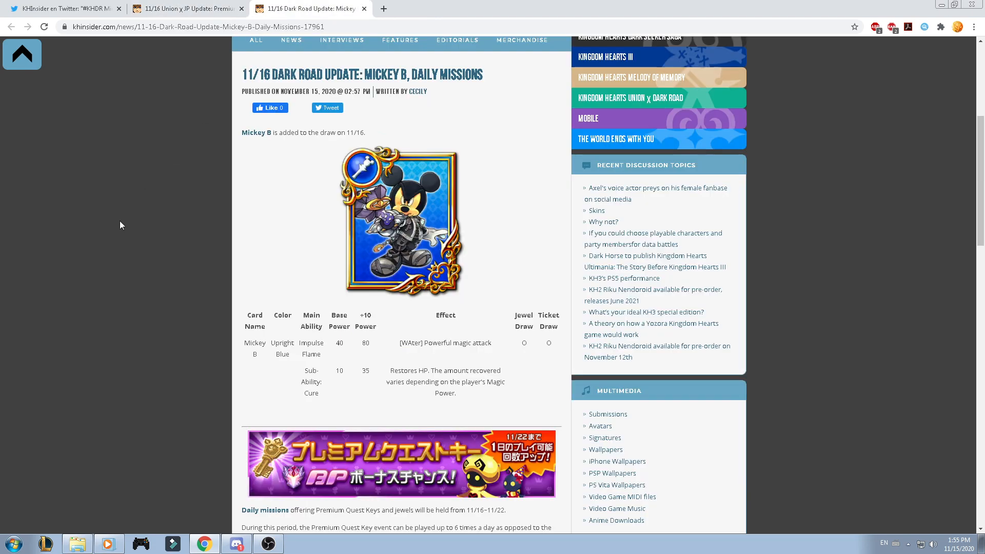
mouse_move(100, 257)
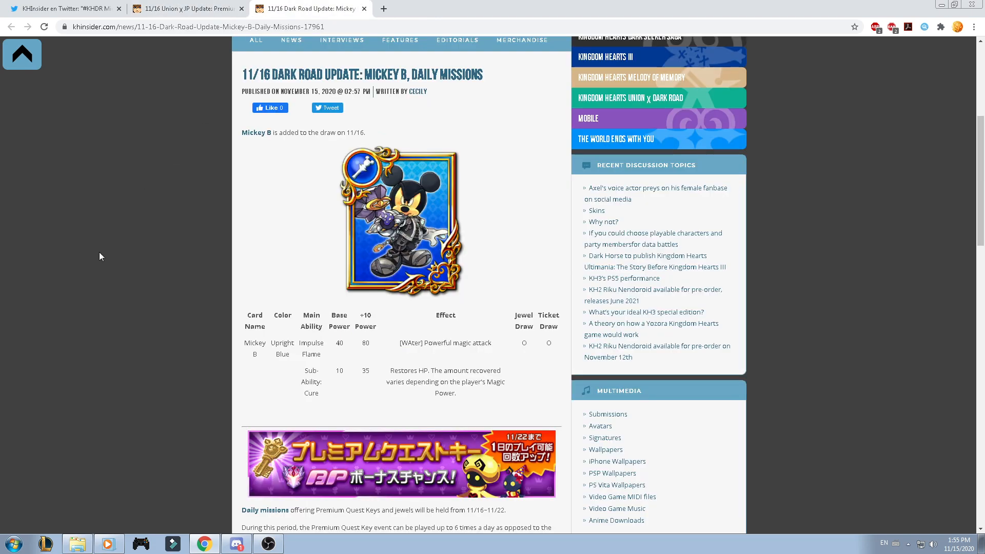
scroll("down", 3)
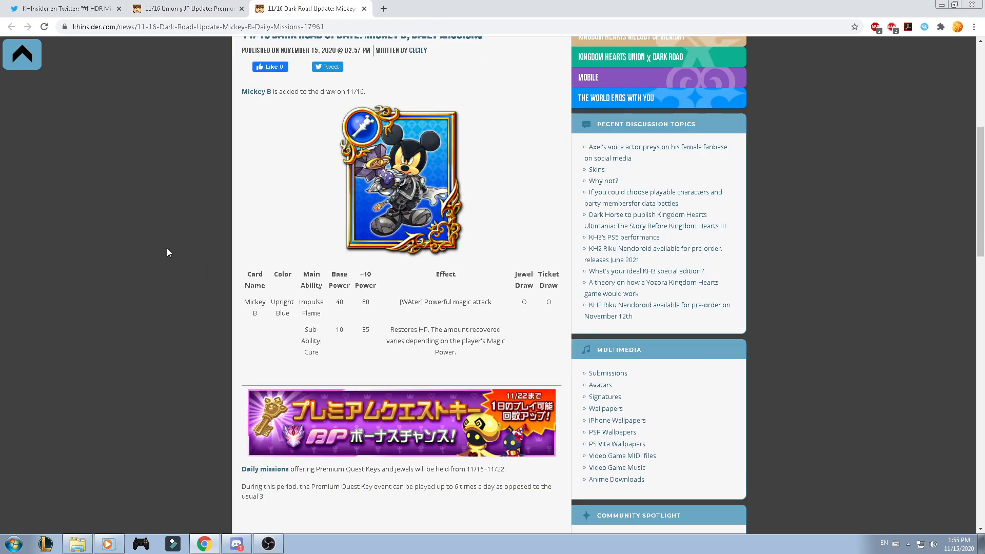
scroll("down", 3)
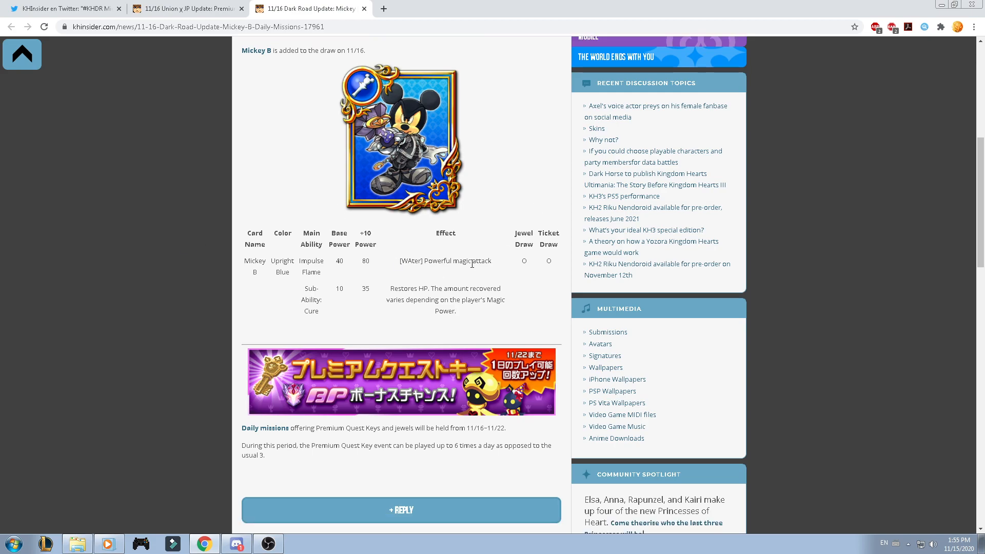
scroll("down", 3)
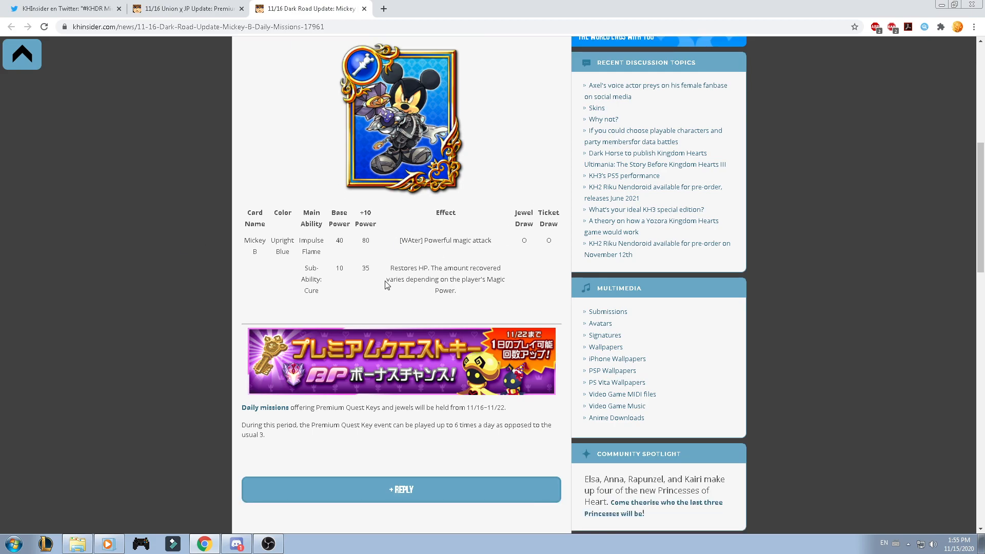
mouse_move(468, 299)
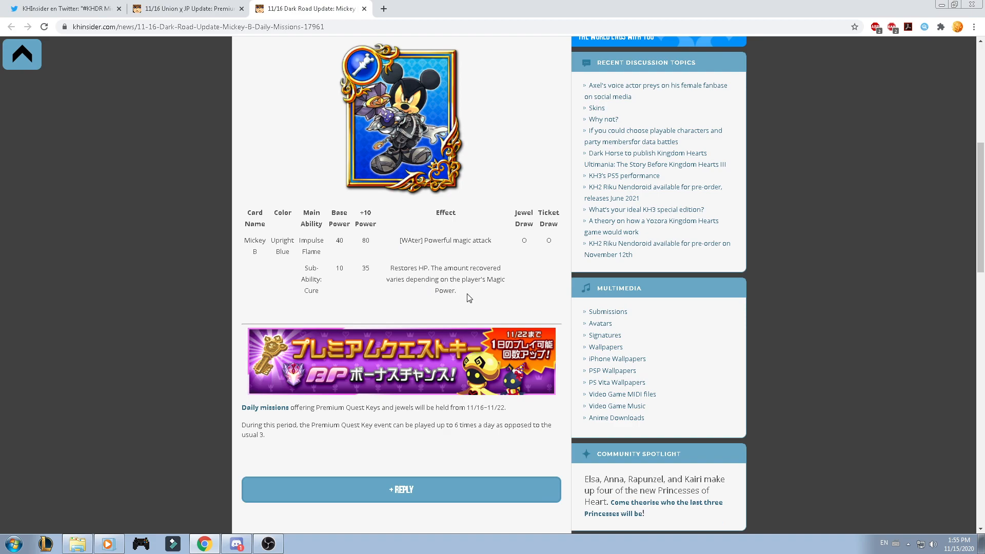
scroll("down", 3)
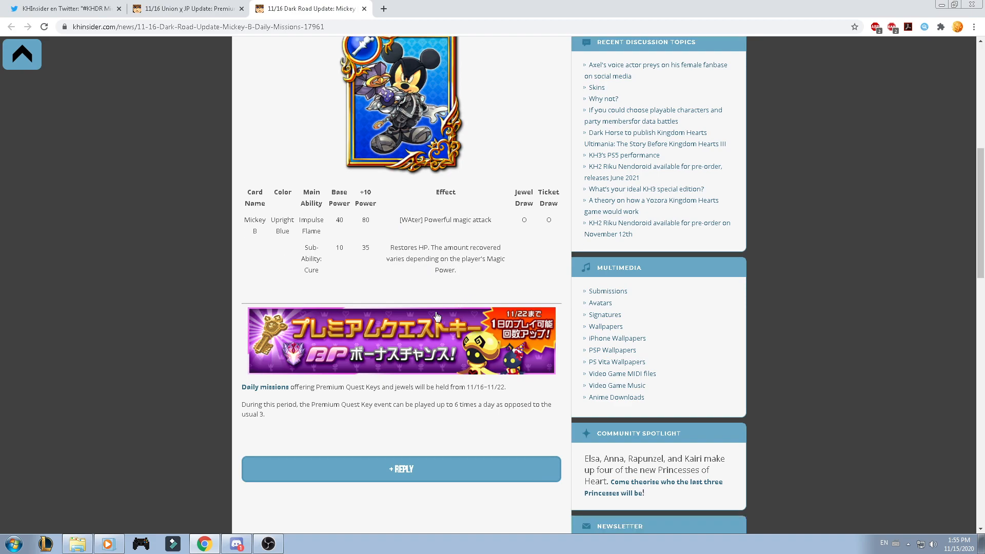
scroll("down", 3)
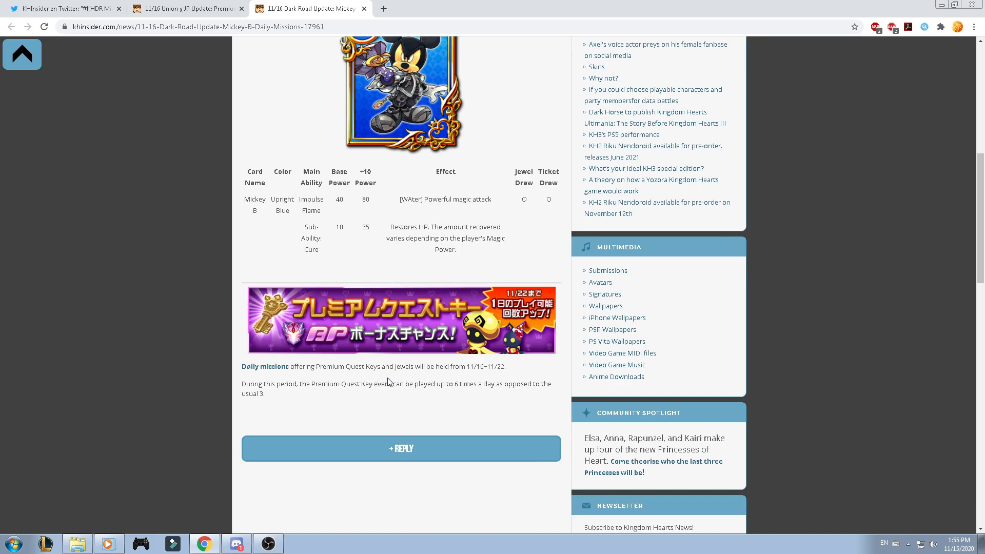
mouse_move(302, 405)
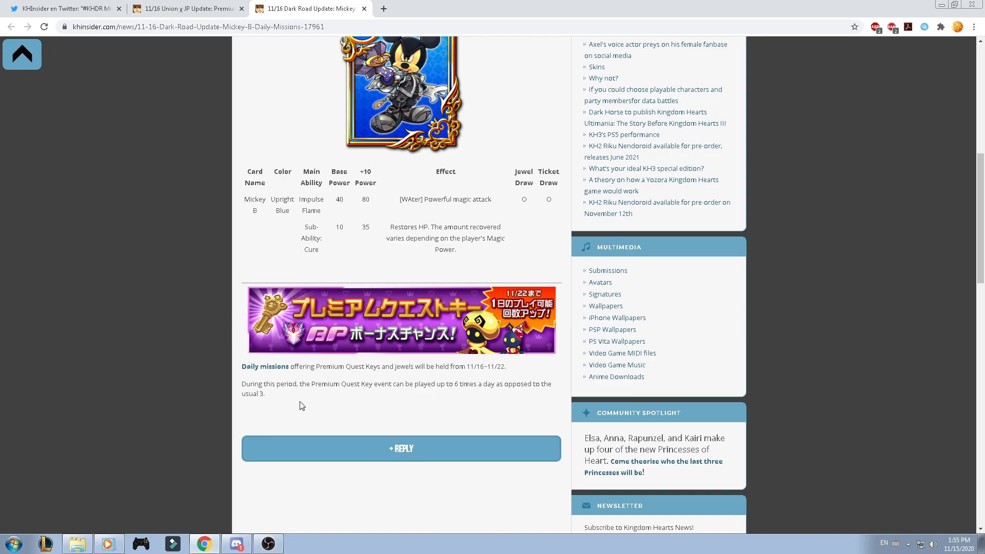
mouse_move(332, 393)
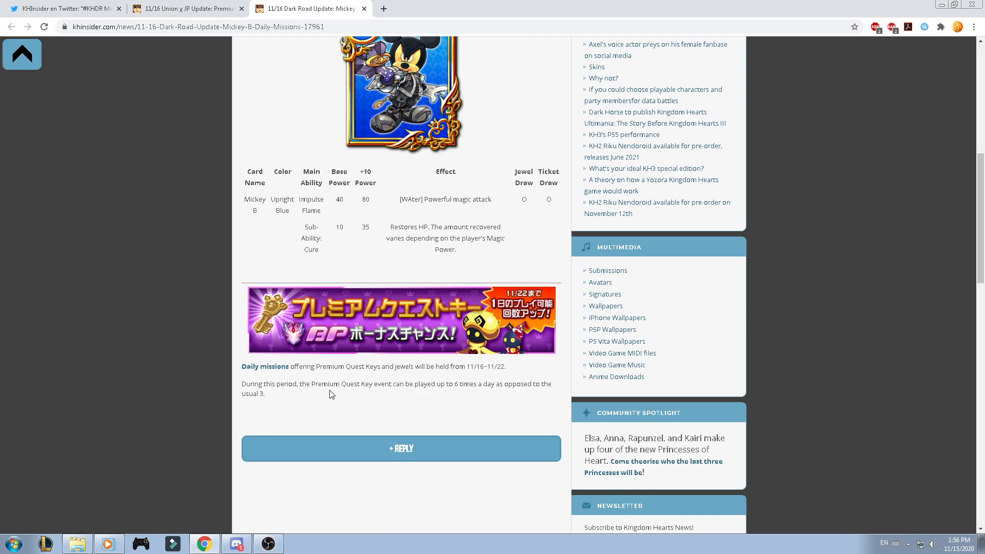
mouse_move(493, 396)
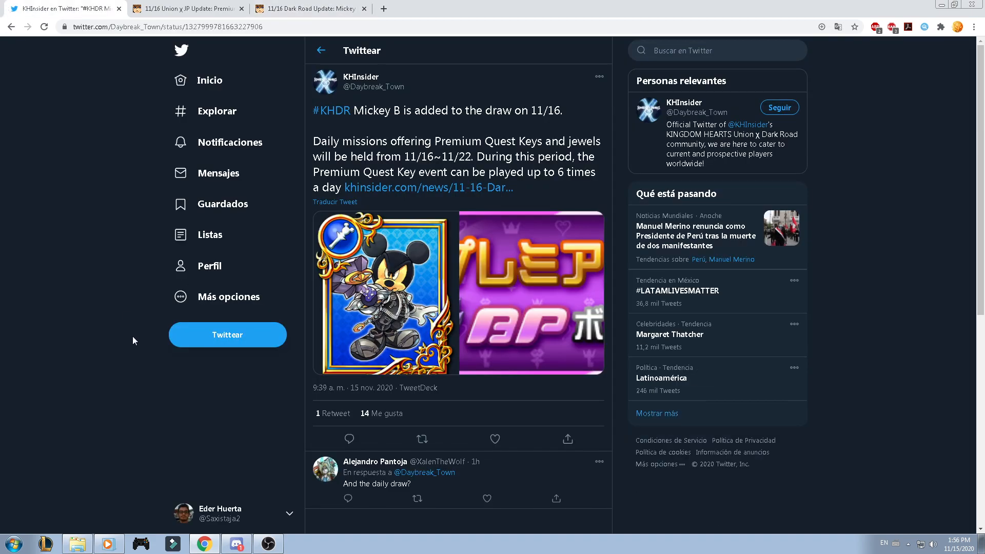
mouse_move(10, 27)
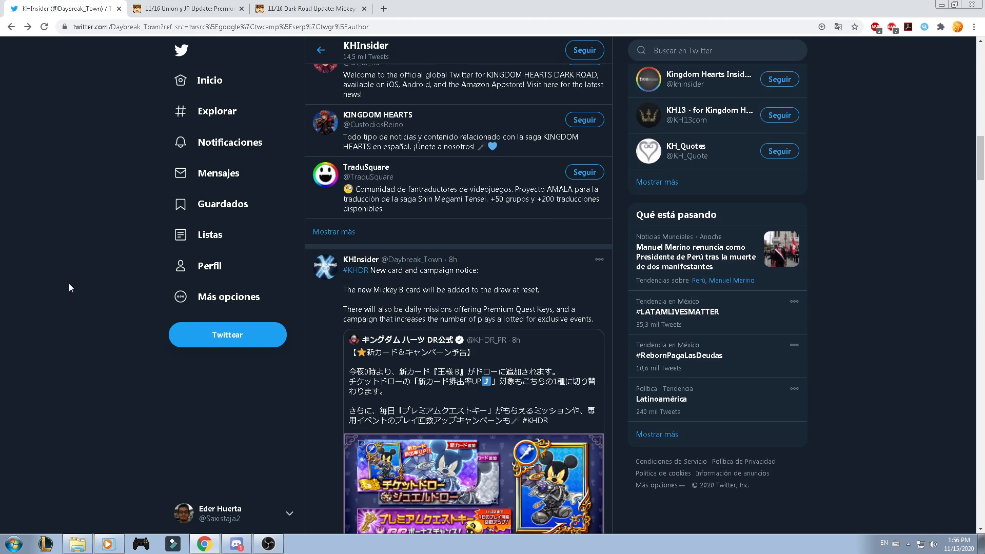
scroll("down", 3)
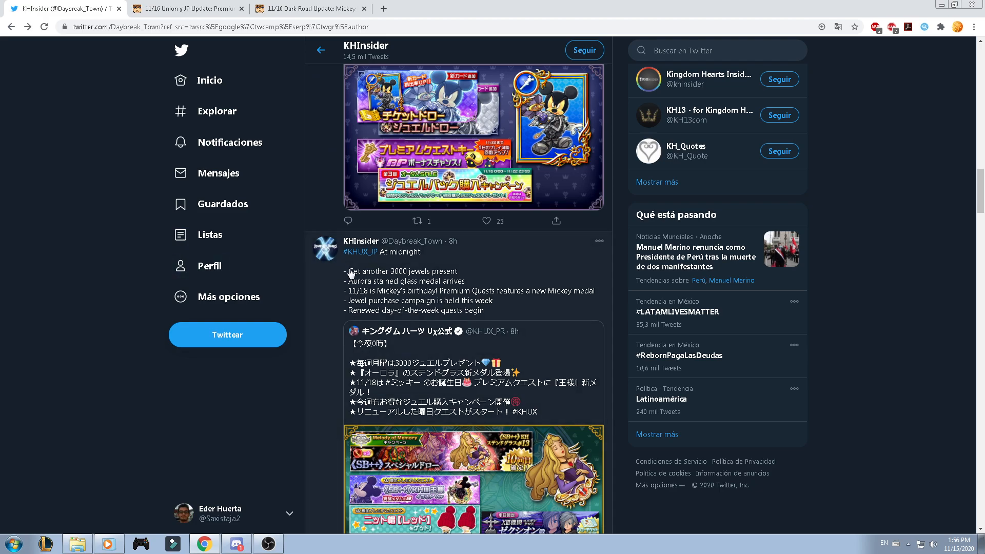
double_click(401, 271)
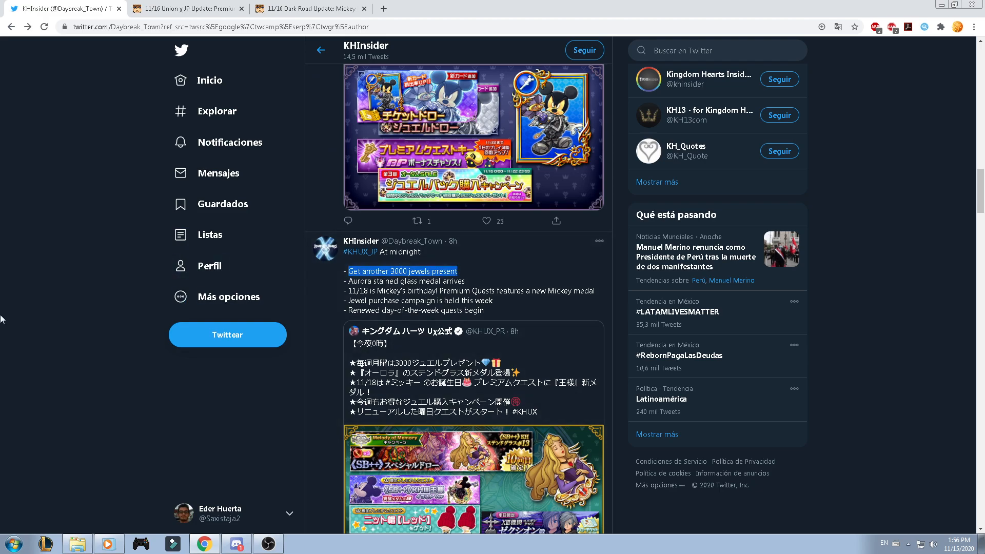
scroll("down", 3)
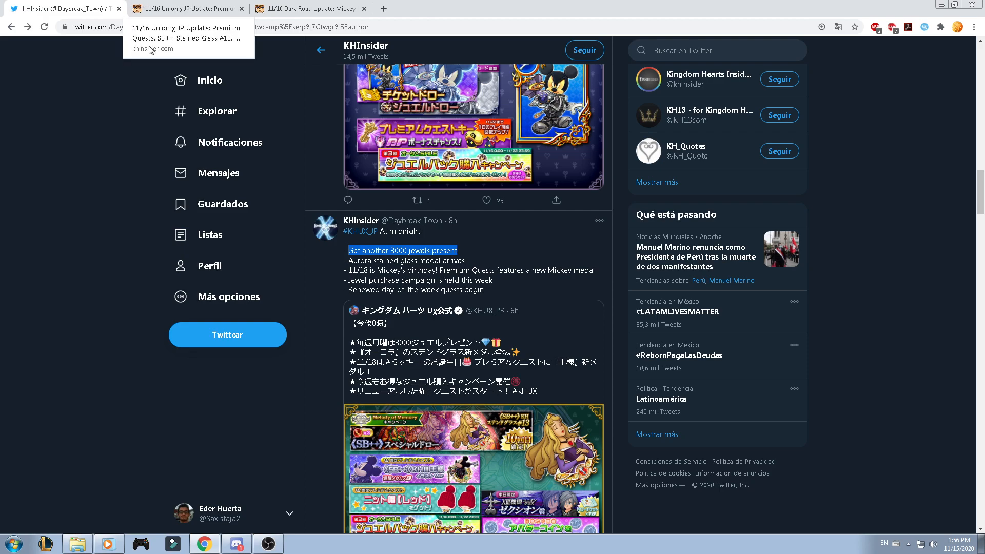
mouse_move(24, 248)
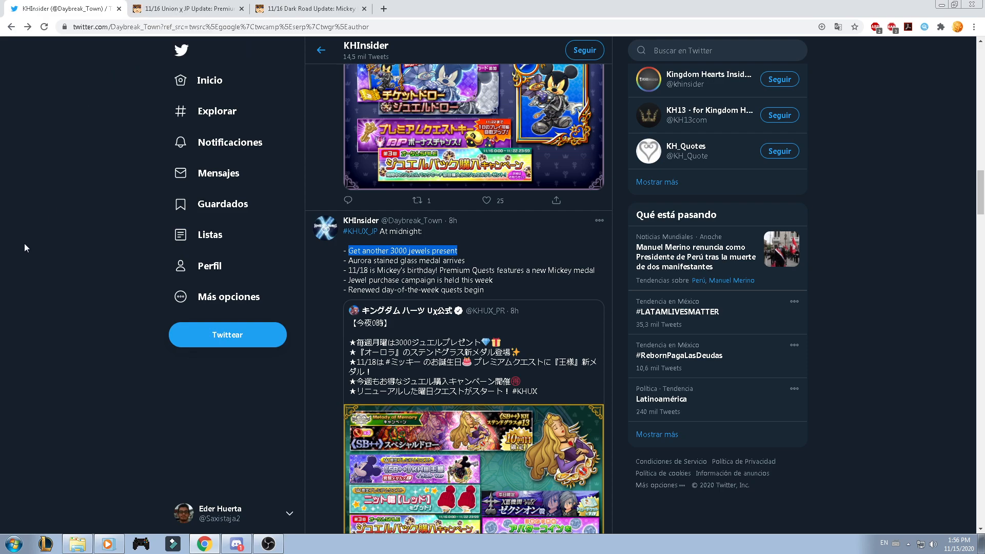
scroll("down", 3)
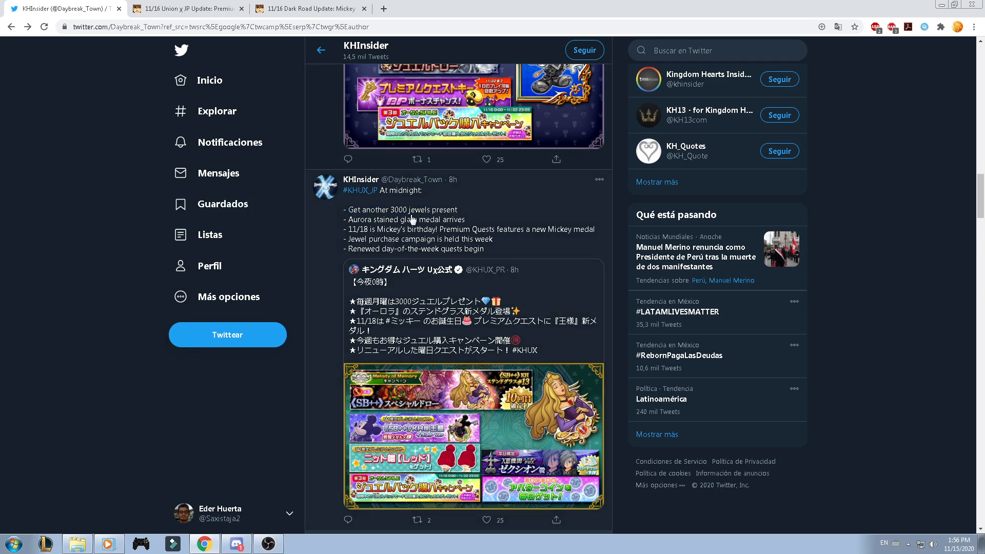
mouse_move(14, 243)
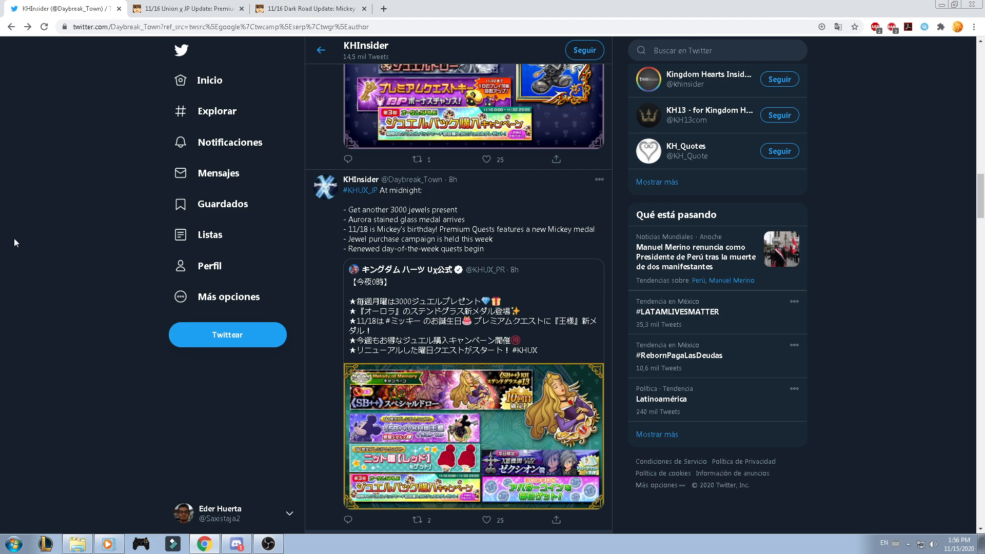
scroll("down", 3)
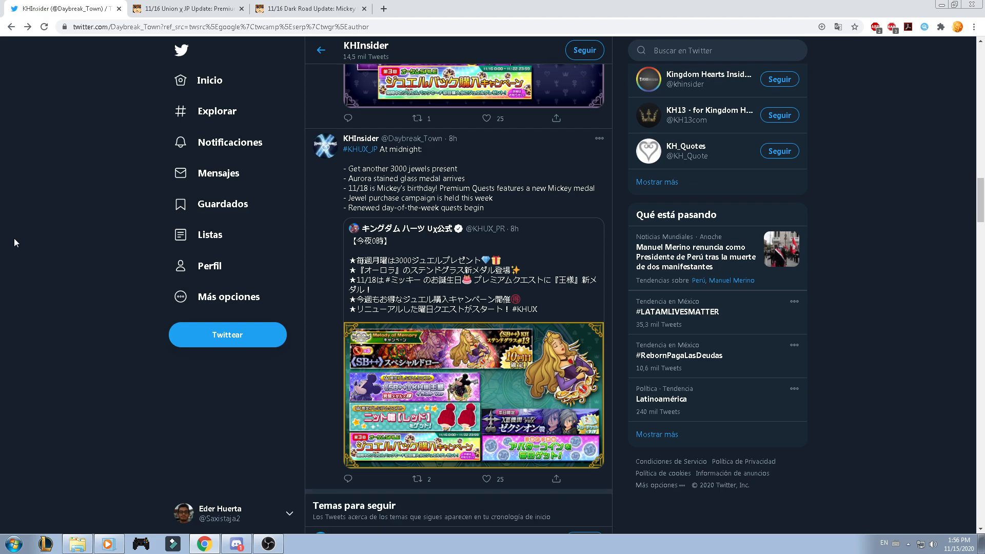
scroll("down", 3)
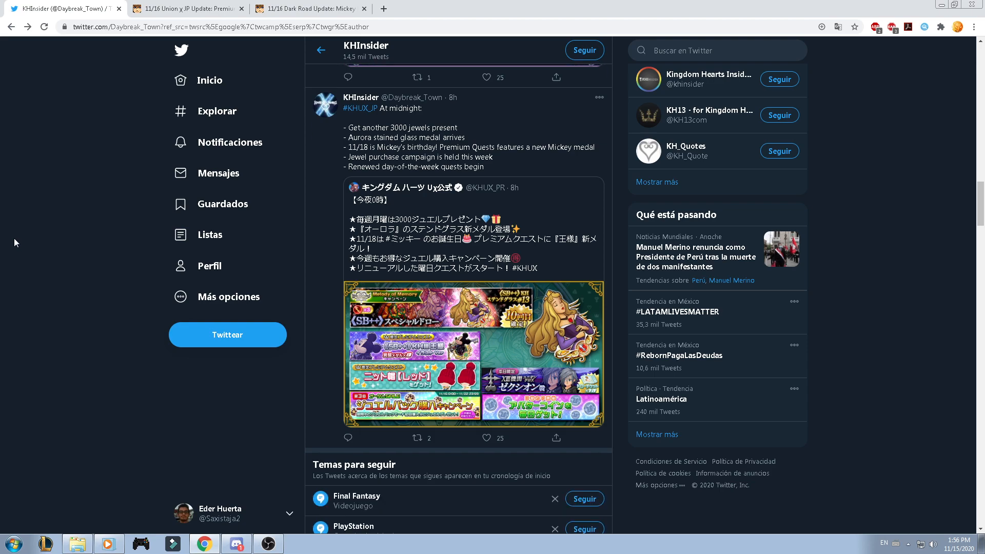
scroll("down", 3)
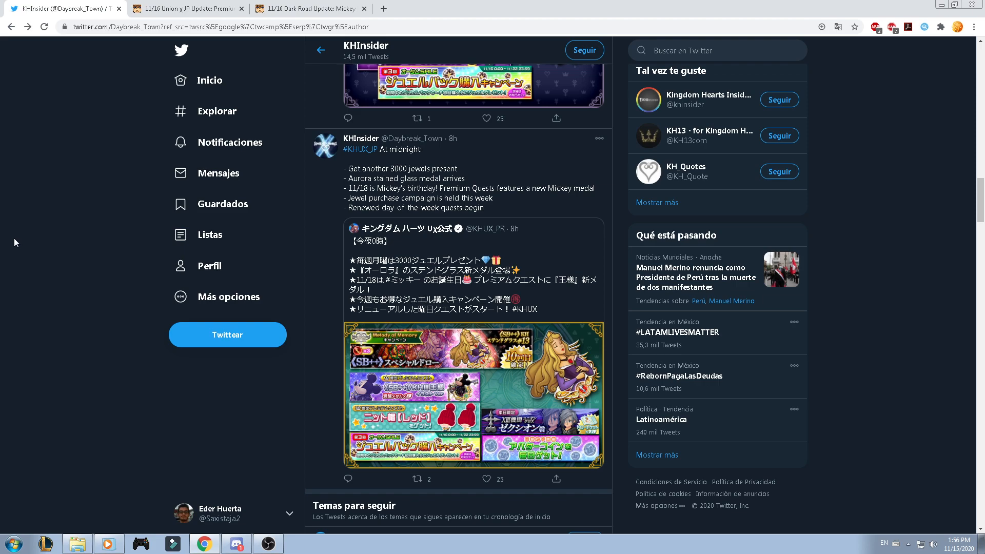
scroll("down", 3)
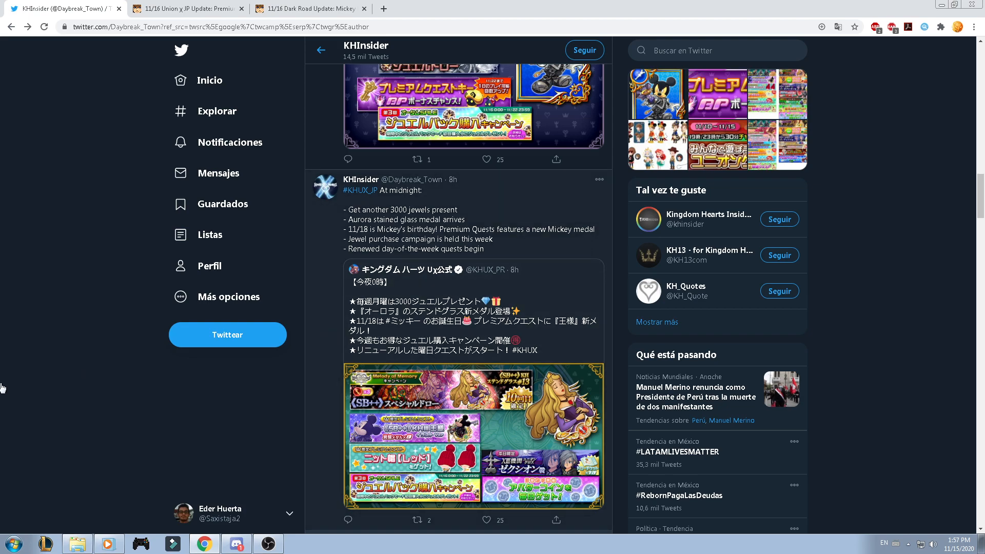
mouse_move(346, 423)
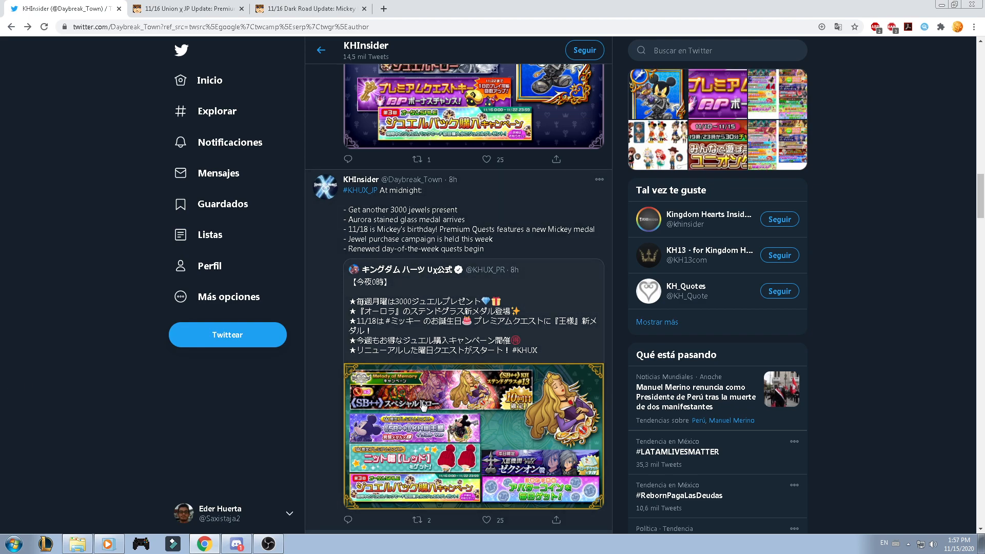
mouse_move(17, 387)
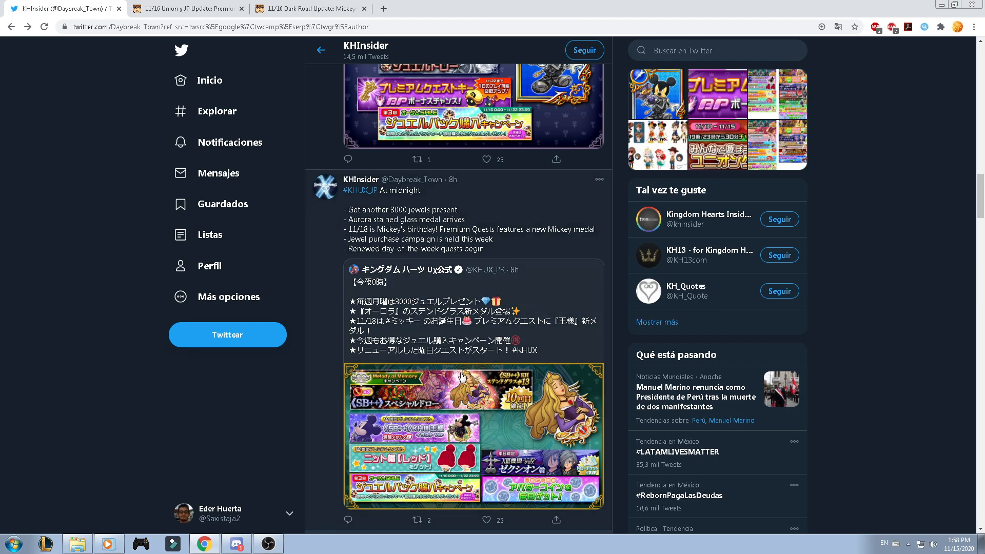
mouse_move(3, 370)
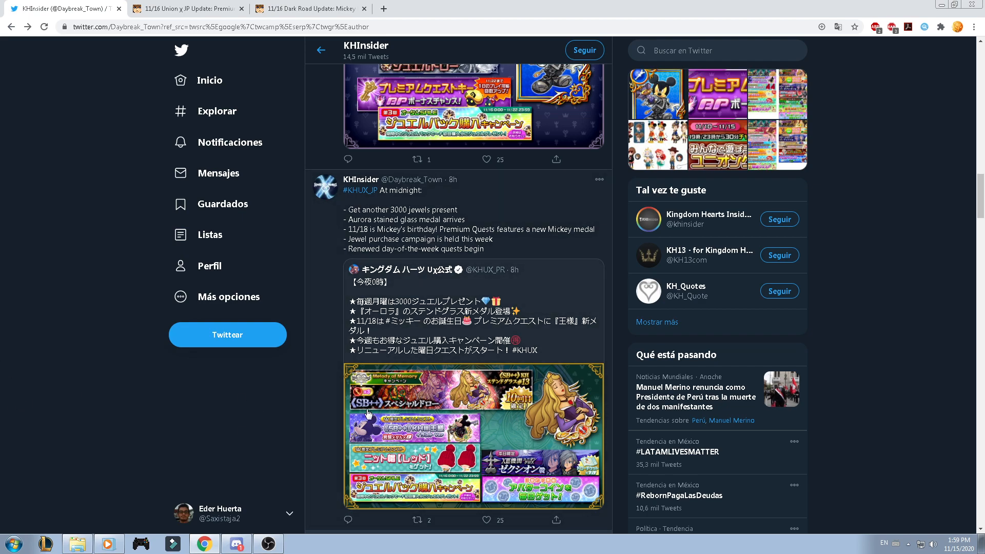
mouse_move(68, 352)
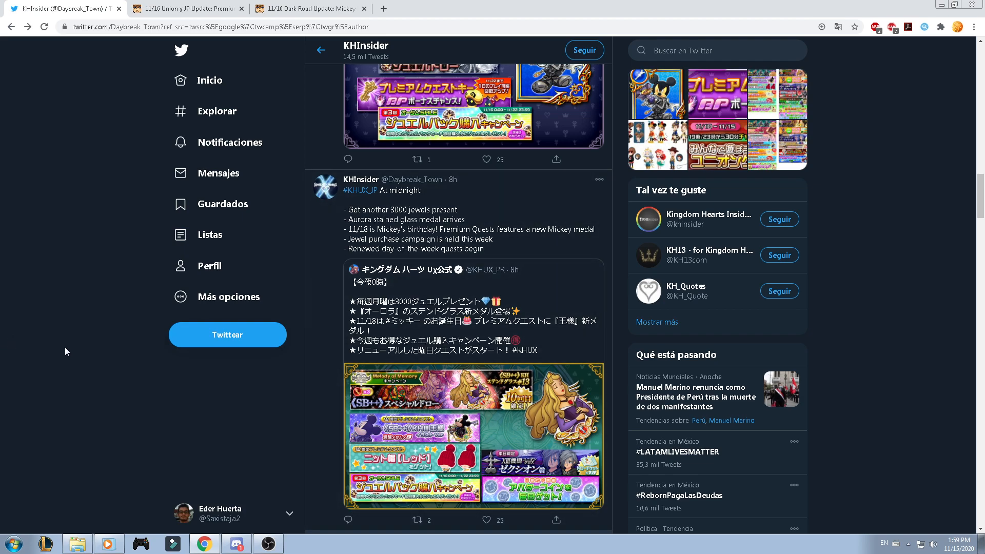
mouse_move(5, 346)
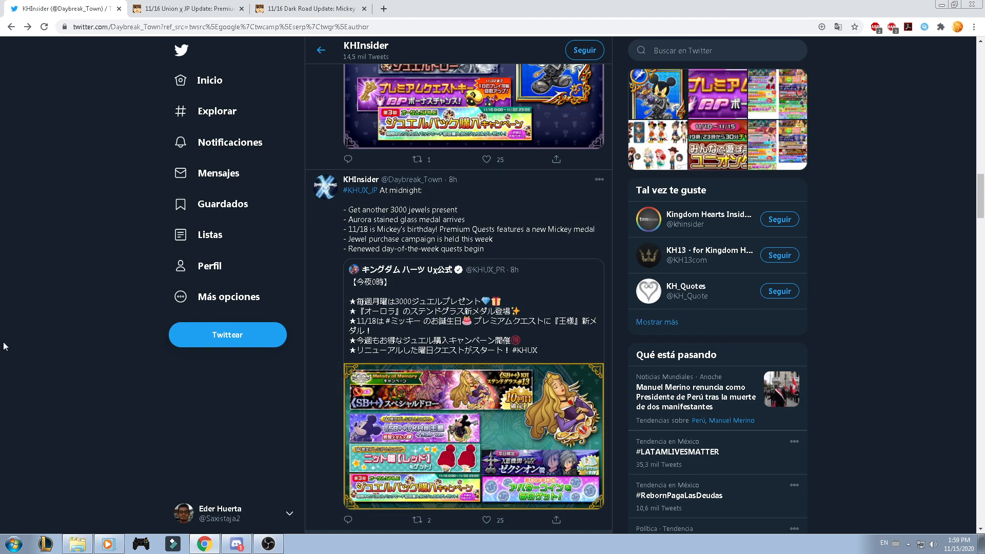
scroll("down", 3)
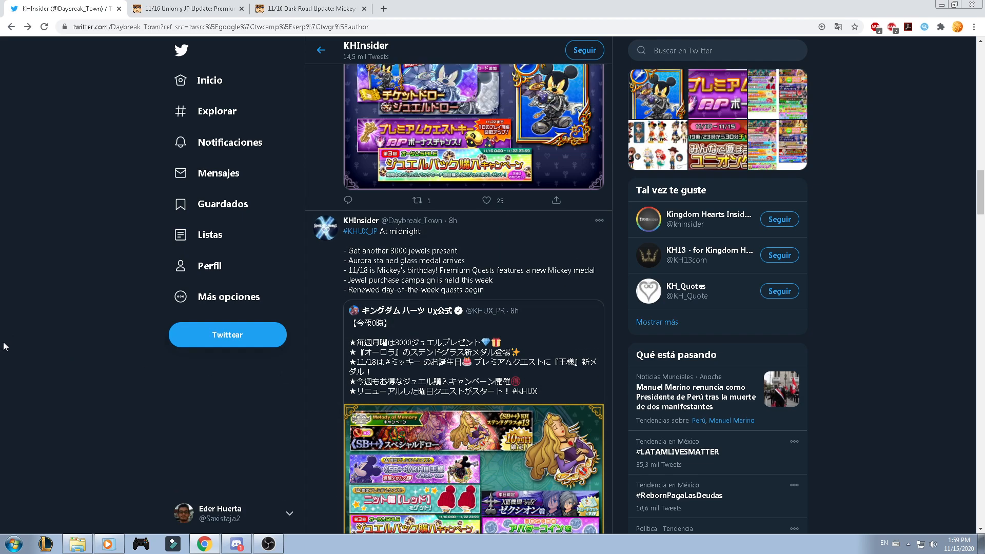
scroll("up", 3)
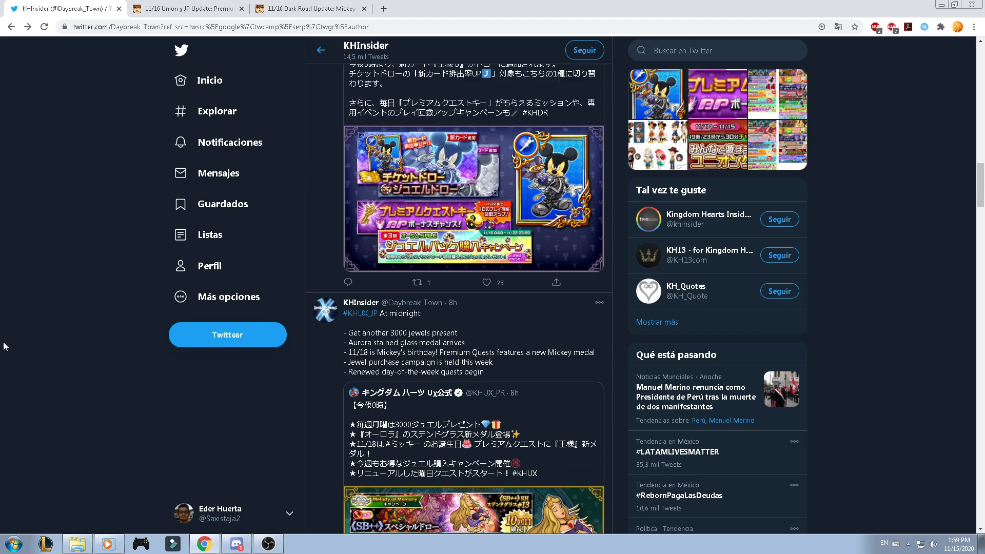
scroll("down", 3)
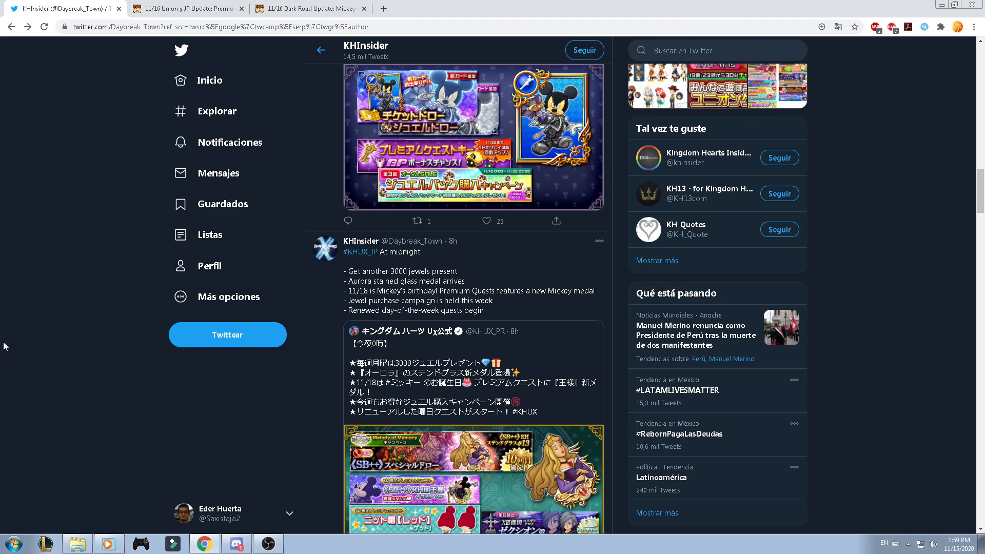
scroll("down", 3)
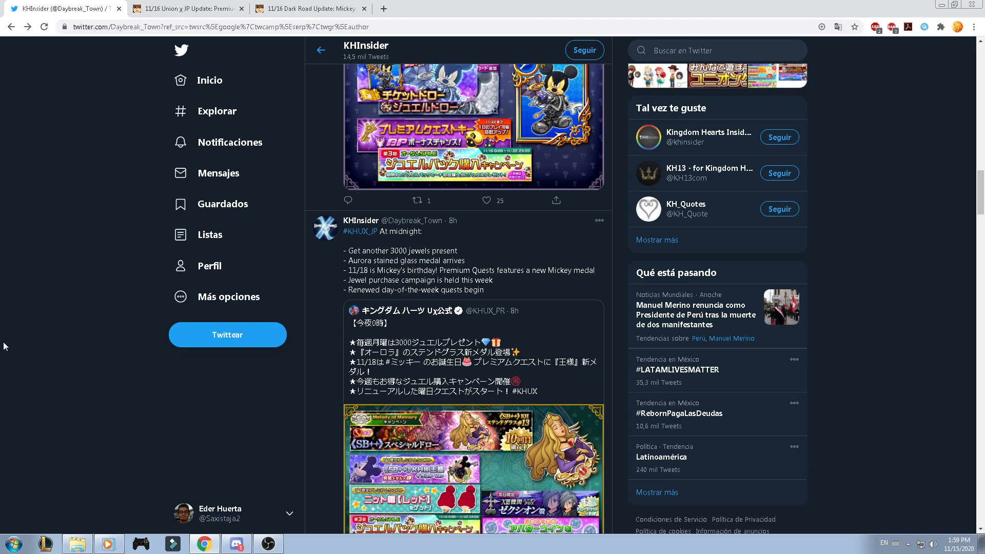
scroll("down", 3)
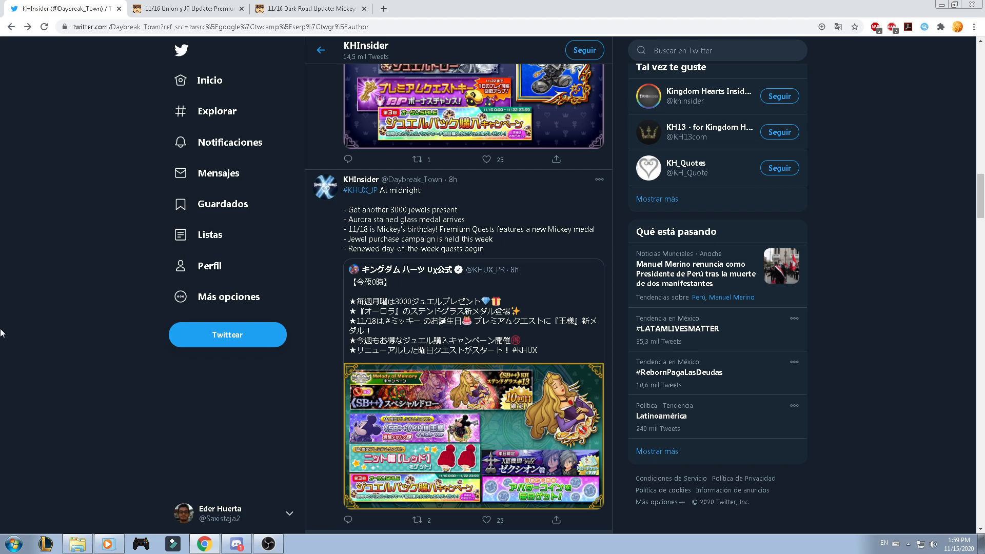
scroll("down", 3)
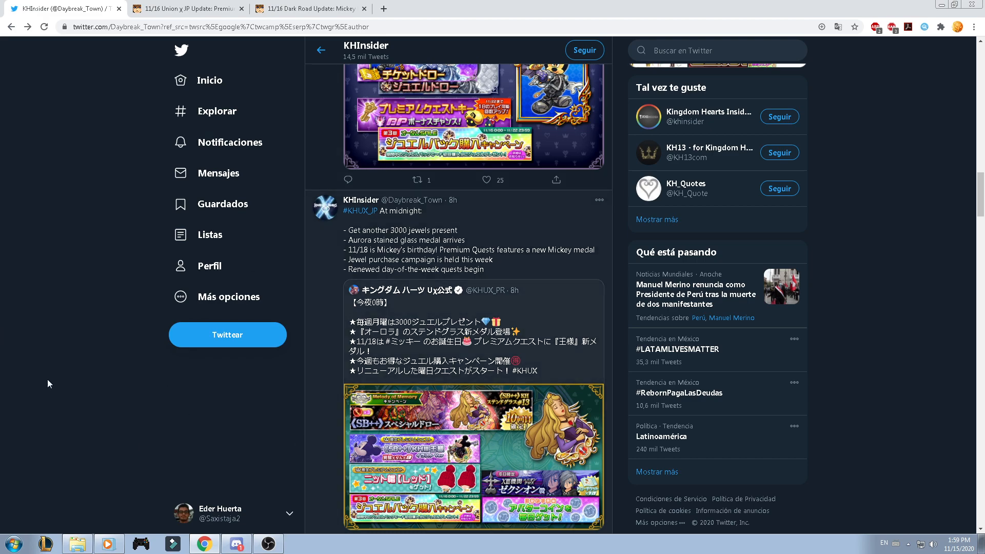
scroll("up", 3)
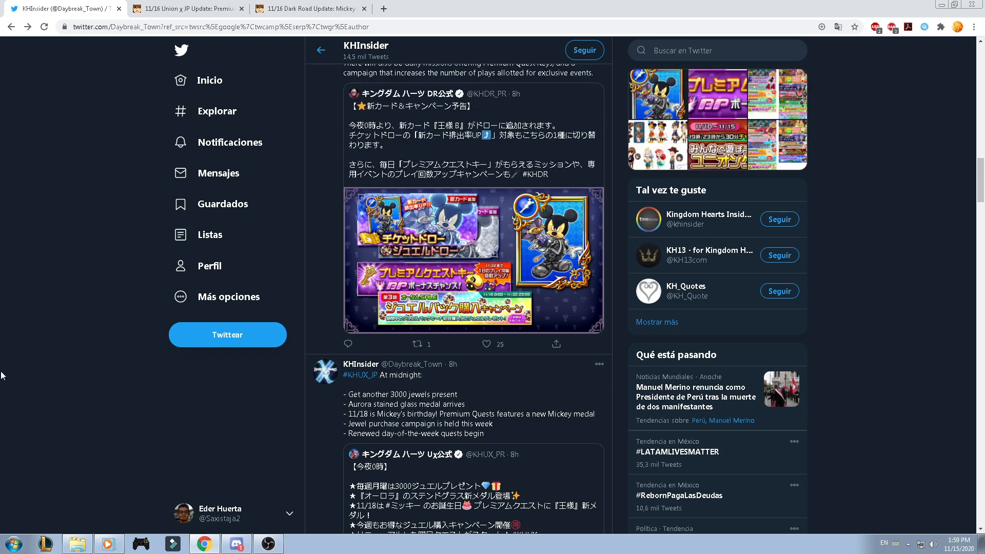
scroll("up", 3)
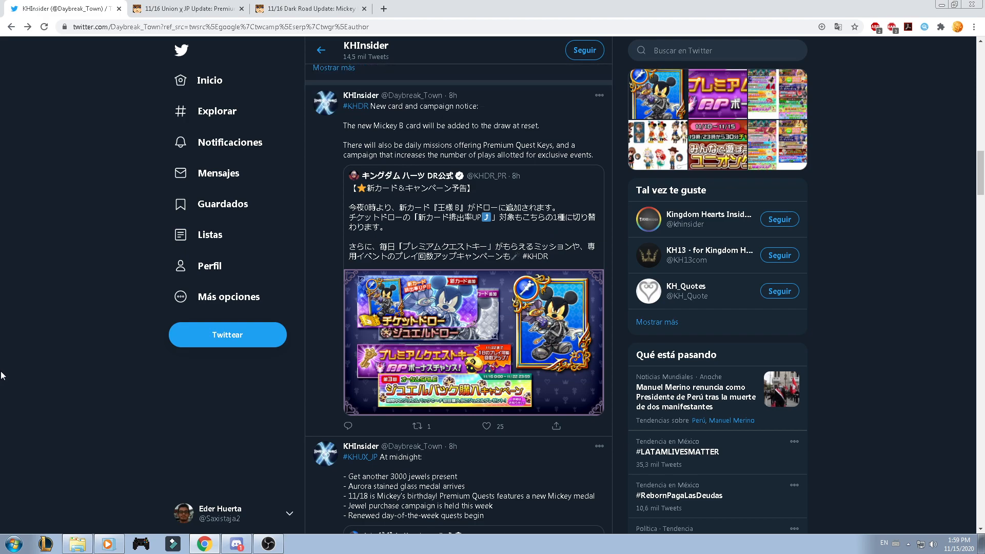
scroll("down", 3)
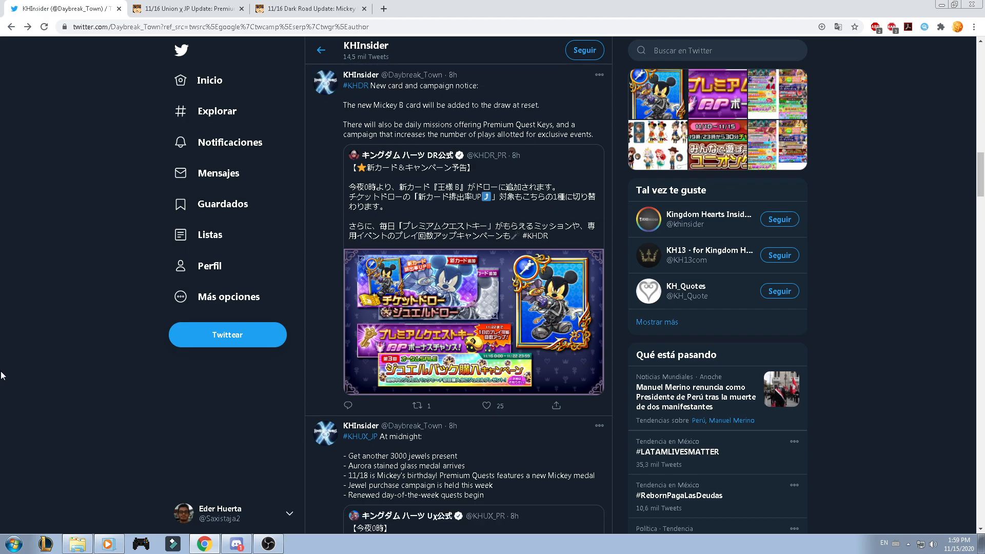